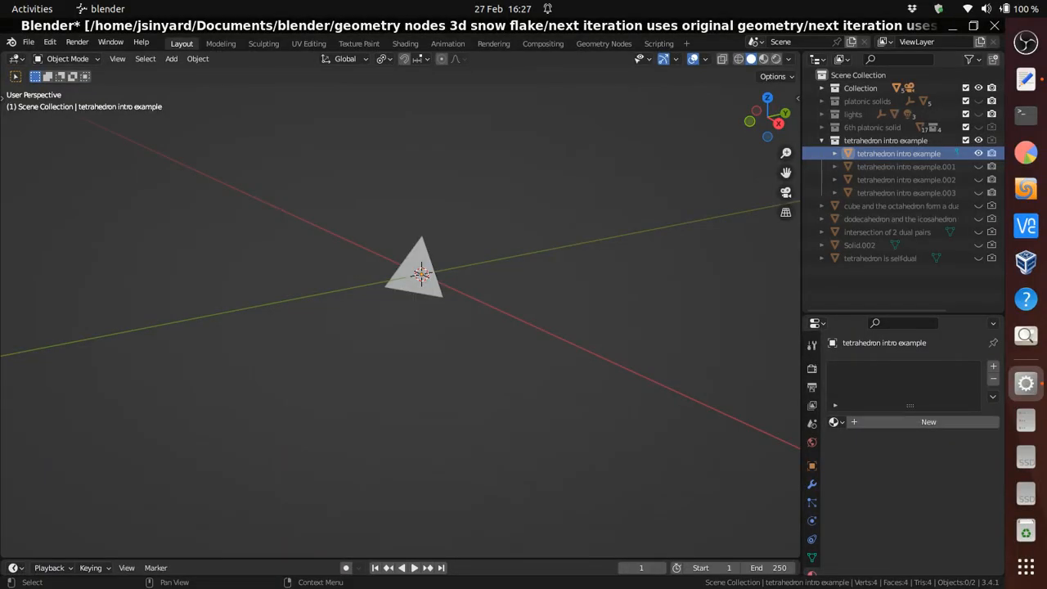
- Select tetrahedron intro example.001 in the Outliner to show its three-armed result
{"action": "left_click", "coordinate": [906, 167]}
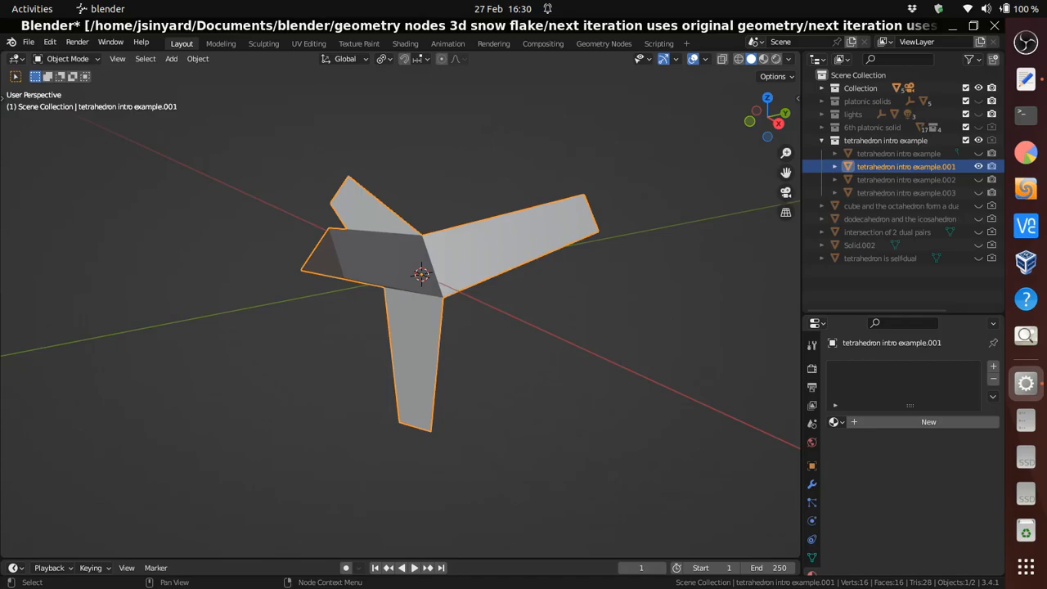
{"action": "left_click", "coordinate": [906, 178]}
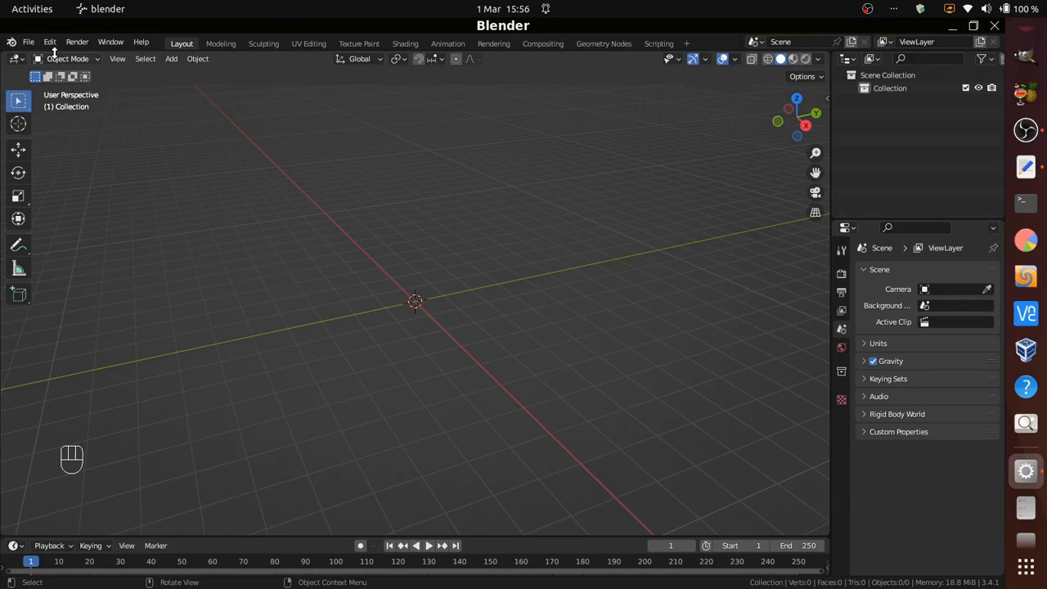
- Enable the Add Mesh: Extra Objects add-on in Preferences and return to the scene
{"action": "left_click", "coordinate": [49, 43]}
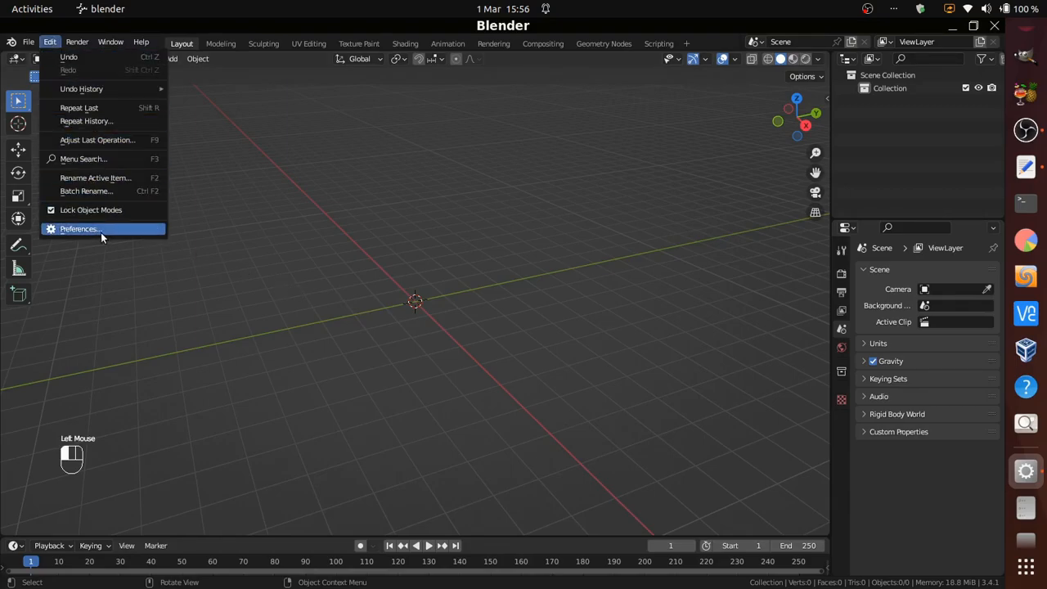
{"action": "left_click", "coordinate": [80, 229]}
{"action": "type", "text": "extr"}
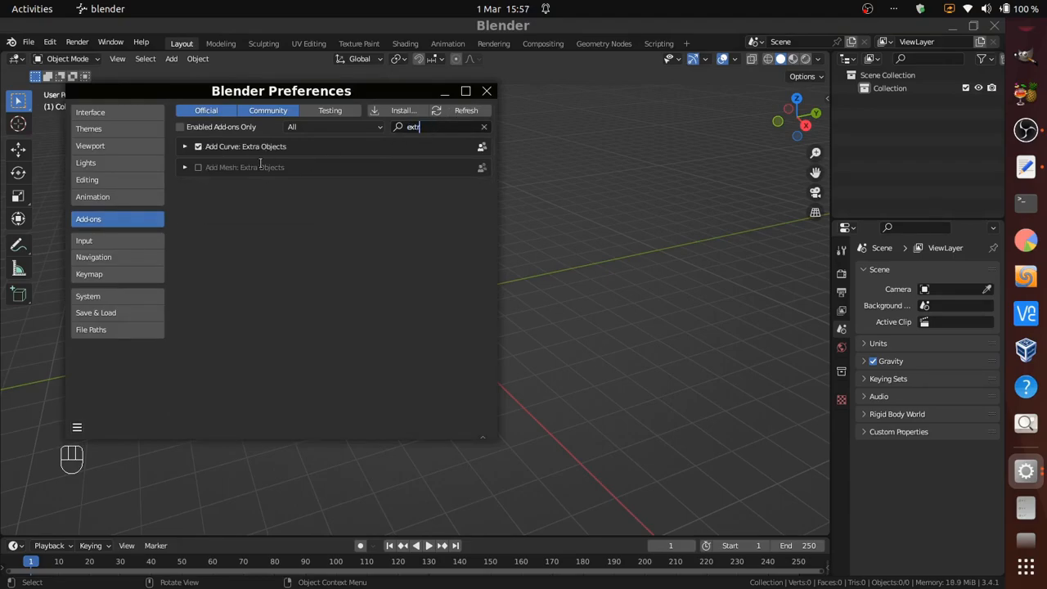
{"action": "left_click", "coordinate": [198, 167]}
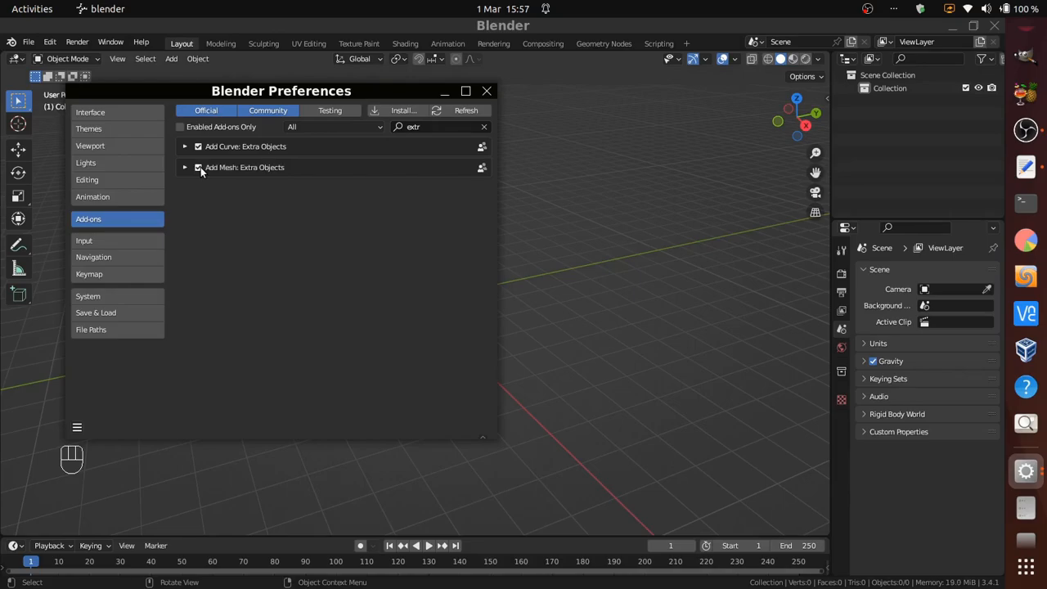
{"action": "left_click", "coordinate": [487, 91]}
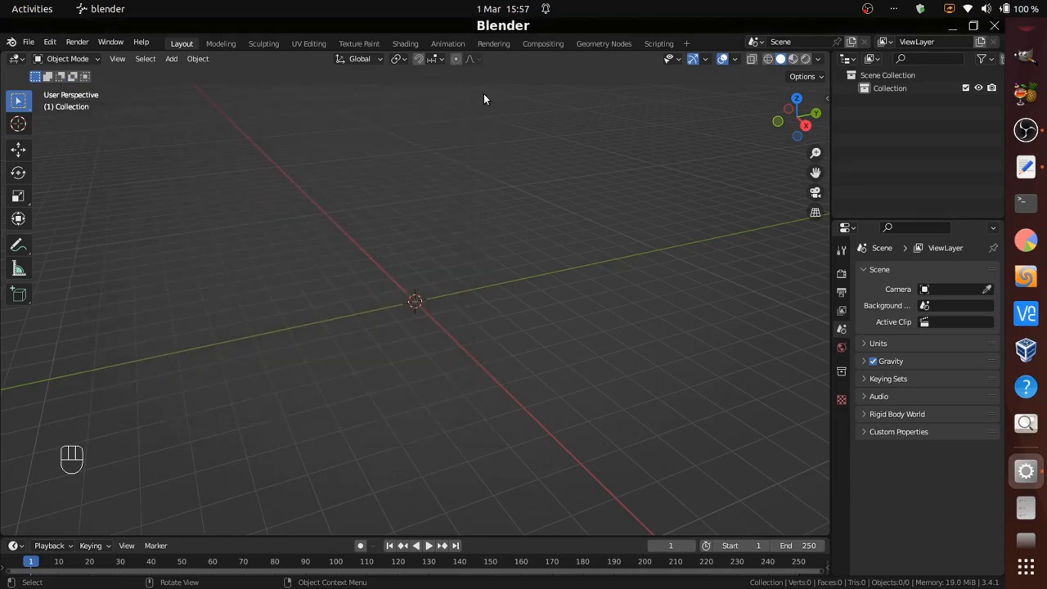
{"action": "mouse_move", "coordinate": [170, 59]}
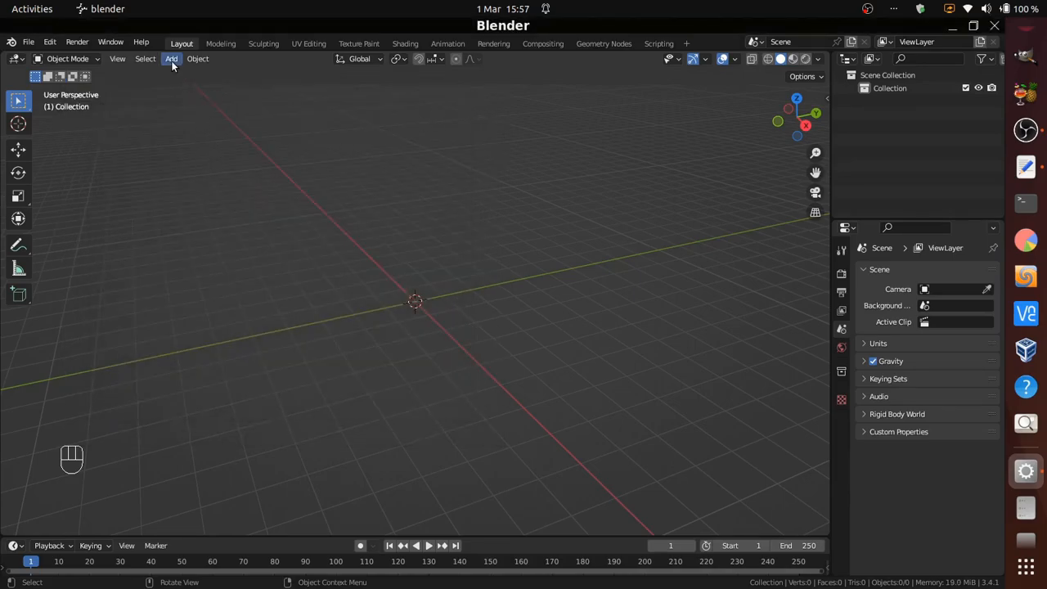
- Add a Regular Solid mesh, set its source to Dodecahedron, and enter Edit Mode
{"action": "left_click", "coordinate": [170, 59]}
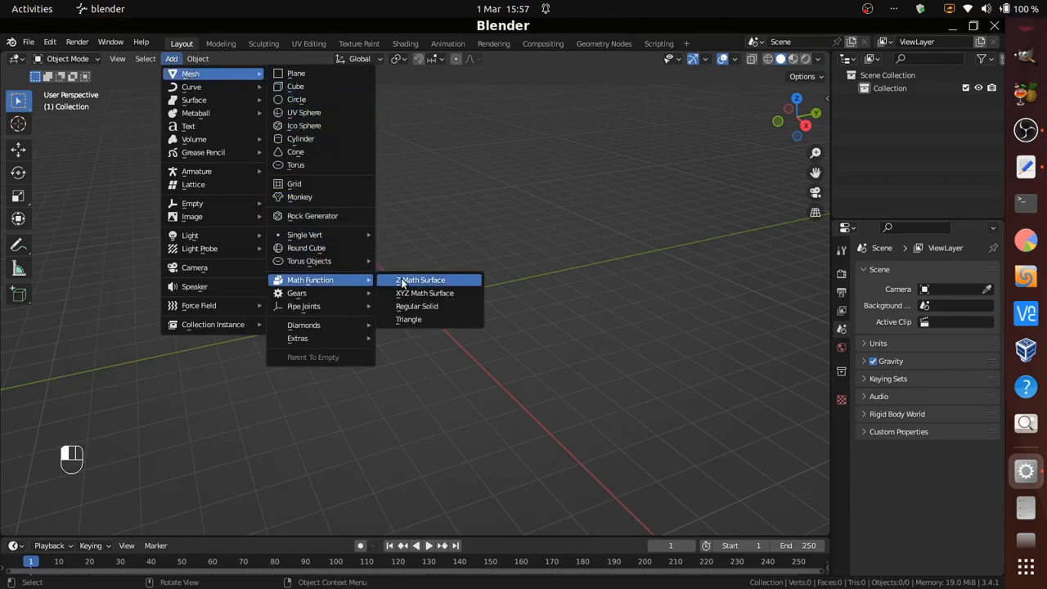
{"action": "left_click", "coordinate": [417, 306]}
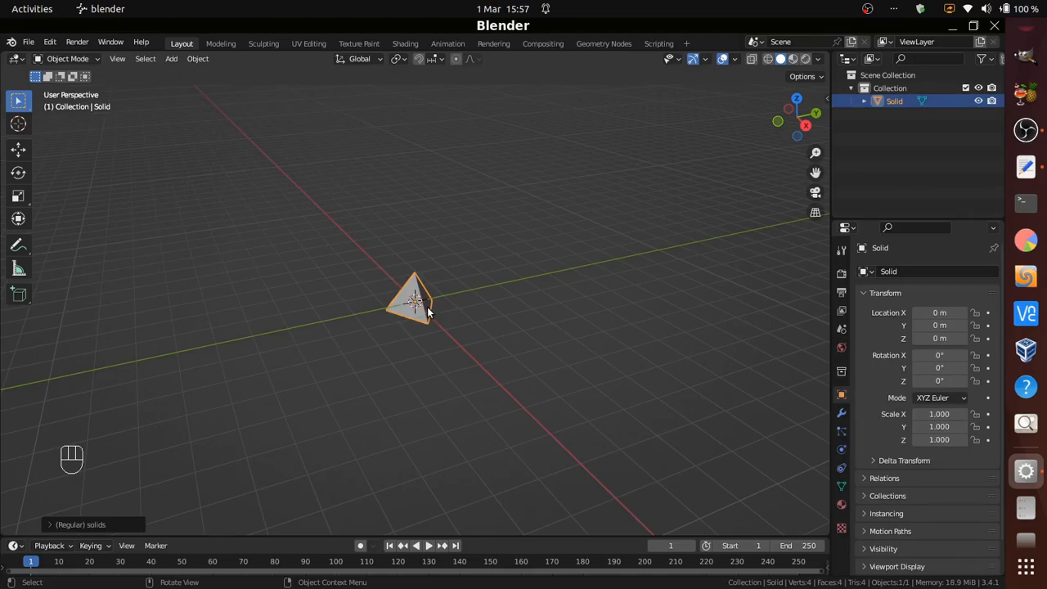
{"action": "mouse_move", "coordinate": [52, 527]}
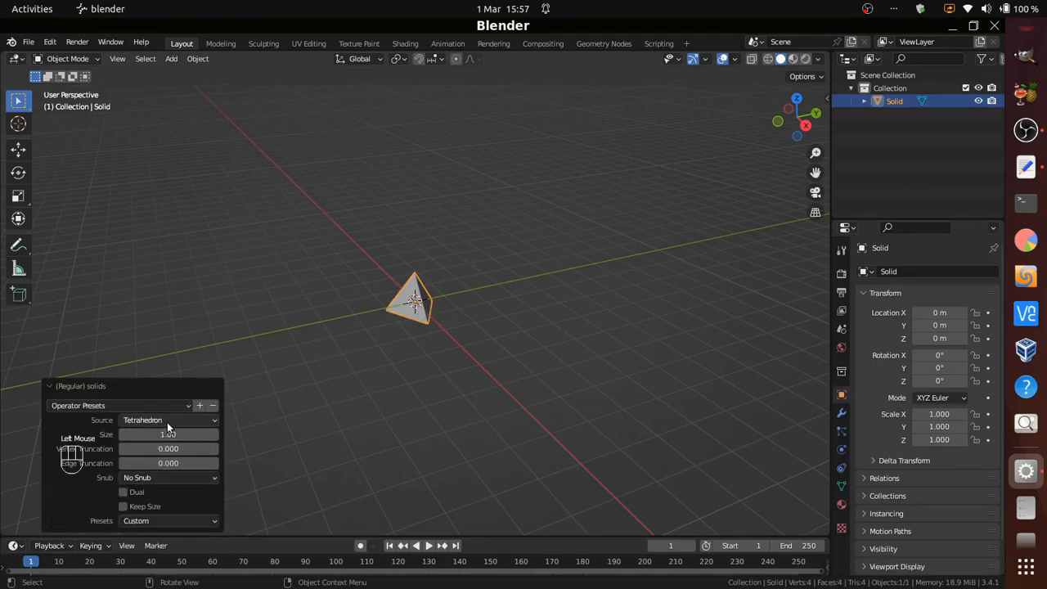
{"action": "left_click", "coordinate": [167, 419]}
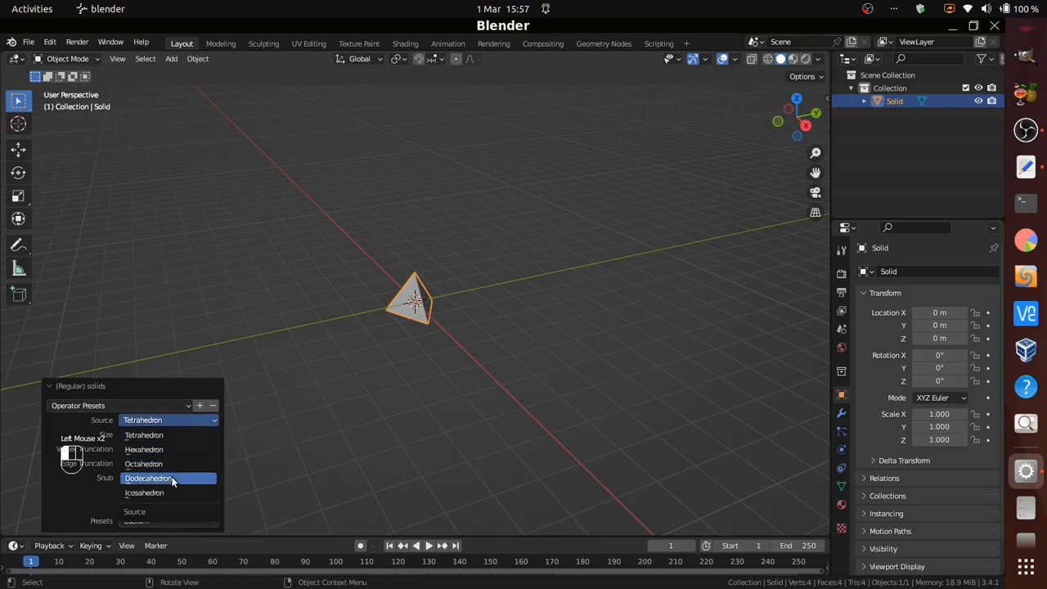
{"action": "left_click", "coordinate": [148, 478]}
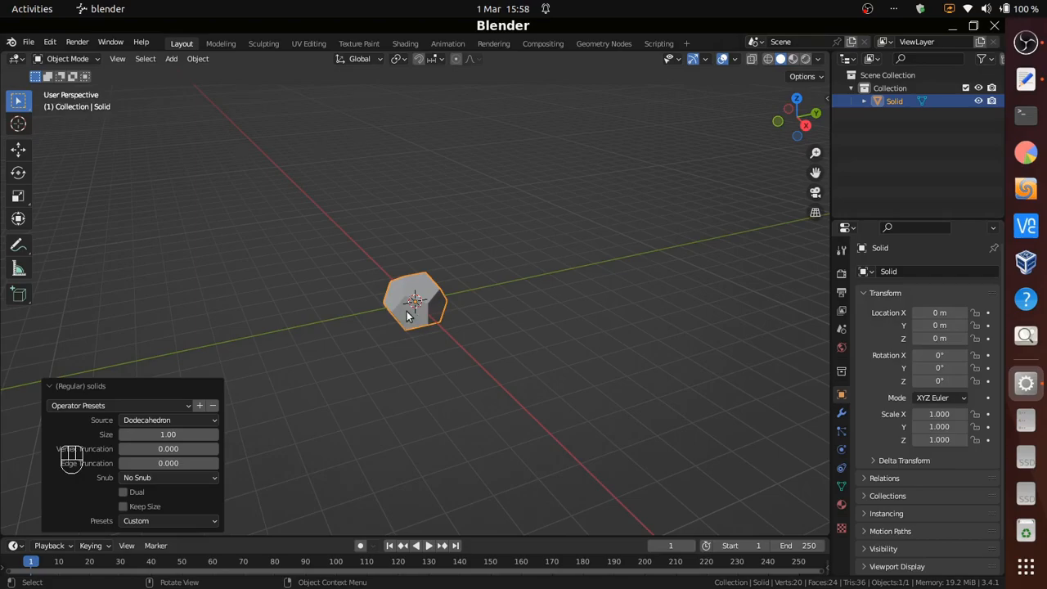
{"action": "key", "text": "Tab"}
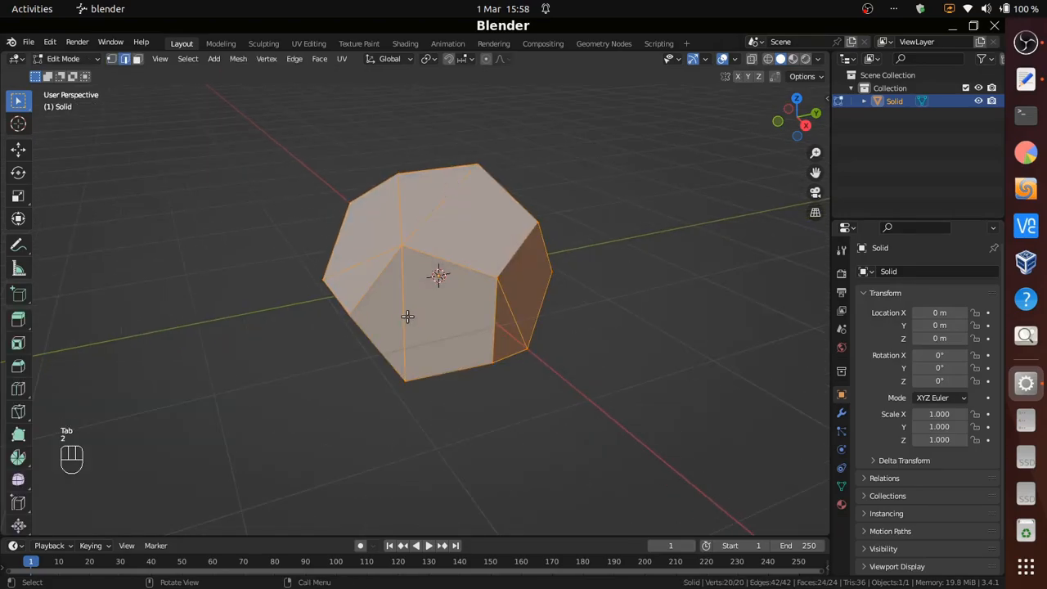
- Select the equal-length diagonal edges and dissolve them, leaving clean pentagon faces
{"action": "left_click", "coordinate": [285, 214]}
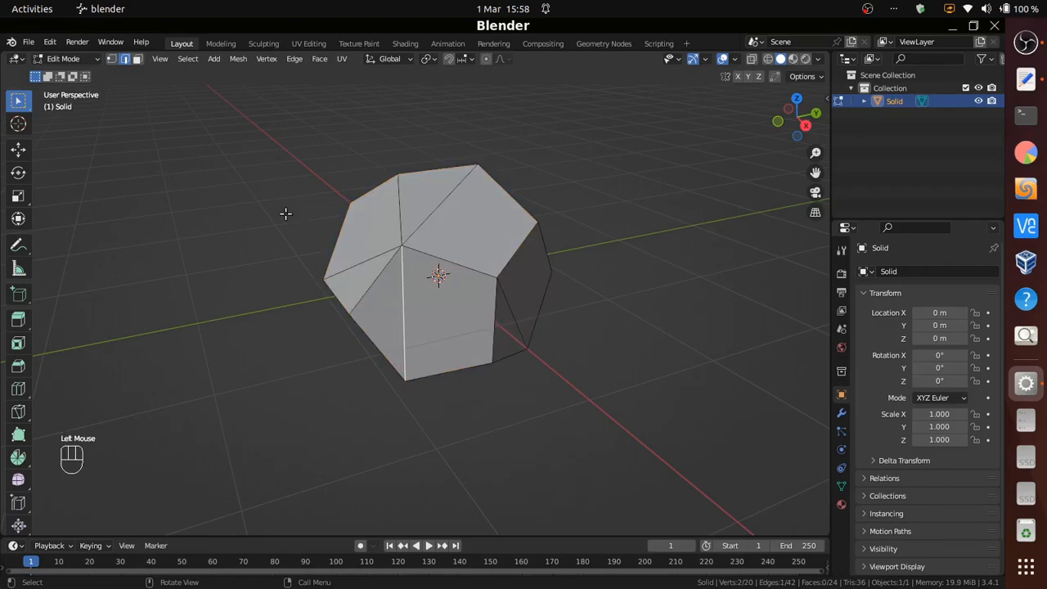
{"action": "left_click", "coordinate": [188, 59]}
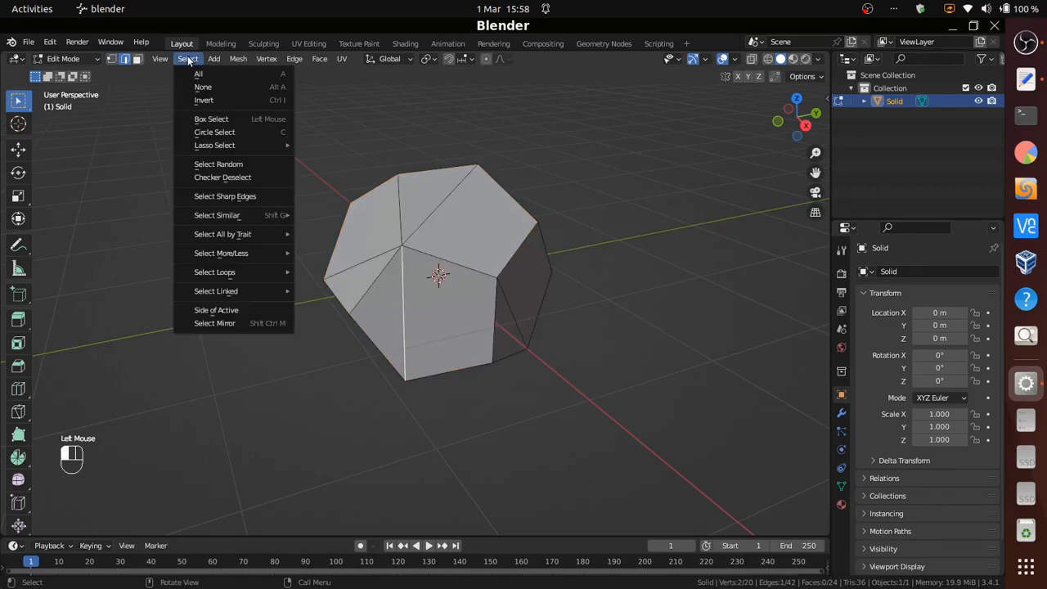
{"action": "mouse_move", "coordinate": [222, 176]}
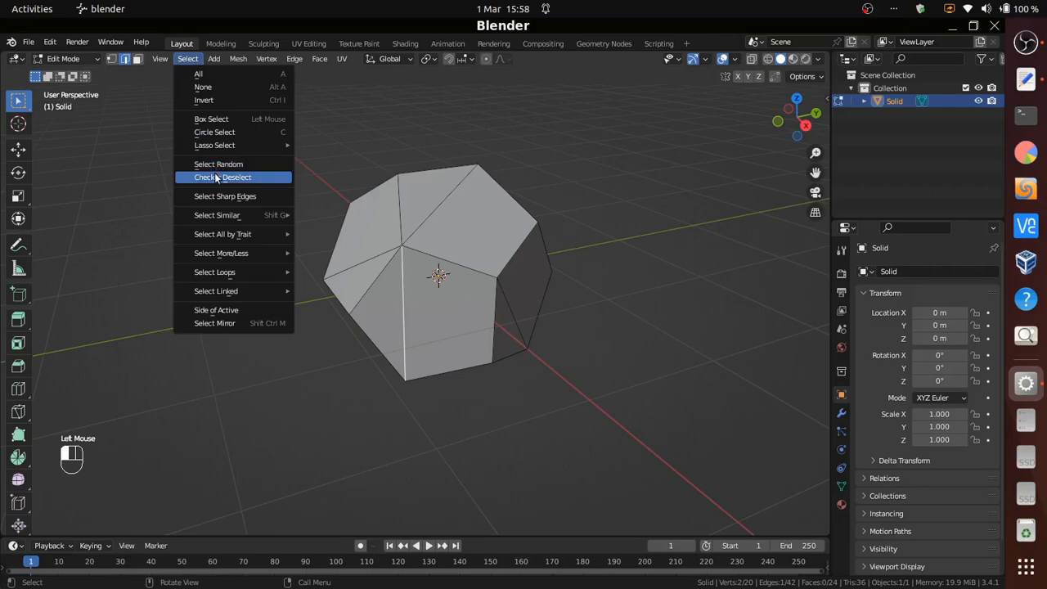
{"action": "left_click", "coordinate": [215, 214]}
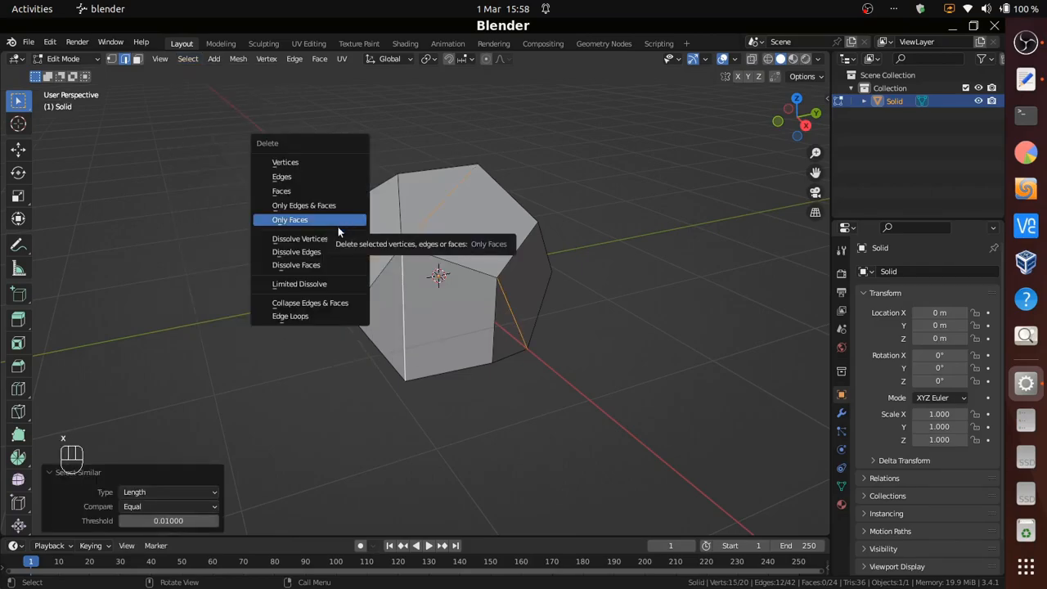
{"action": "left_click", "coordinate": [296, 251]}
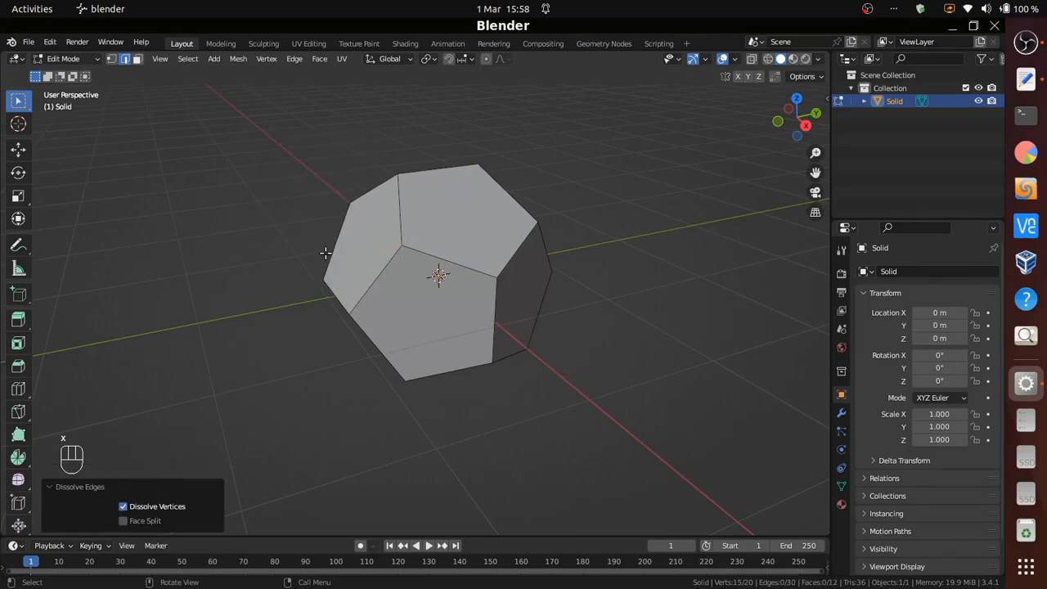
{"action": "key", "text": "Tab"}
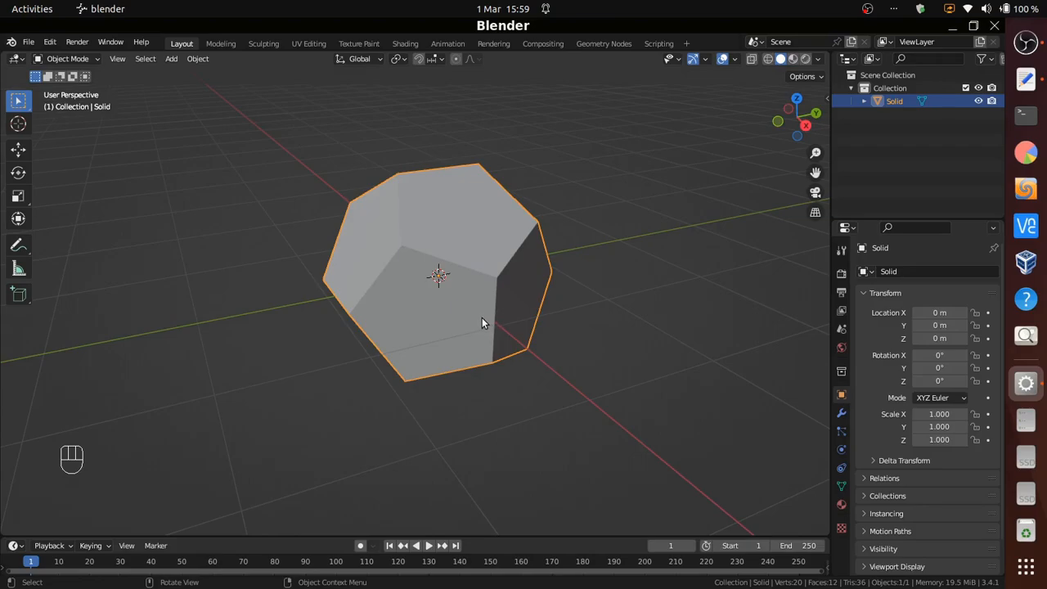
- Duplicate the dodecahedron, rotate it about 31.8° so a face lies flat, and apply the rotation
{"action": "key", "text": "shift+d"}
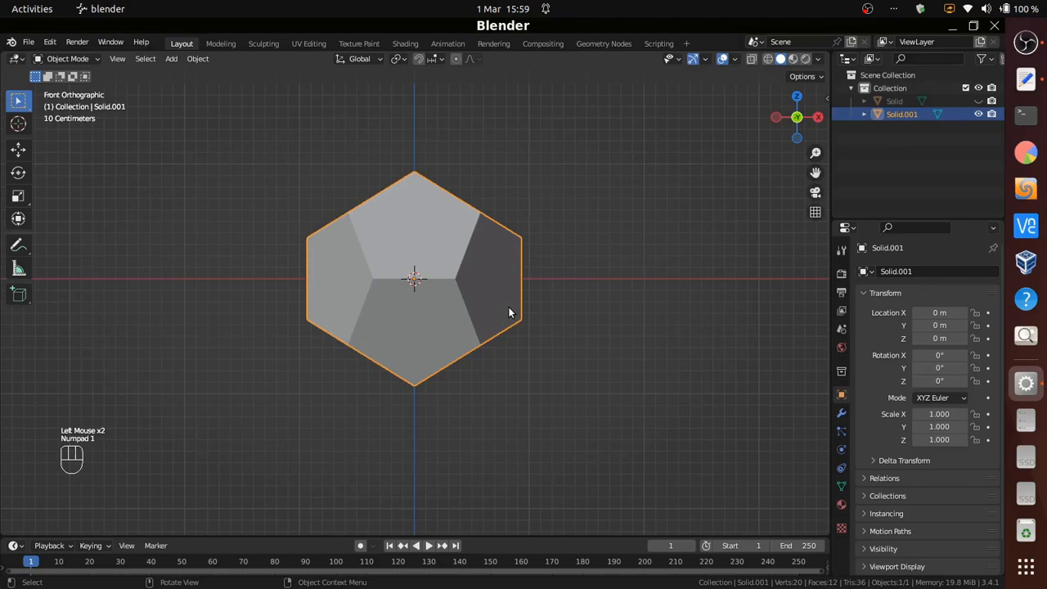
{"action": "scroll", "scroll_direction": "up", "scroll_amount": 3}
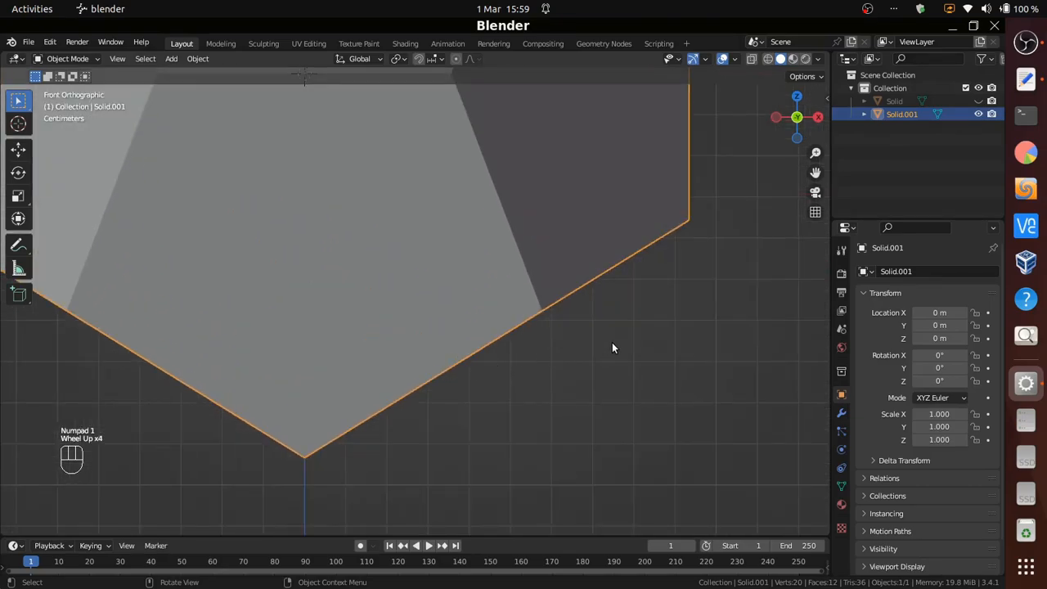
{"action": "key", "text": "r"}
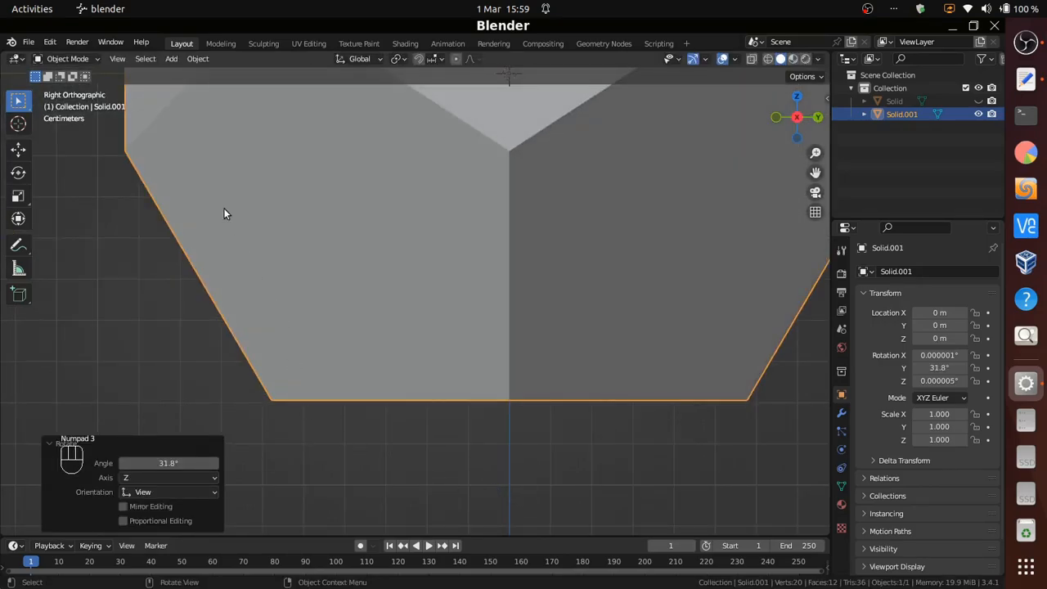
{"action": "left_click", "coordinate": [197, 59]}
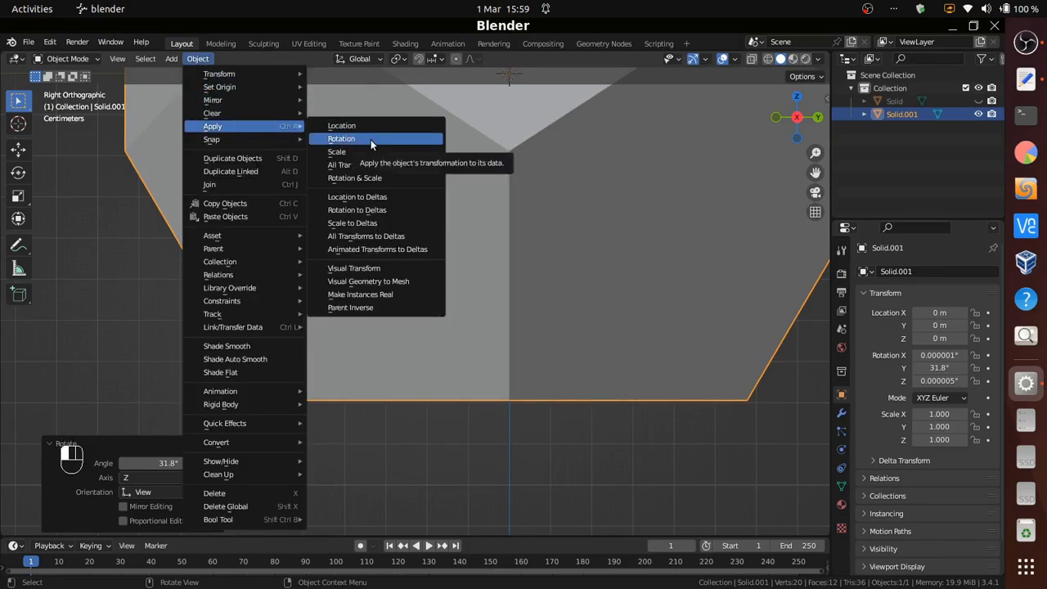
{"action": "left_click", "coordinate": [340, 137]}
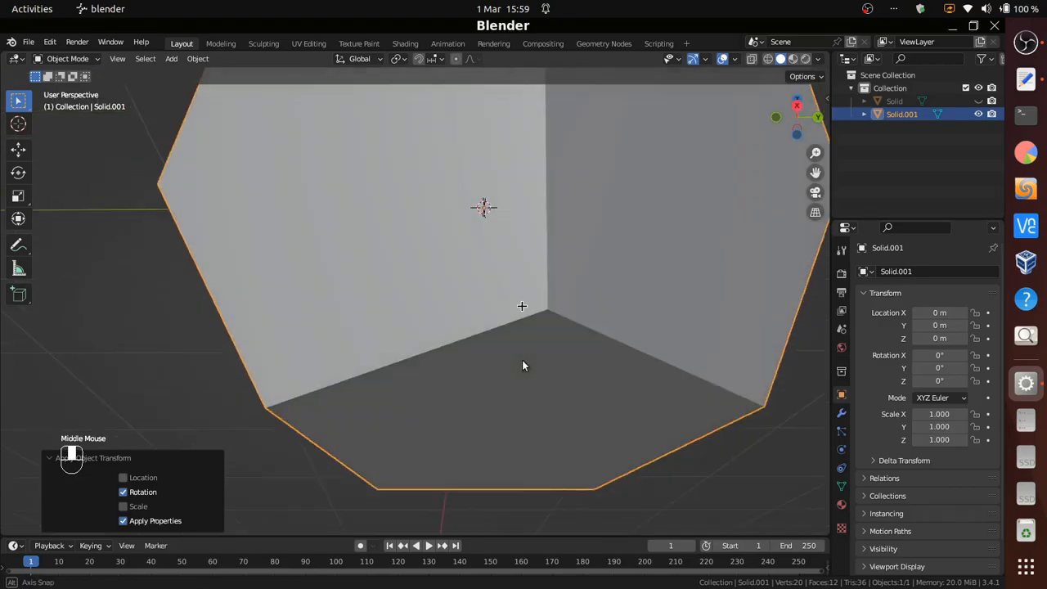
- Delete only the bottom pentagon face of the copy, leaving it open underneath
{"action": "key", "text": "Tab"}
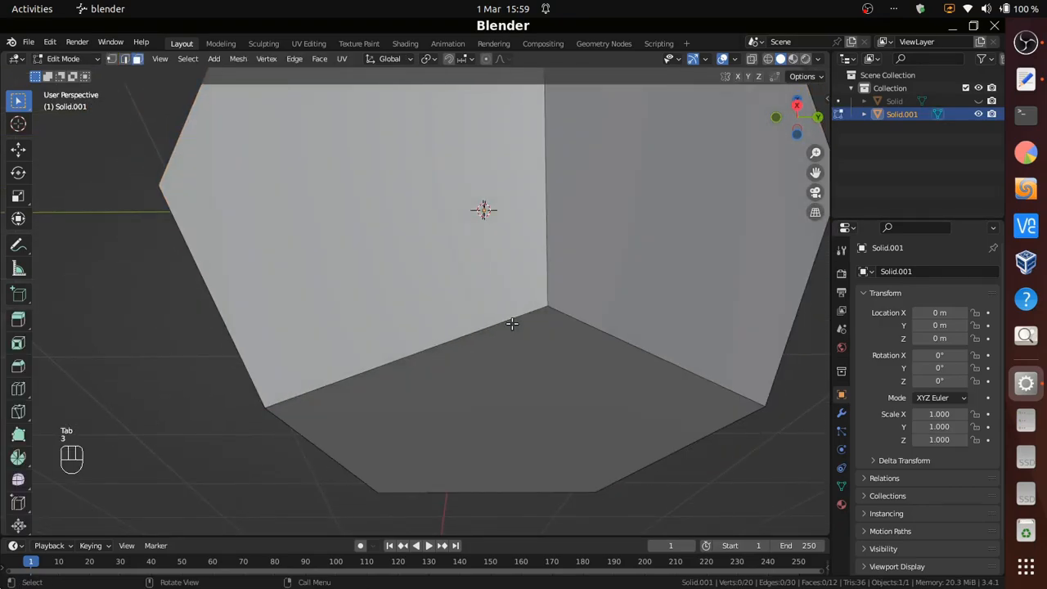
{"action": "left_click", "coordinate": [553, 399]}
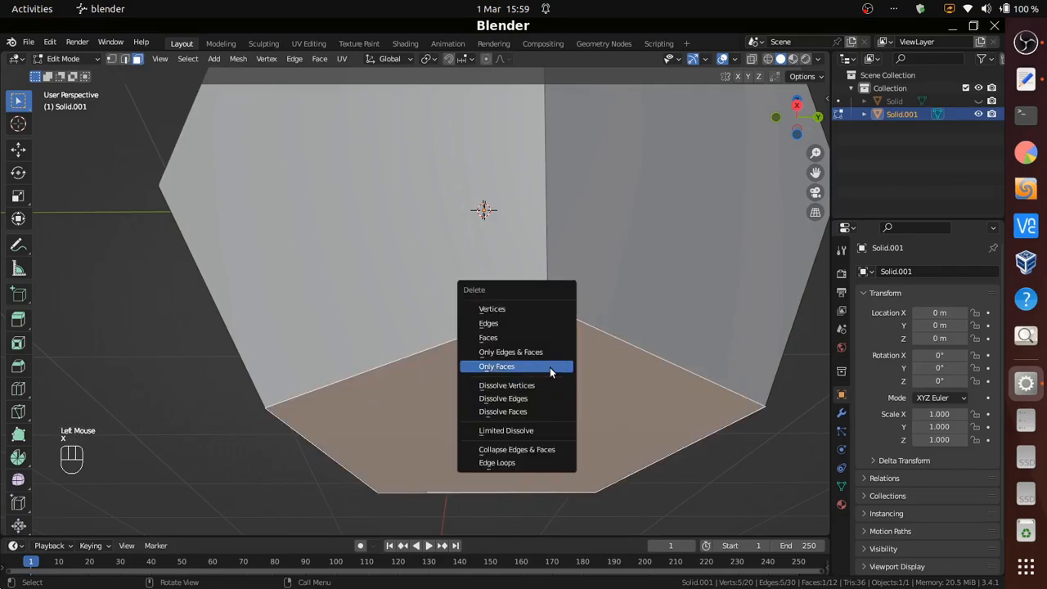
{"action": "left_click", "coordinate": [497, 366]}
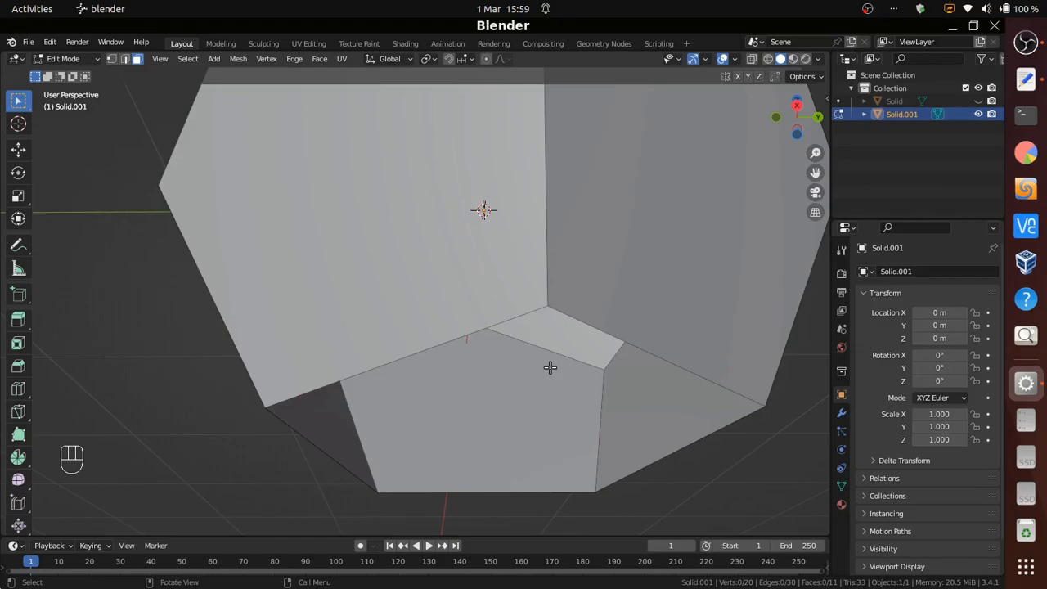
{"action": "key", "text": "Tab"}
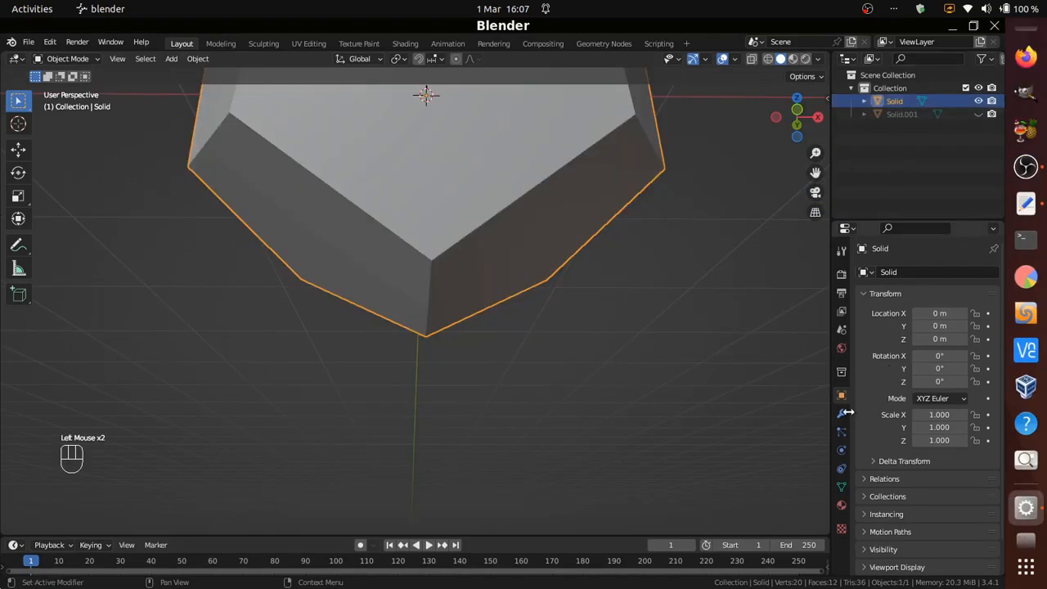
- Add a Geometry Nodes modifier with a new node group to the Solid object
{"action": "left_click", "coordinate": [841, 412]}
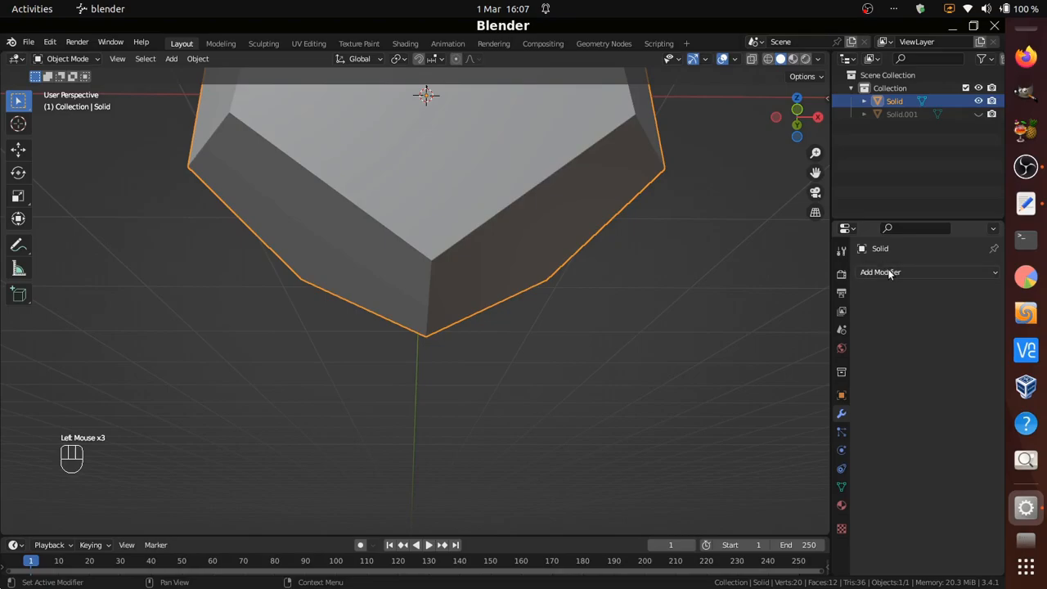
{"action": "left_click", "coordinate": [880, 272]}
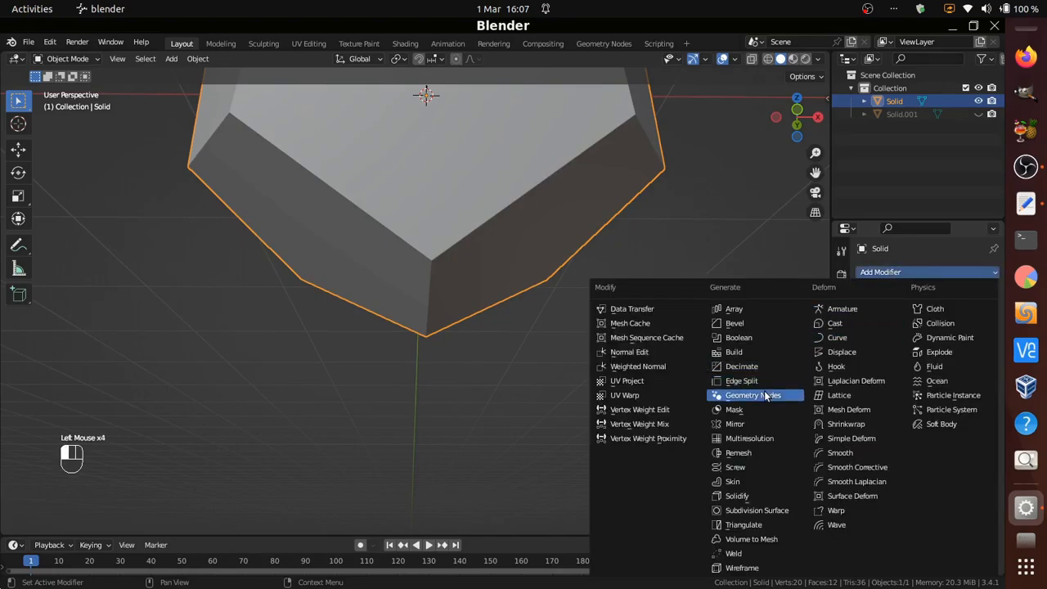
{"action": "left_click", "coordinate": [752, 394]}
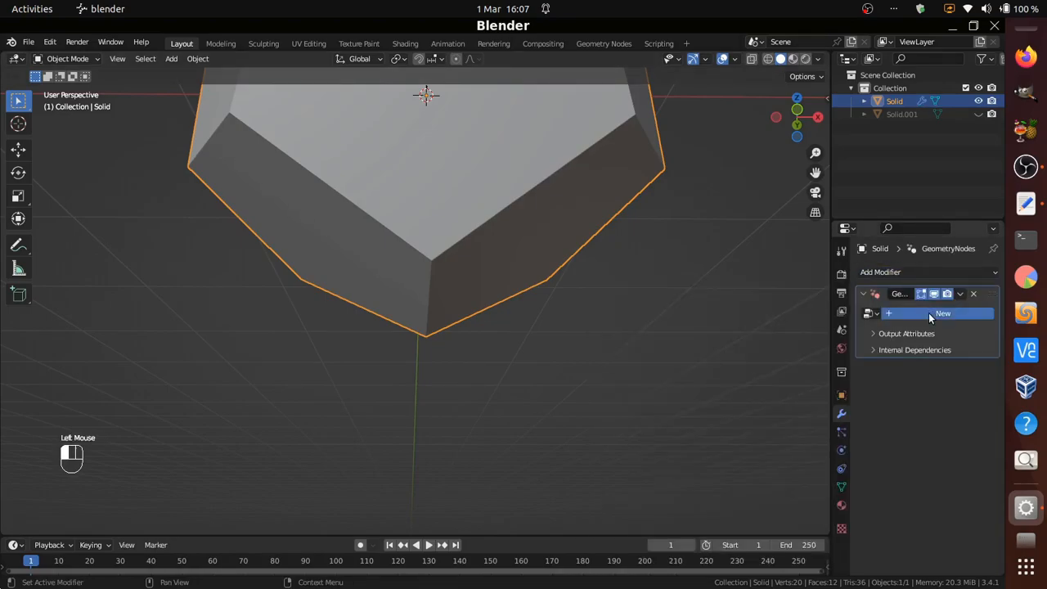
{"action": "left_click", "coordinate": [942, 314]}
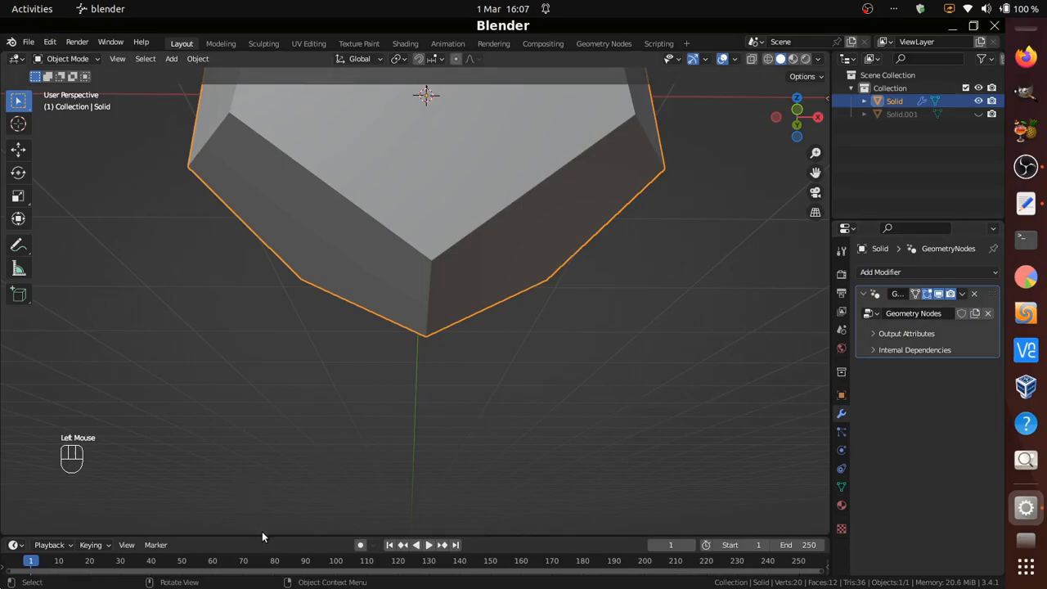
- Turn the enlarged bottom area into a Geometry Node Editor
{"action": "left_click_drag", "start_coordinate": [273, 539], "coordinate": [273, 321]}
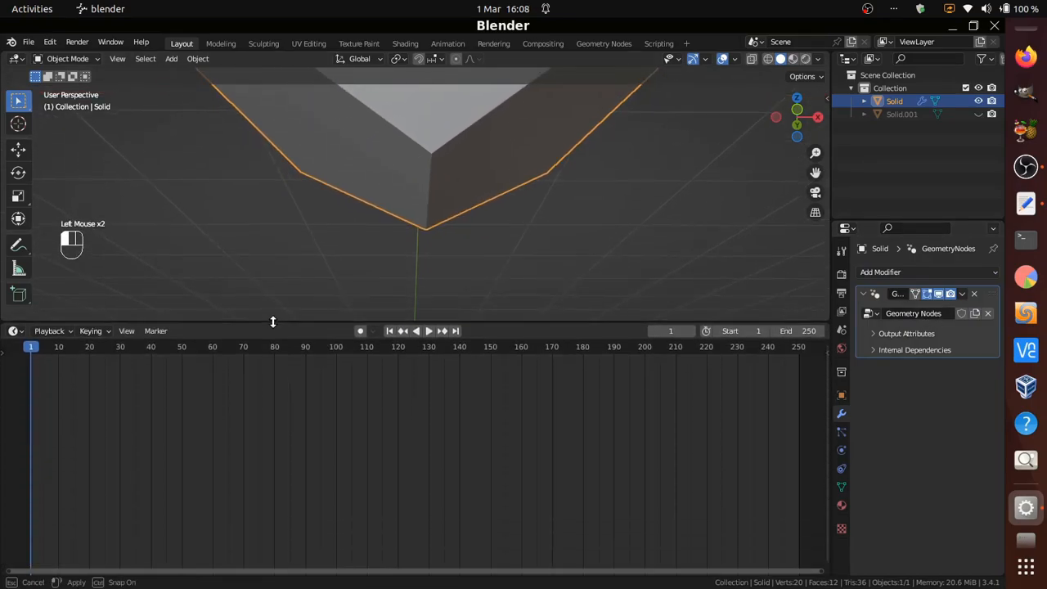
{"action": "left_click", "coordinate": [16, 330]}
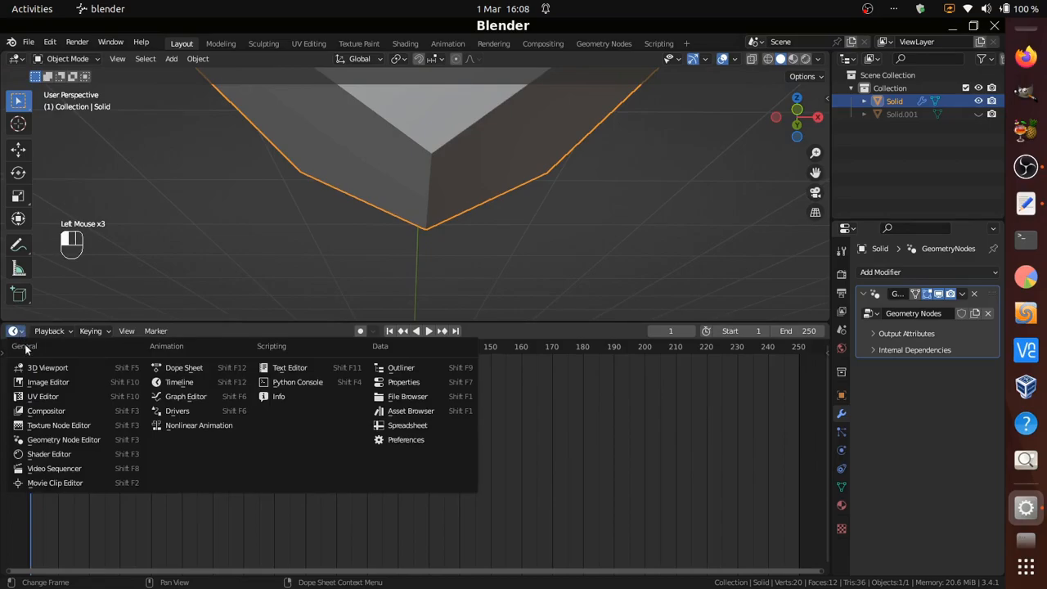
{"action": "left_click", "coordinate": [63, 439]}
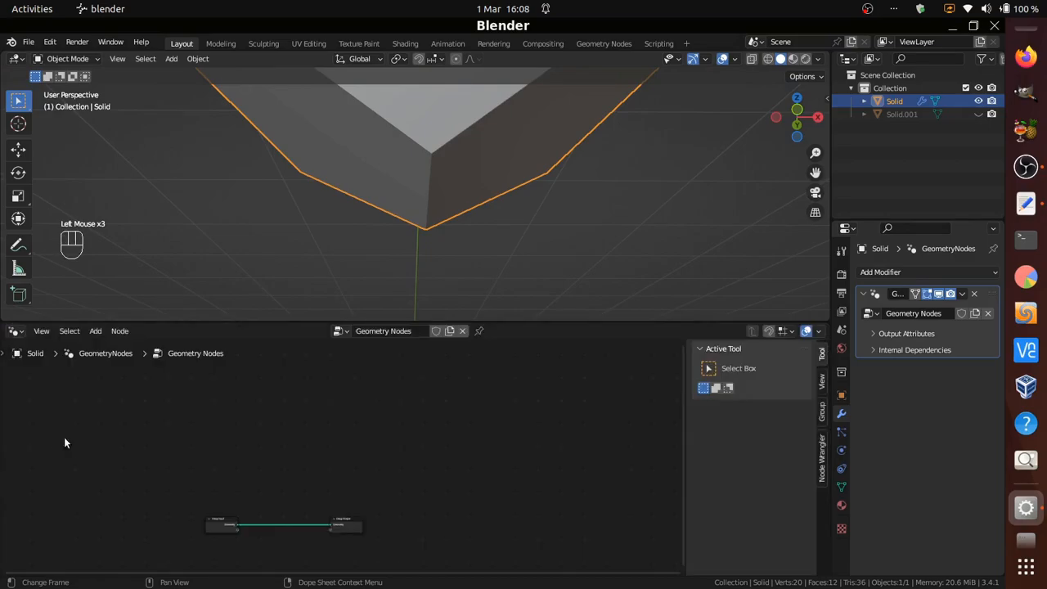
{"action": "scroll", "scroll_direction": "up", "scroll_amount": 3}
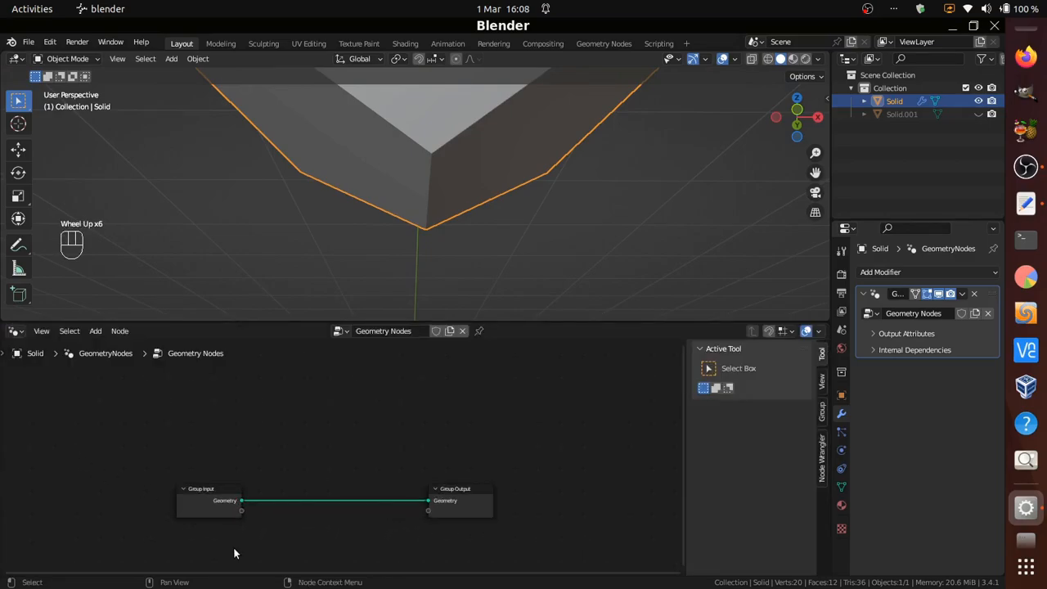
{"action": "scroll", "scroll_direction": "up", "scroll_amount": 3}
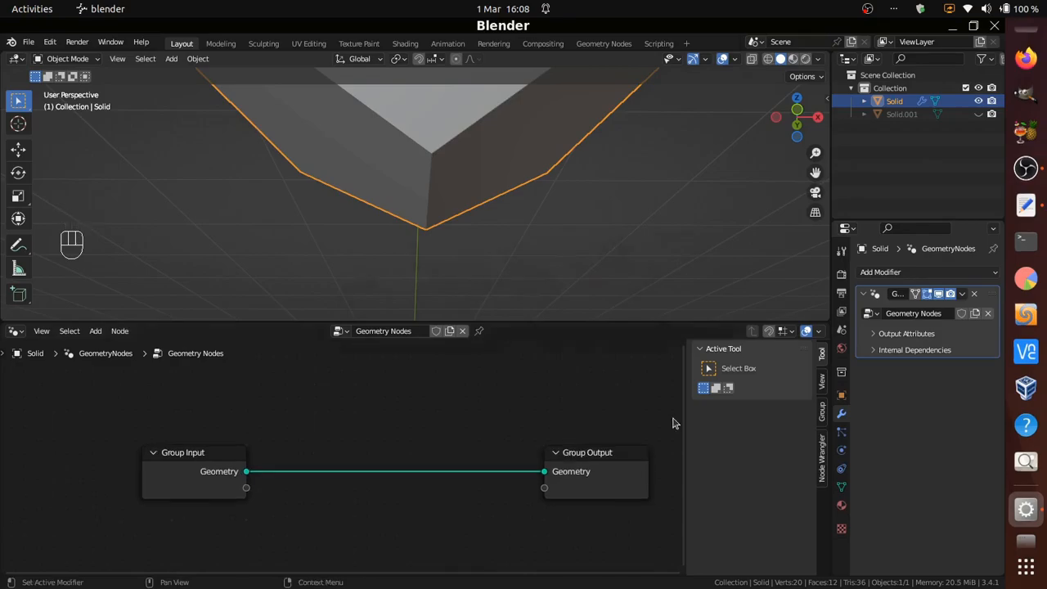
- Insert an Extrude Mesh node followed by a Scale Elements node between input and output
{"action": "left_click", "coordinate": [95, 330]}
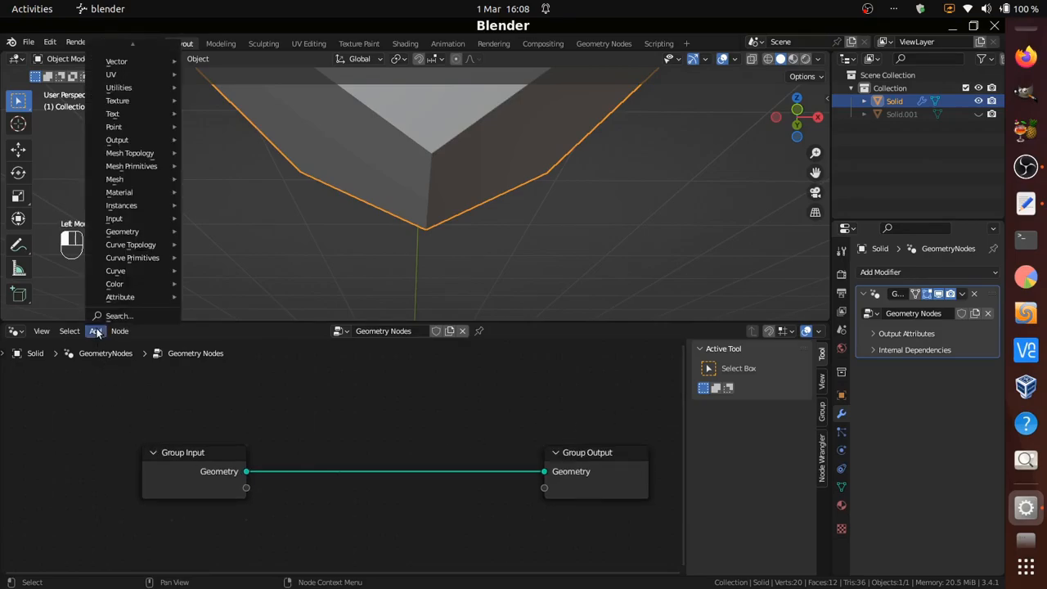
{"action": "left_click", "coordinate": [119, 315]}
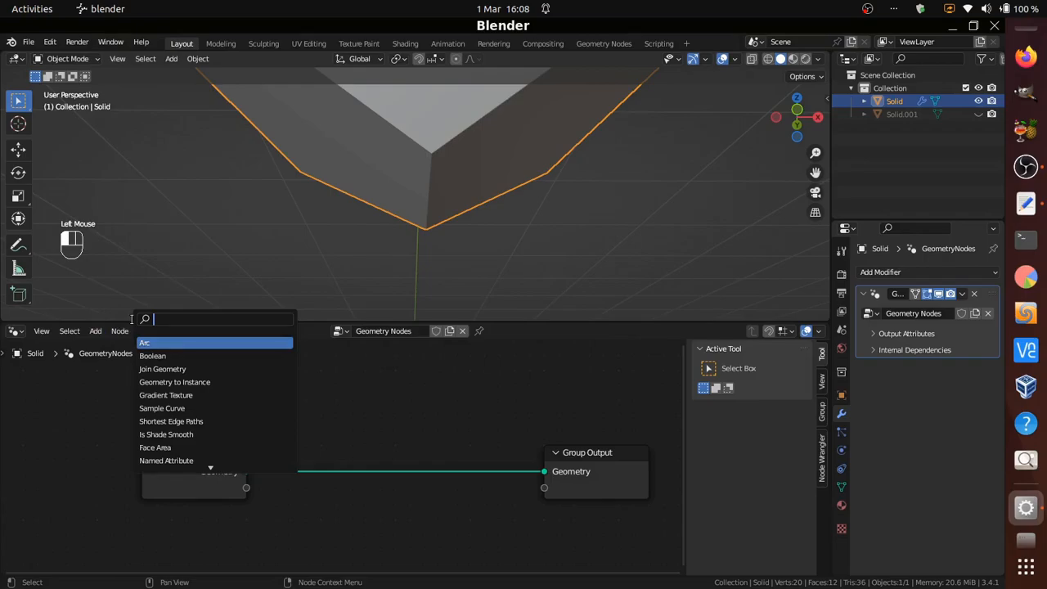
{"action": "type", "text": "extr"}
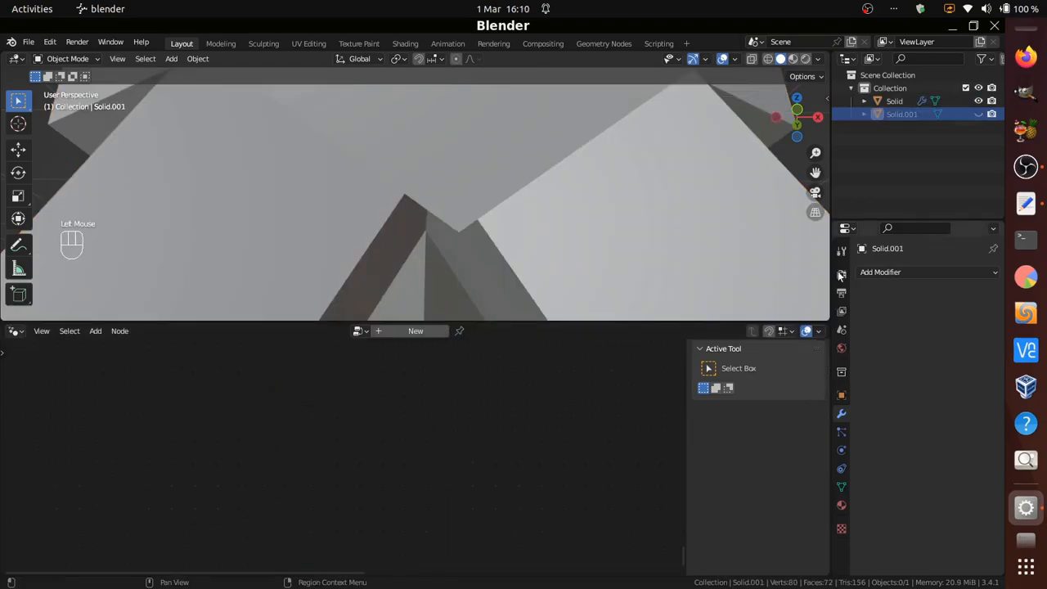
{"action": "left_click", "coordinate": [893, 102]}
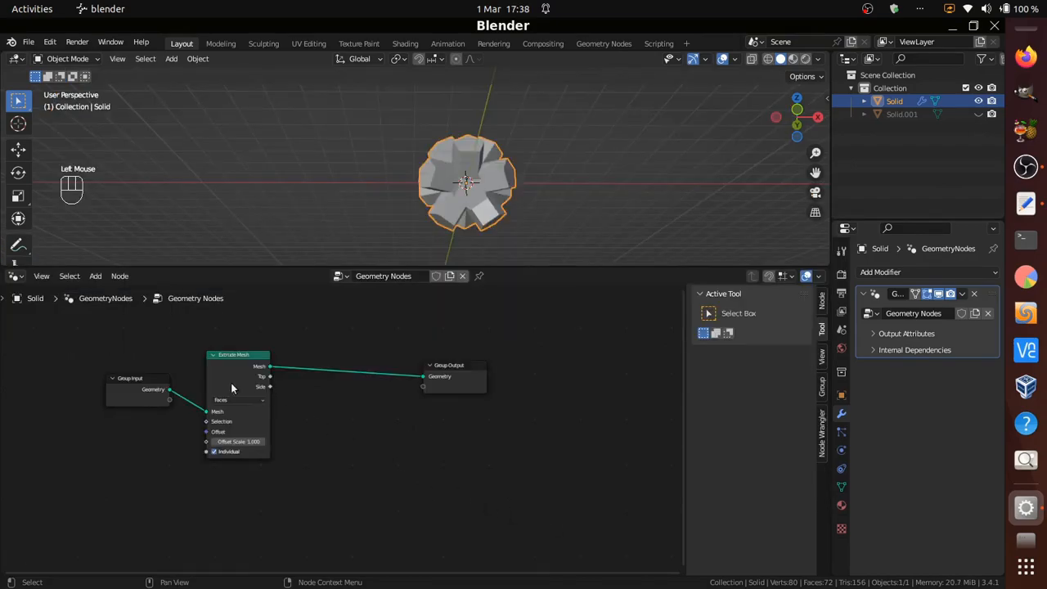
{"action": "left_click", "coordinate": [95, 274]}
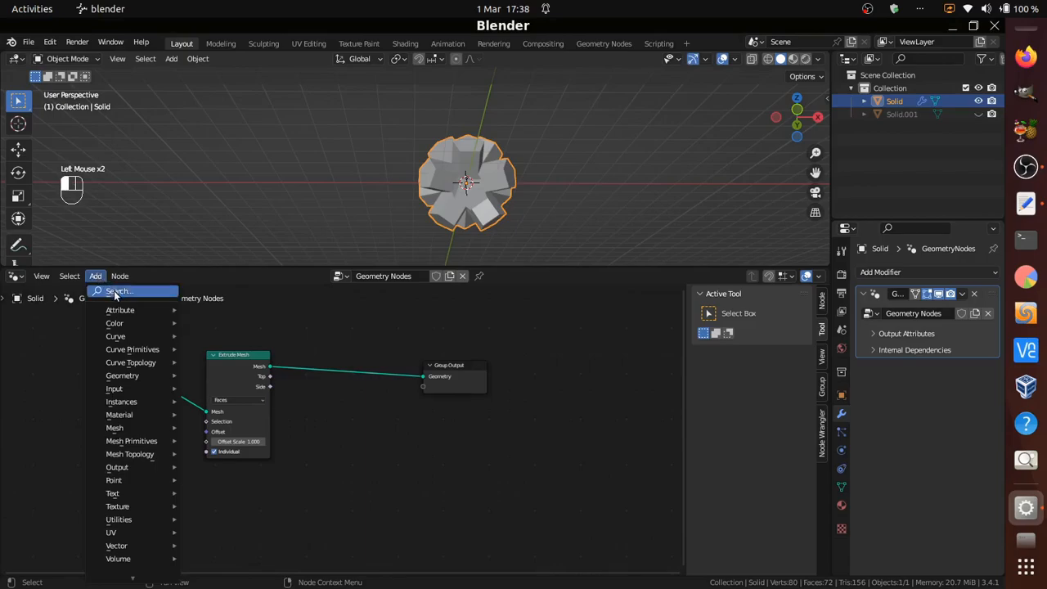
{"action": "type", "text": "scal"}
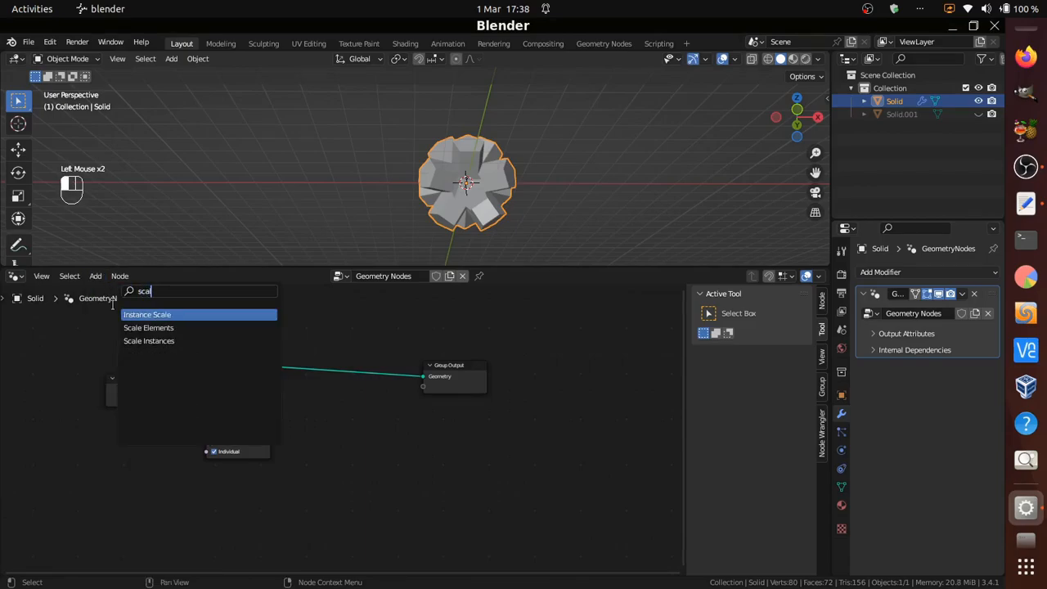
{"action": "left_click", "coordinate": [147, 328]}
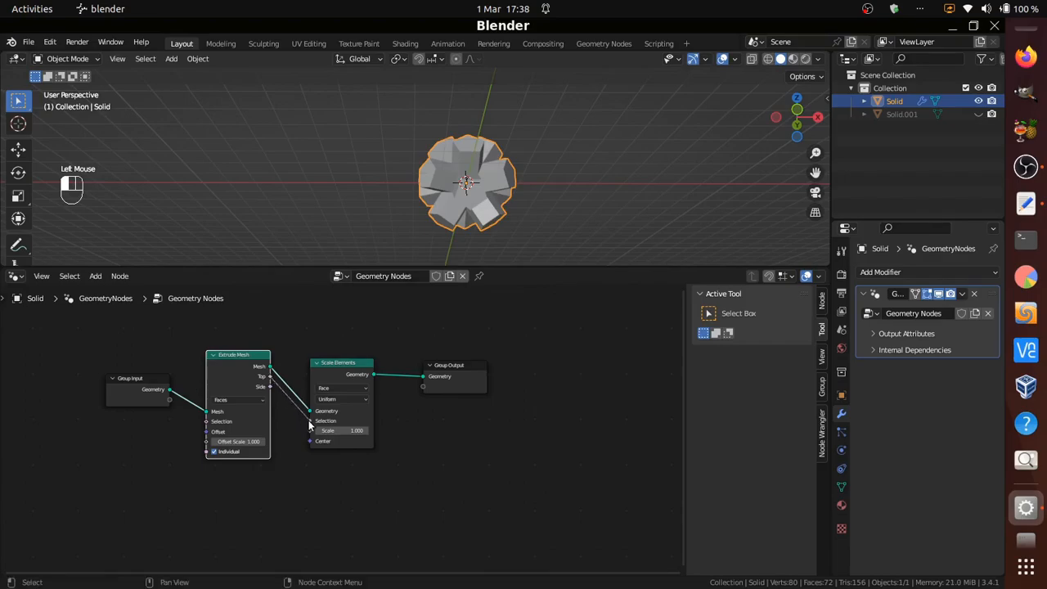
{"action": "mouse_move", "coordinate": [356, 389]}
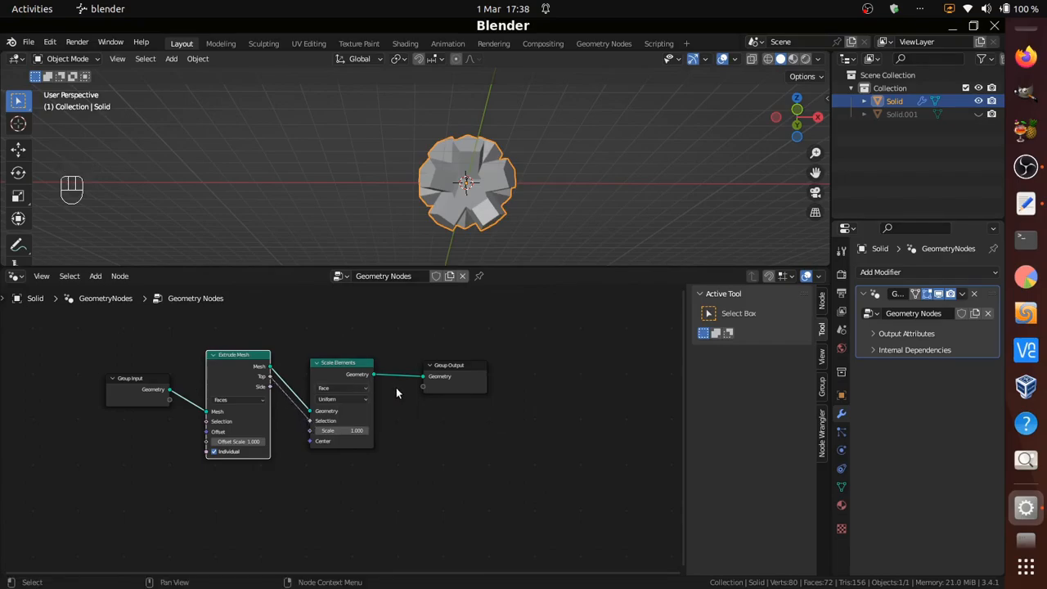
- Insert a Delete Geometry node set to Faces, its selection fed from Extrude Mesh's Top
{"action": "left_click", "coordinate": [95, 274]}
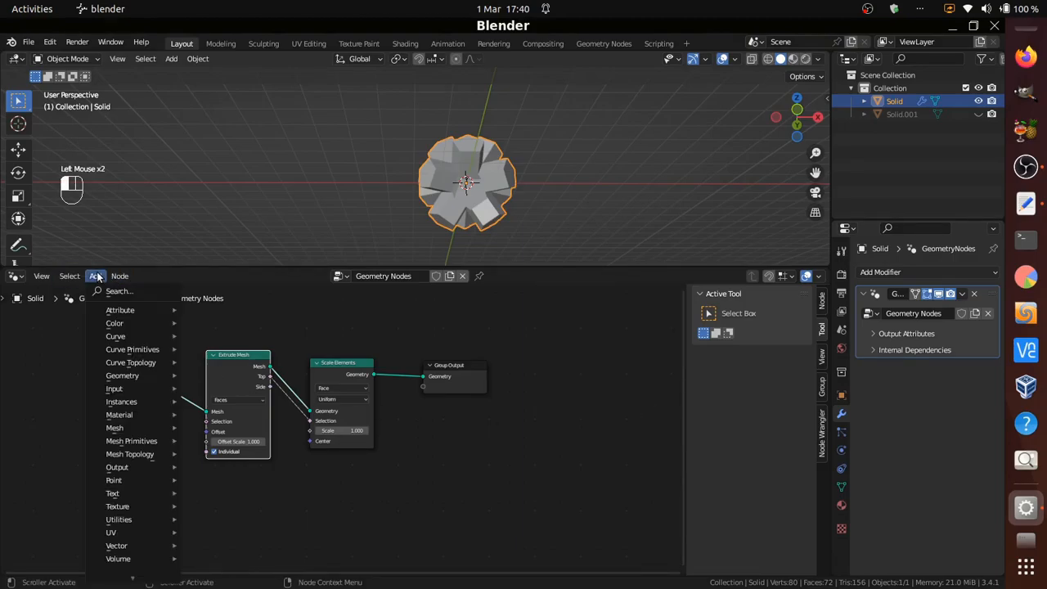
{"action": "type", "text": "d"}
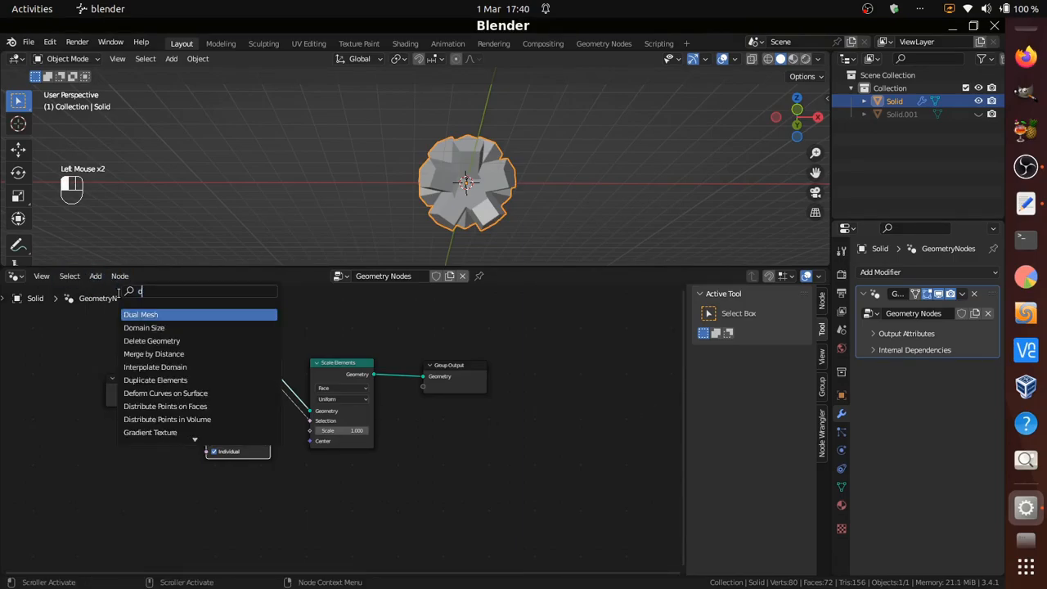
{"action": "type", "text": "dele"}
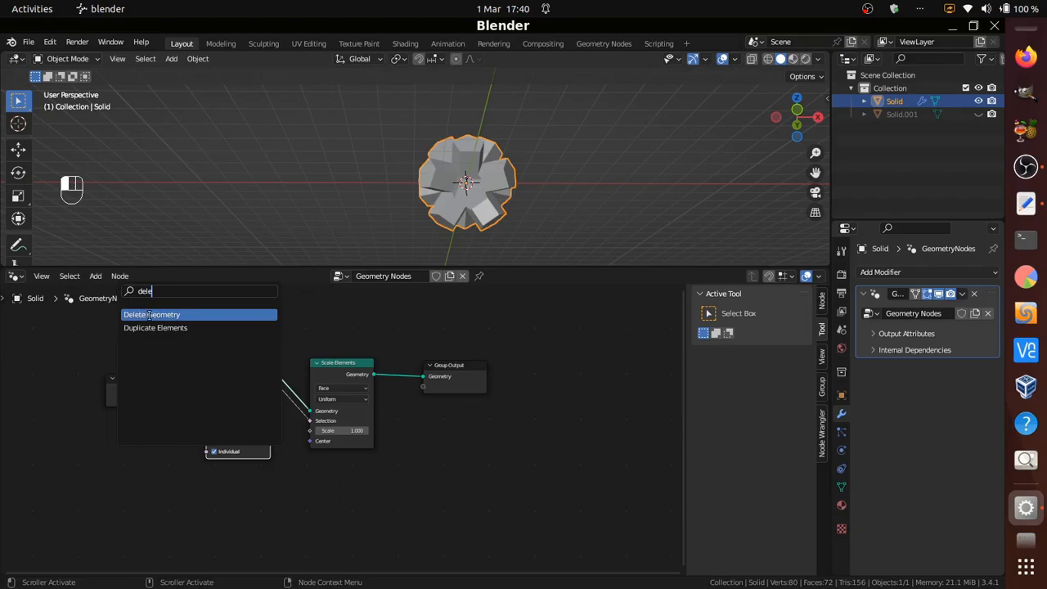
{"action": "left_click", "coordinate": [150, 314]}
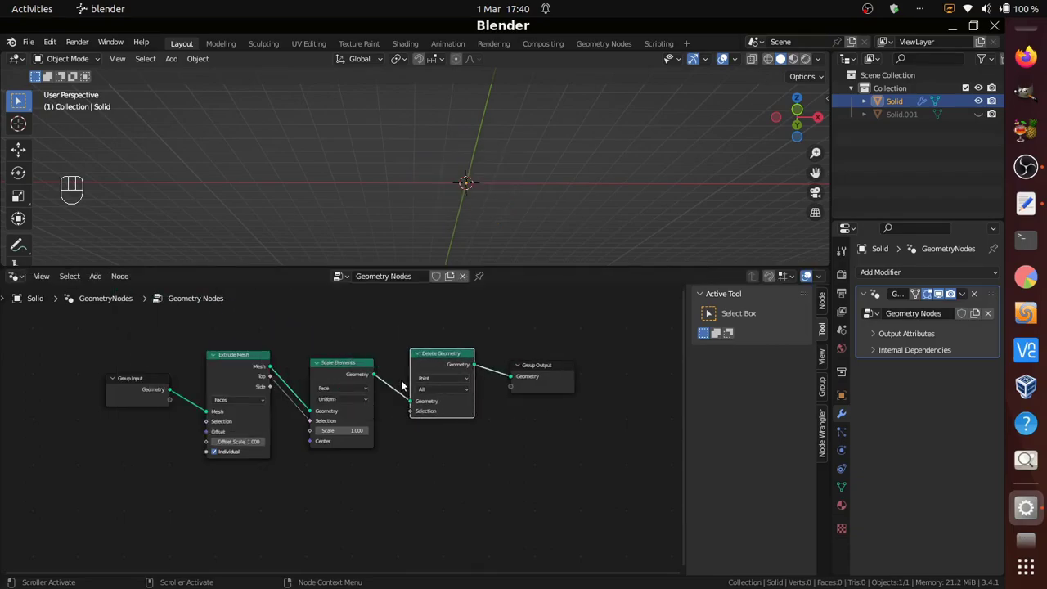
{"action": "mouse_move", "coordinate": [275, 386]}
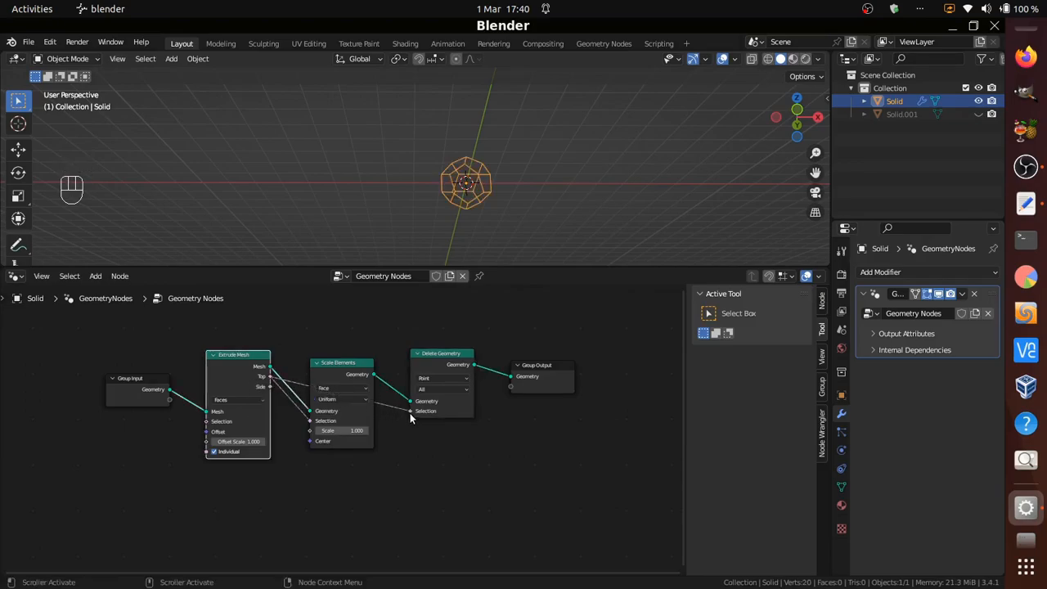
{"action": "left_click", "coordinate": [442, 378]}
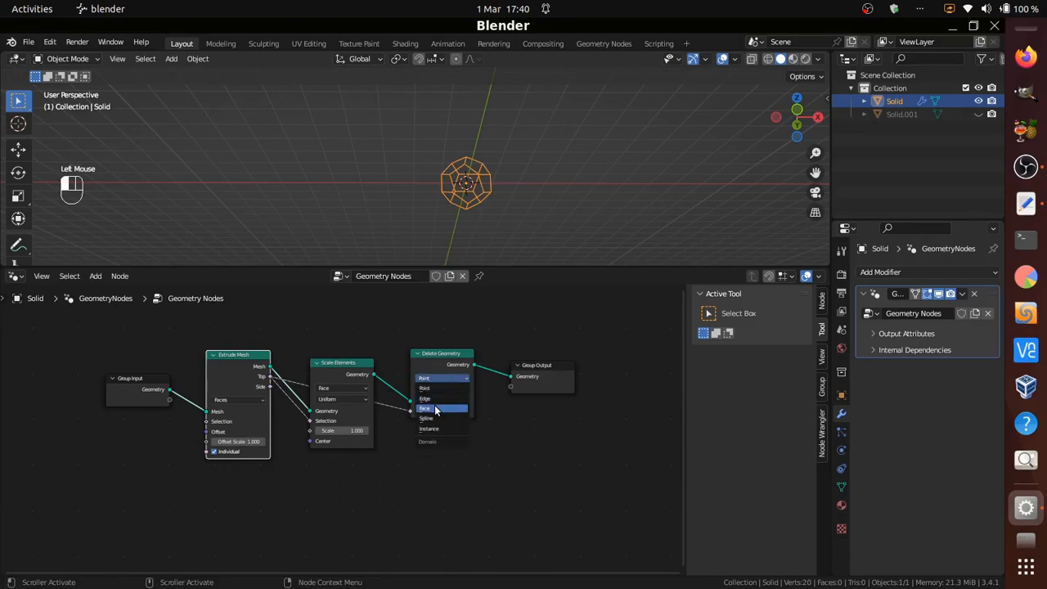
{"action": "left_click", "coordinate": [425, 409]}
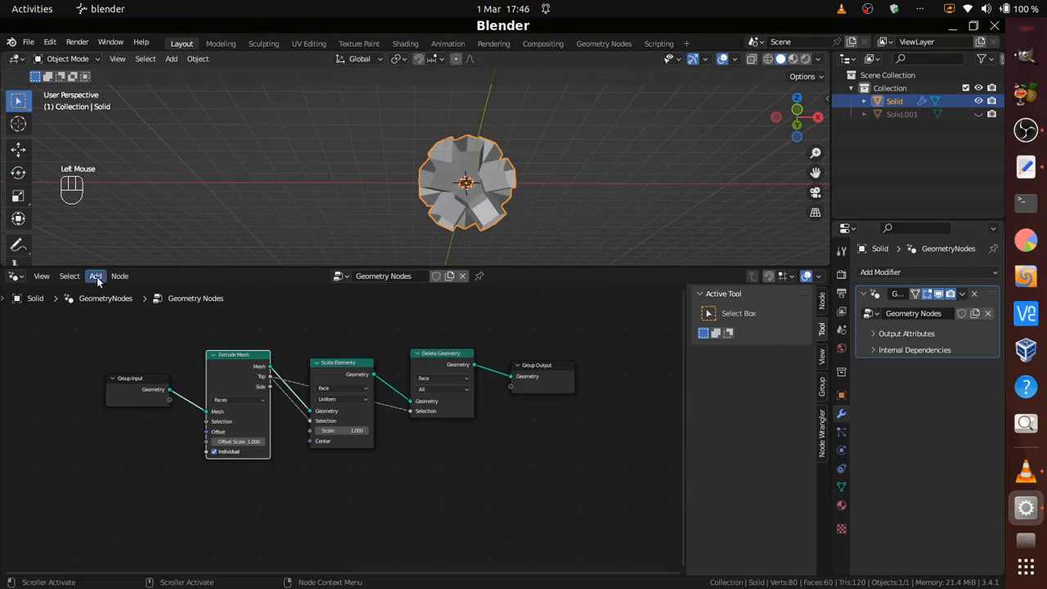
- Add a Mesh to Points node on the extruded mesh and choose which elements become points
{"action": "left_click", "coordinate": [95, 274]}
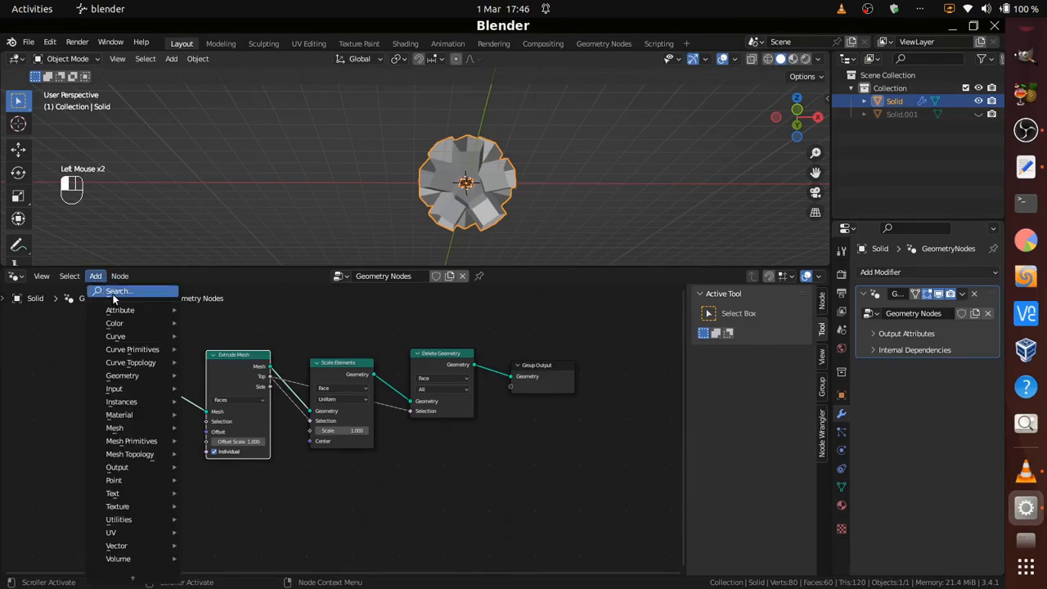
{"action": "type", "text": "mesh to"}
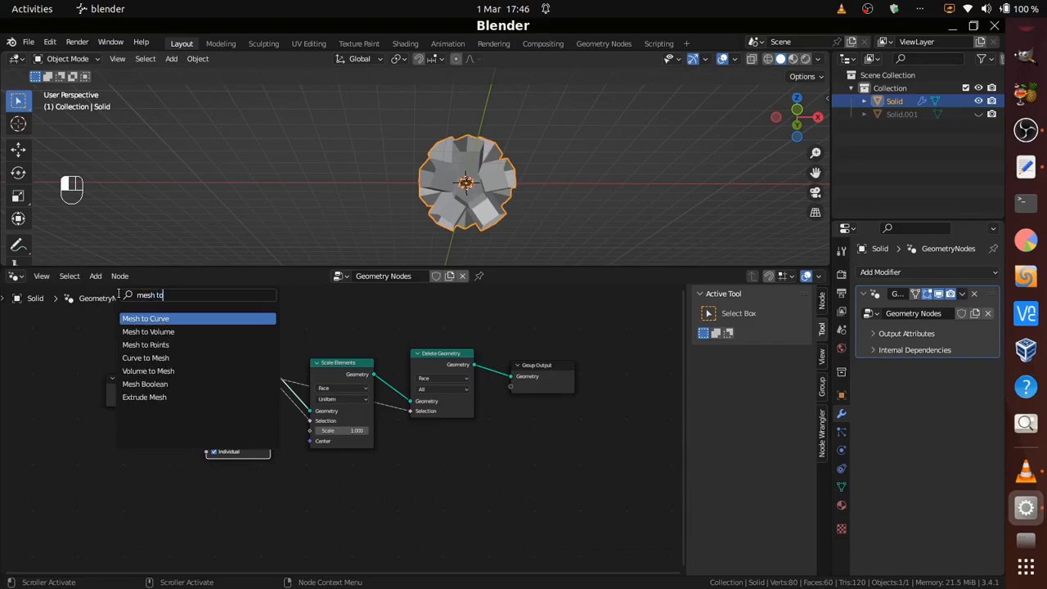
{"action": "type", "text": "p"}
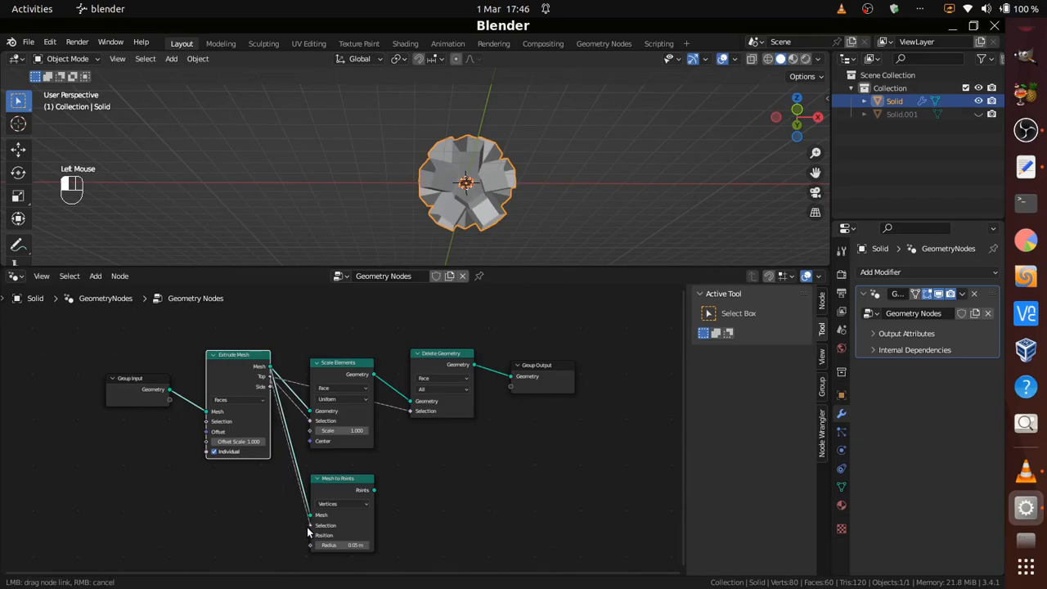
{"action": "left_click", "coordinate": [340, 503]}
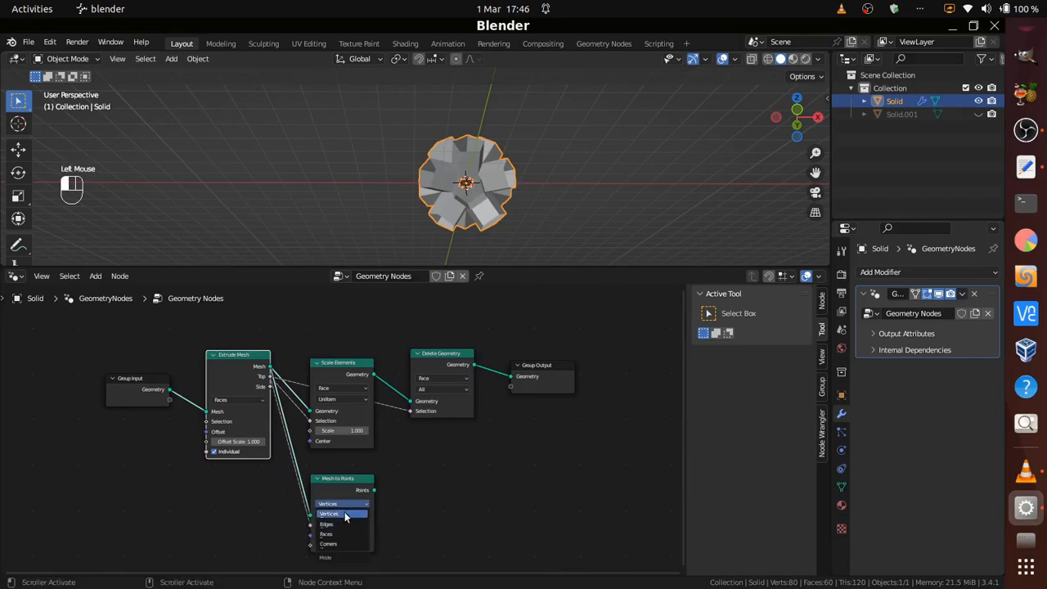
{"action": "left_click", "coordinate": [327, 533]}
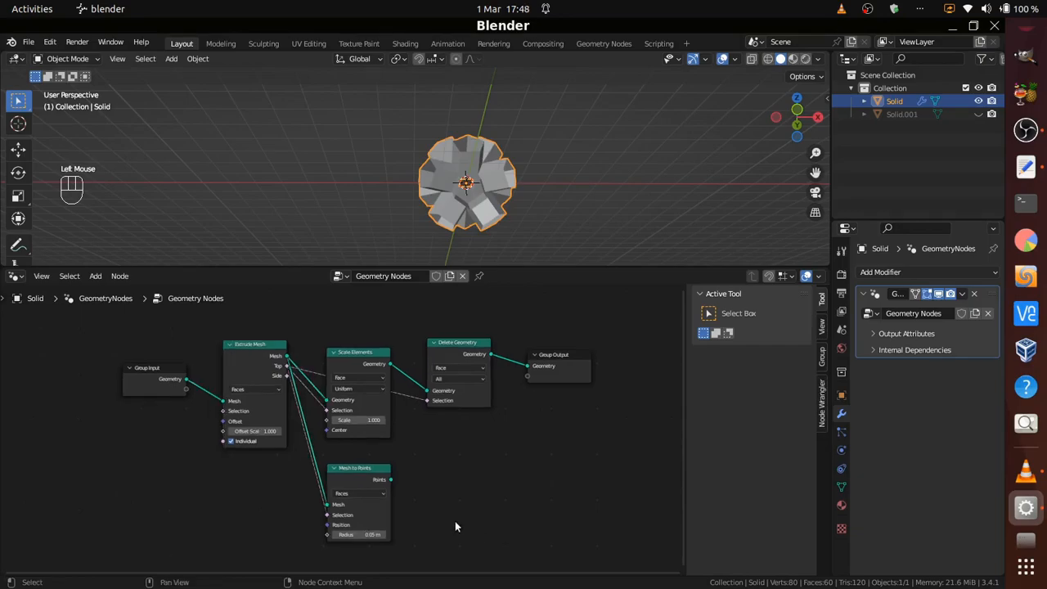
- Add an Instance on Points node fed by Mesh to Points
{"action": "left_click", "coordinate": [95, 274]}
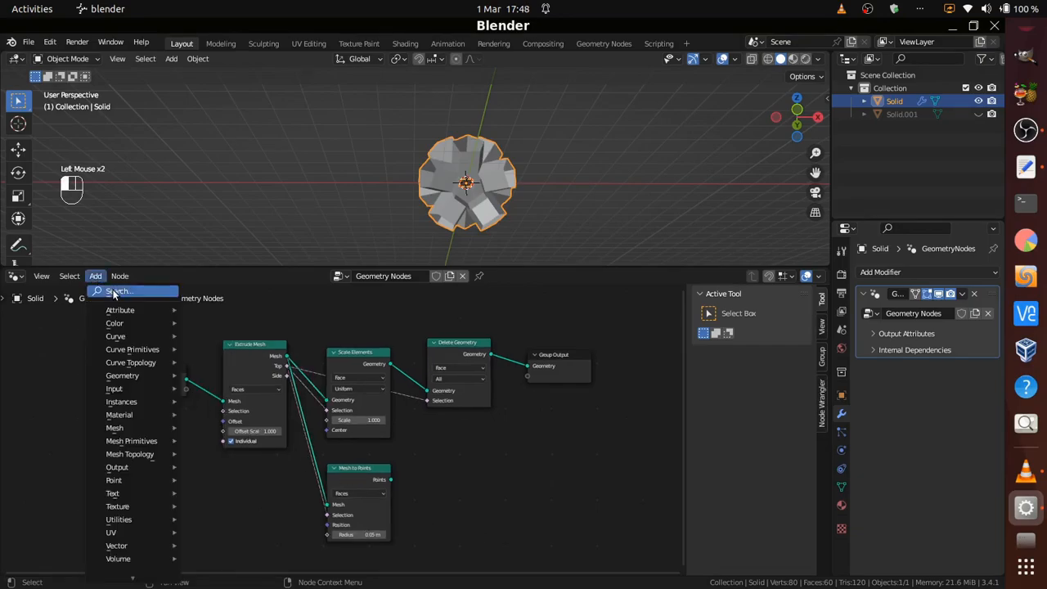
{"action": "type", "text": "inst"}
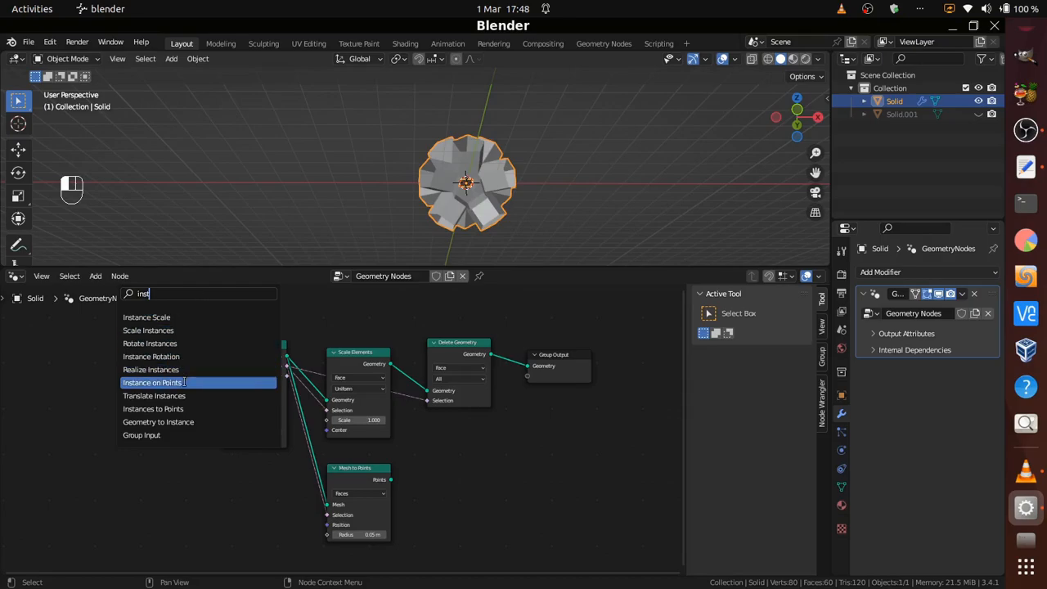
{"action": "left_click", "coordinate": [152, 383]}
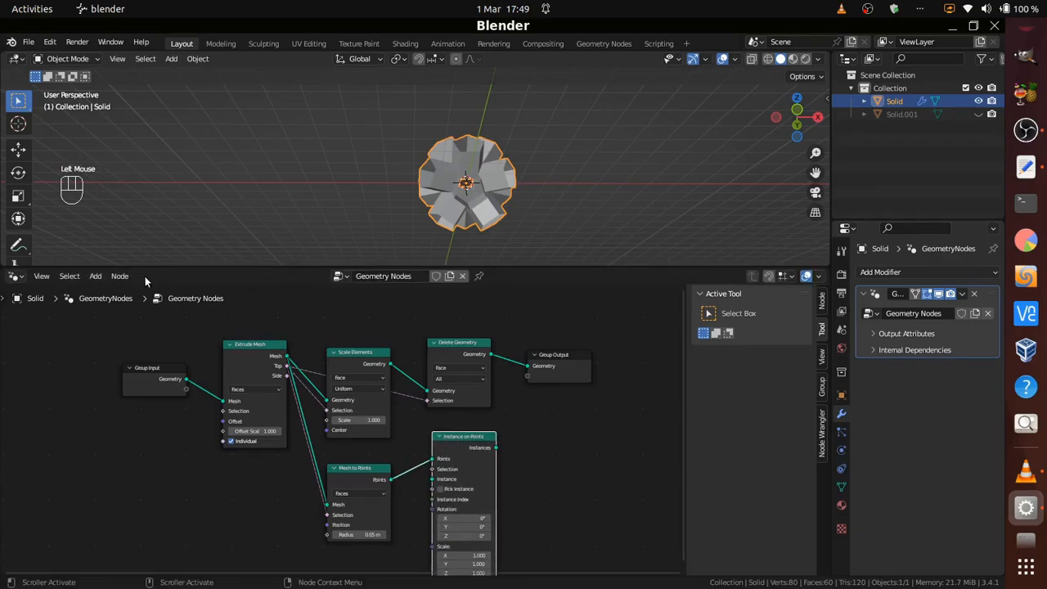
- Add a second Scale Elements node placed below Mesh to Points
{"action": "left_click", "coordinate": [95, 275]}
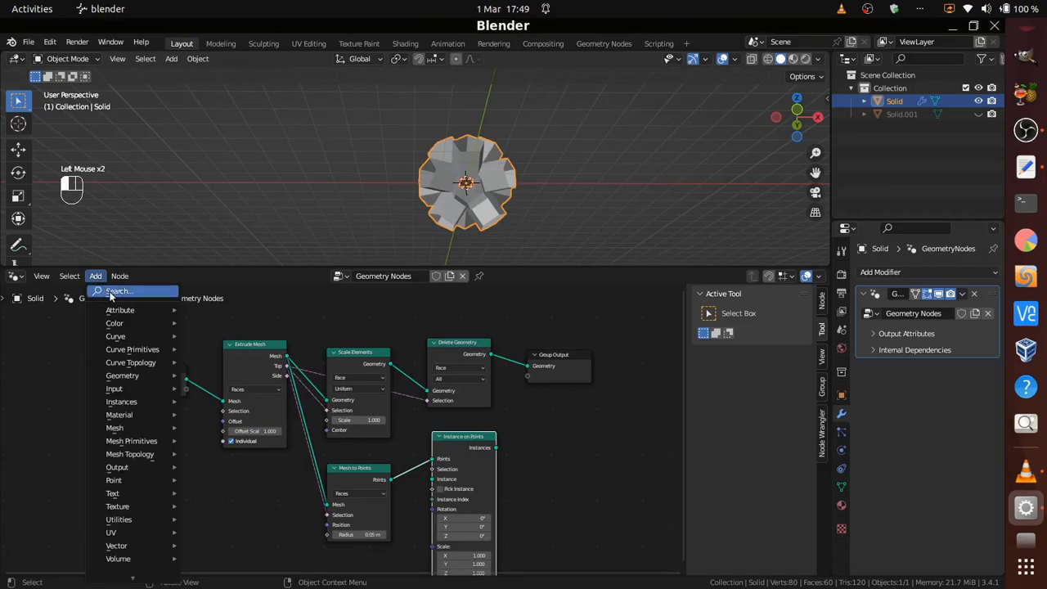
{"action": "type", "text": "sca"}
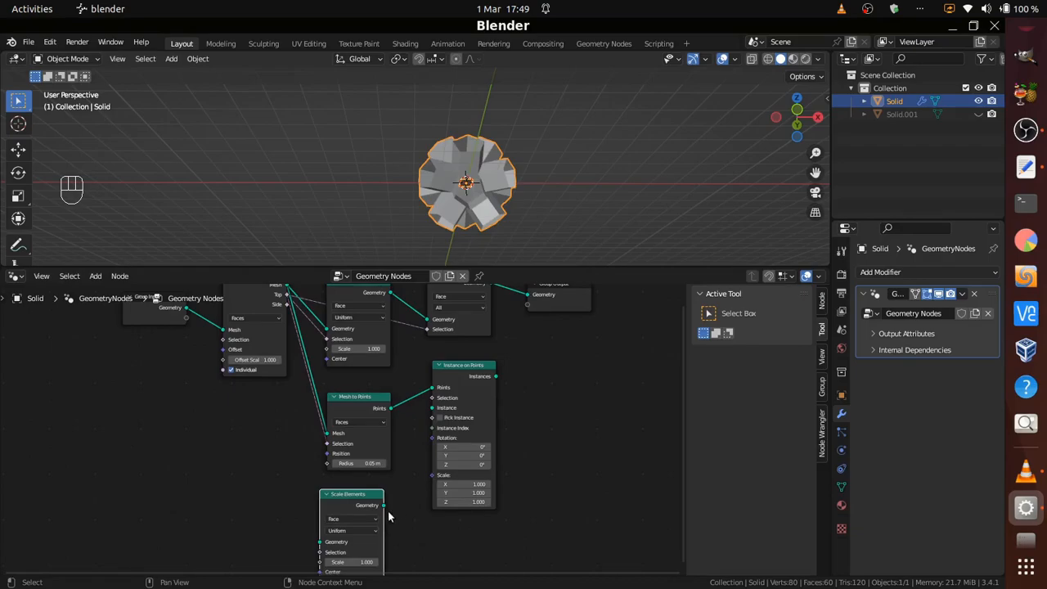
{"action": "left_click_drag", "start_coordinate": [383, 504], "coordinate": [420, 427]}
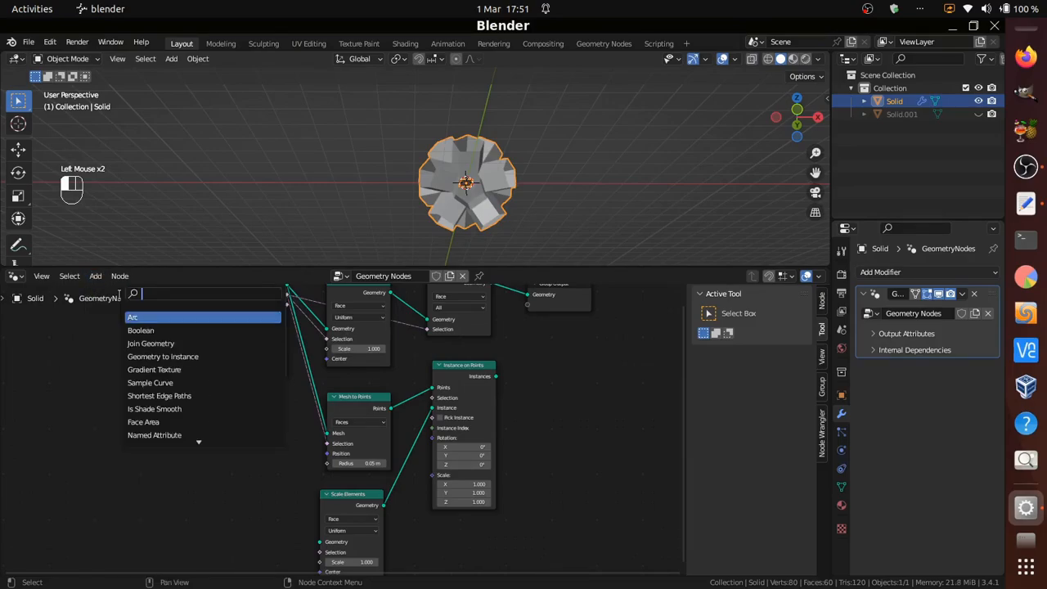
- Add a Realize Instances node after the instanced copies
{"action": "type", "text": "reali"}
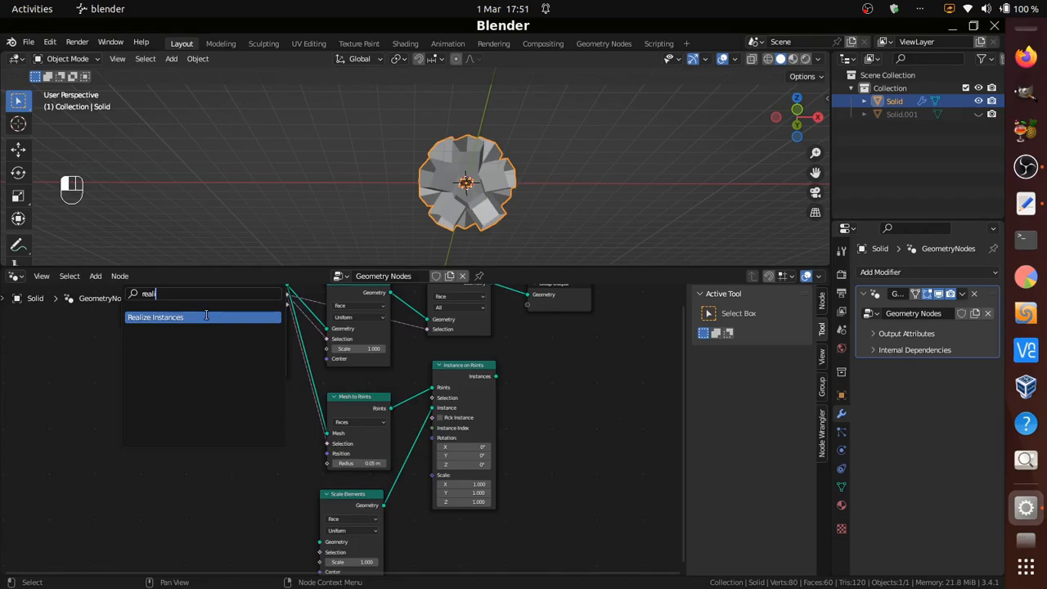
{"action": "left_click", "coordinate": [154, 317]}
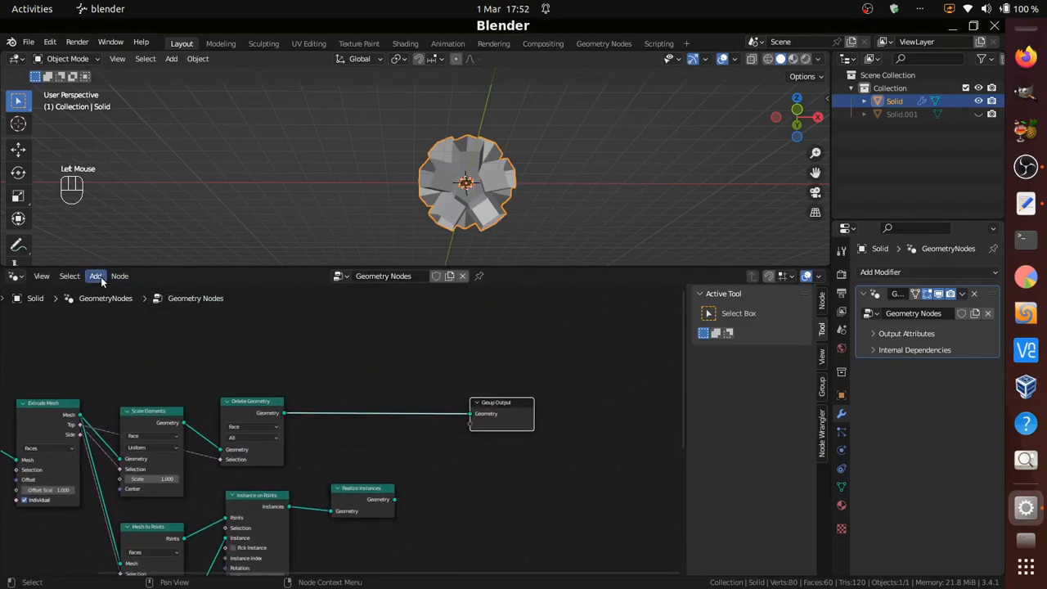
- Add a Join Geometry node and wire the realized instances into it
{"action": "left_click", "coordinate": [95, 275]}
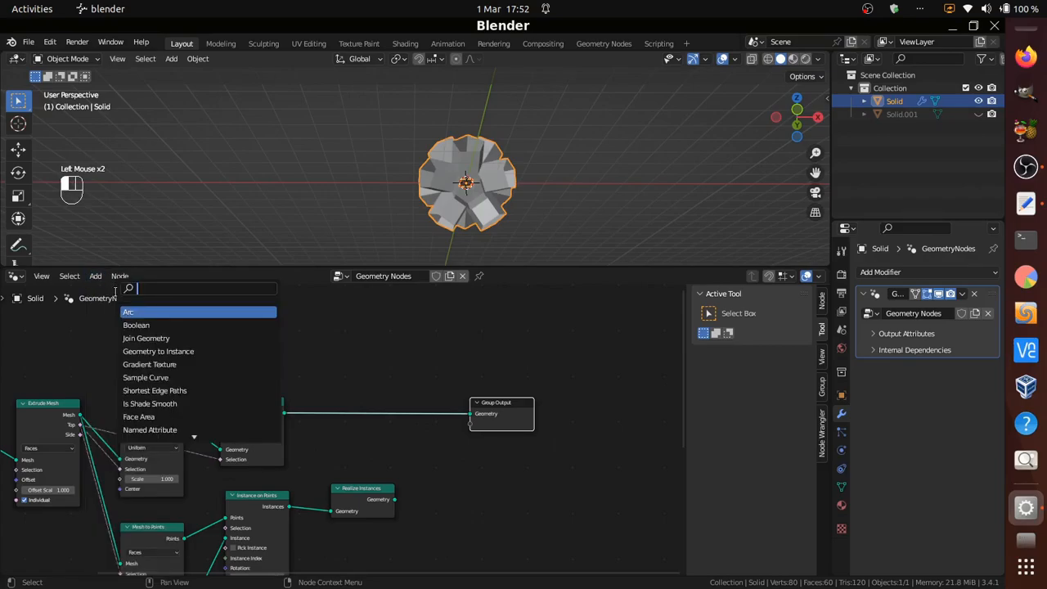
{"action": "type", "text": "join"}
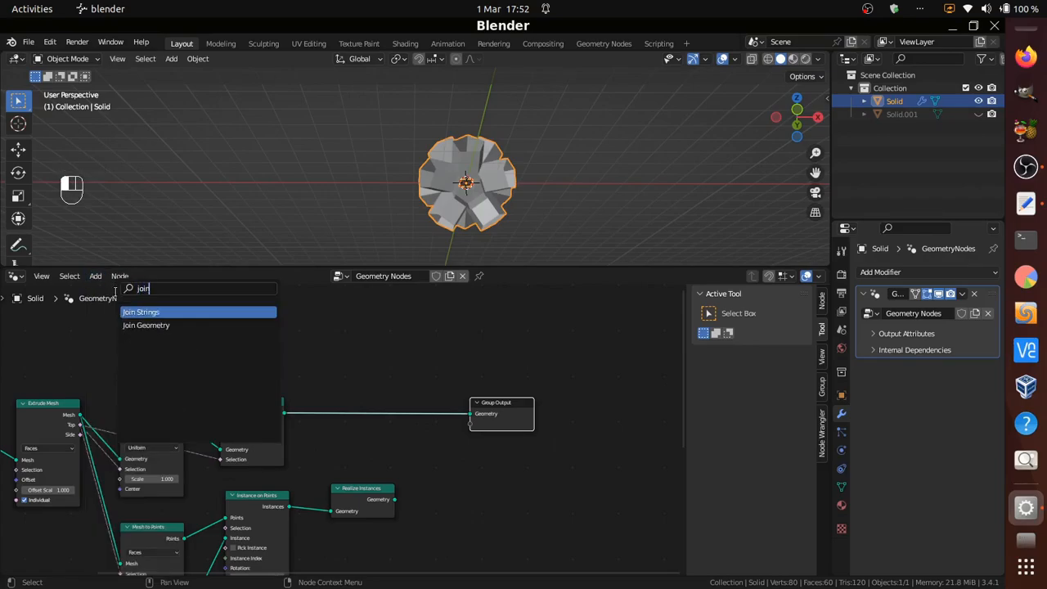
{"action": "left_click", "coordinate": [146, 324]}
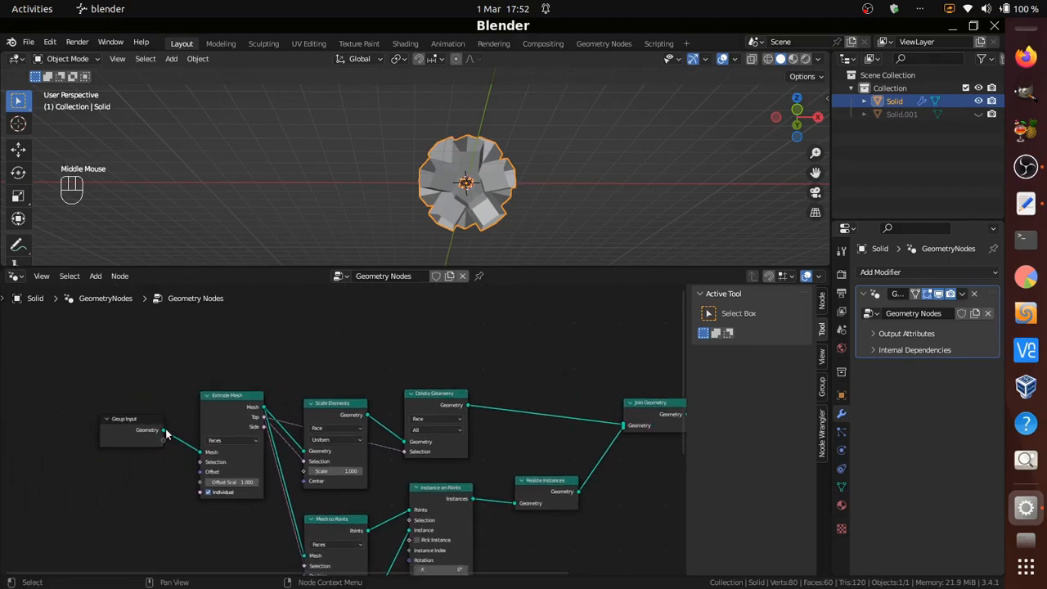
{"action": "left_click_drag", "start_coordinate": [163, 429], "coordinate": [509, 405]}
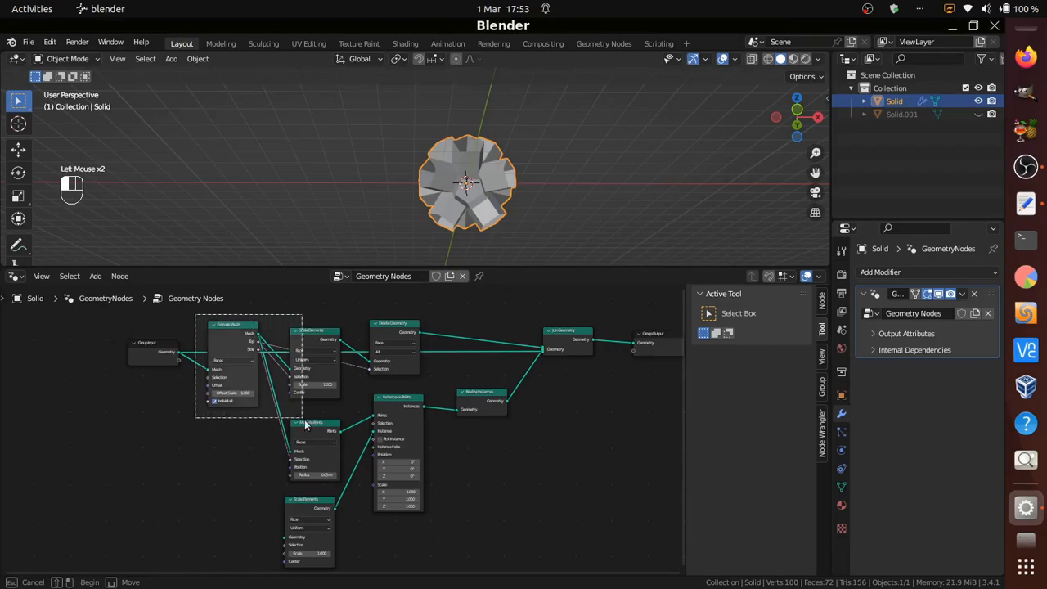
- Select the processing nodes and make them a node group via Node > Make Group
{"action": "left_click", "coordinate": [304, 425]}
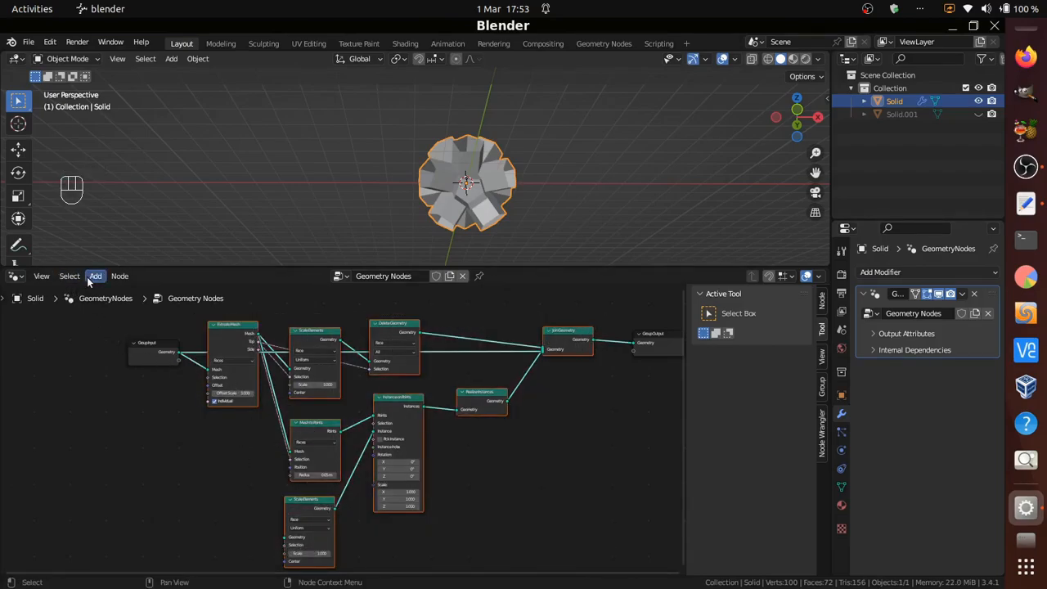
{"action": "left_click", "coordinate": [120, 275]}
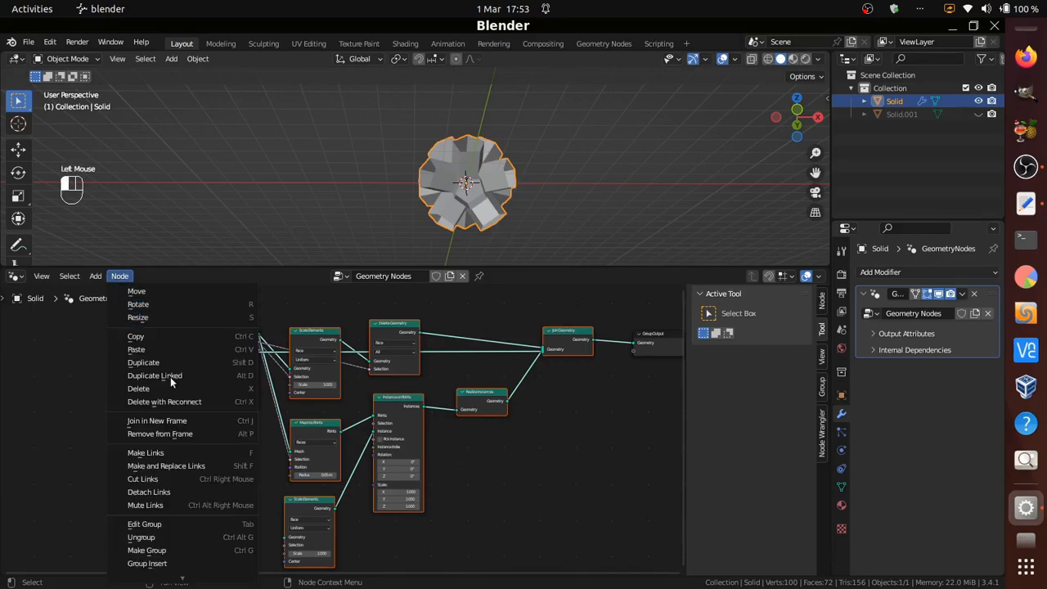
{"action": "mouse_move", "coordinate": [147, 549]}
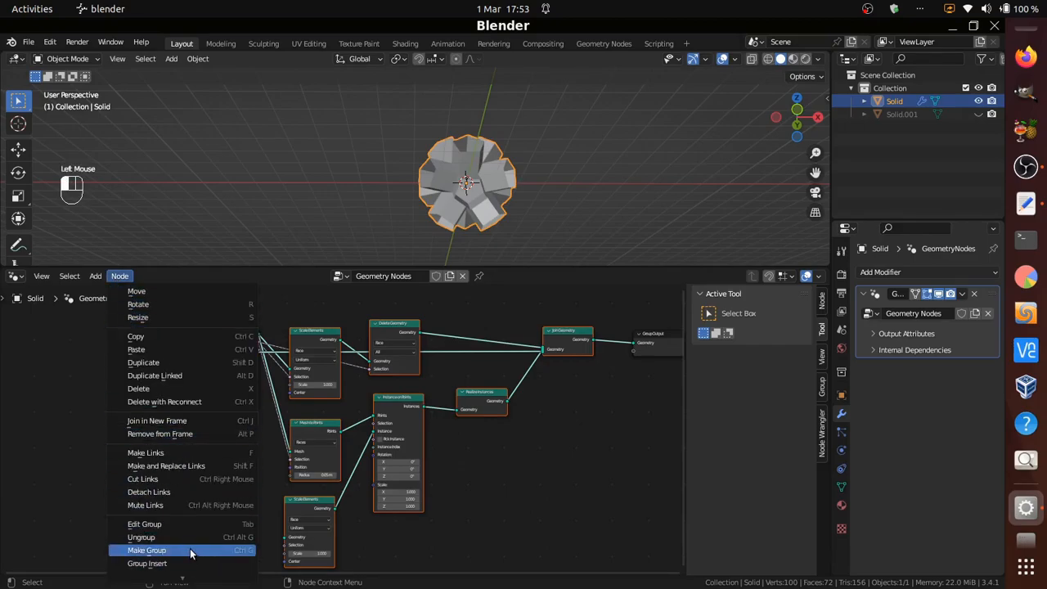
{"action": "left_click", "coordinate": [148, 549]}
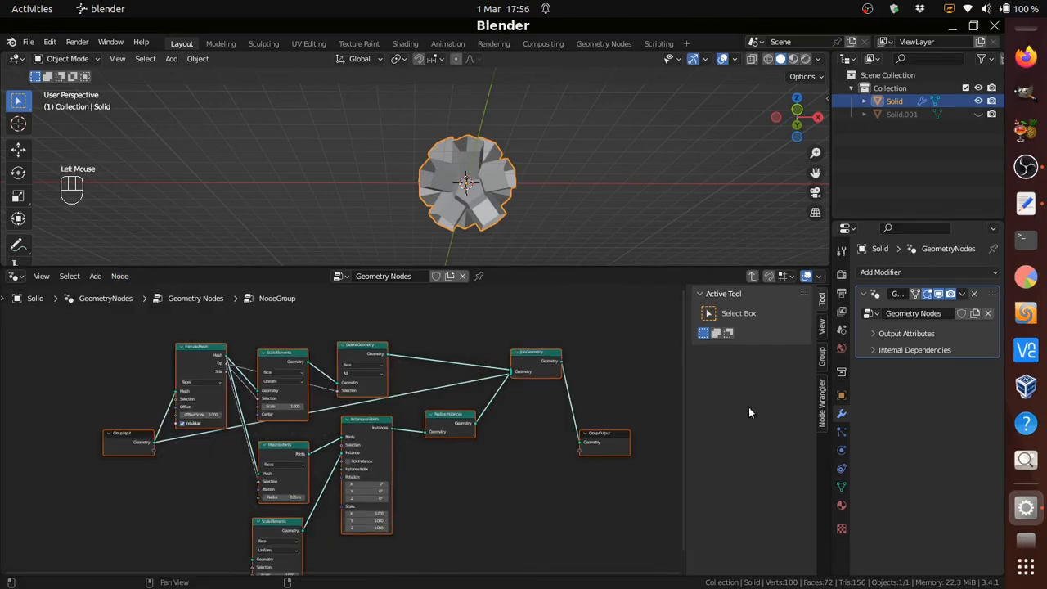
- In the Group sidebar, rename the group's Mesh input to 'extrude Mesh'
{"action": "scroll", "scroll_direction": "up", "scroll_amount": 3}
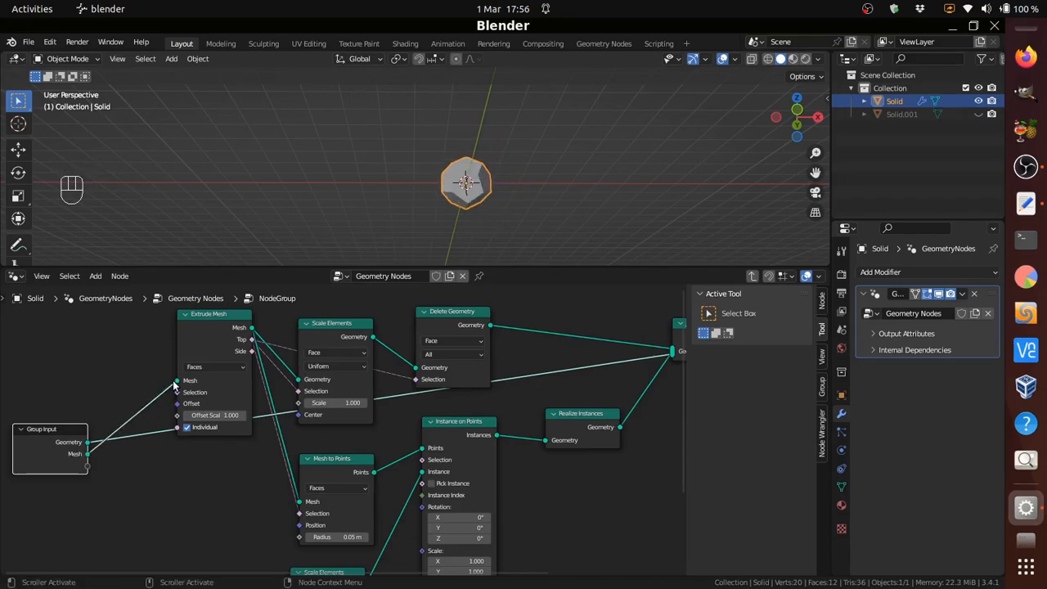
{"action": "mouse_move", "coordinate": [824, 392]}
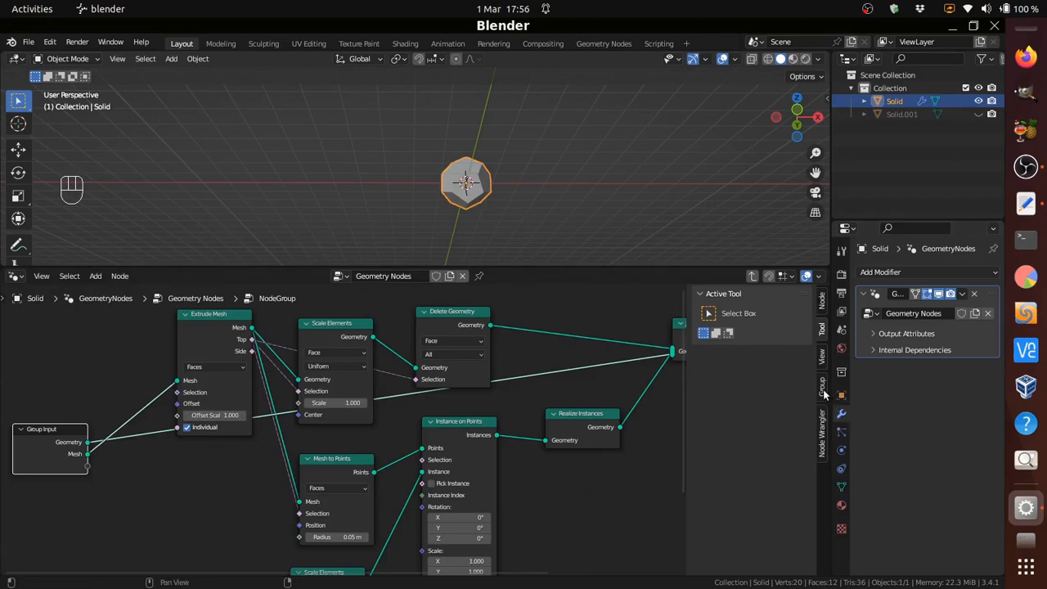
{"action": "left_click", "coordinate": [822, 386]}
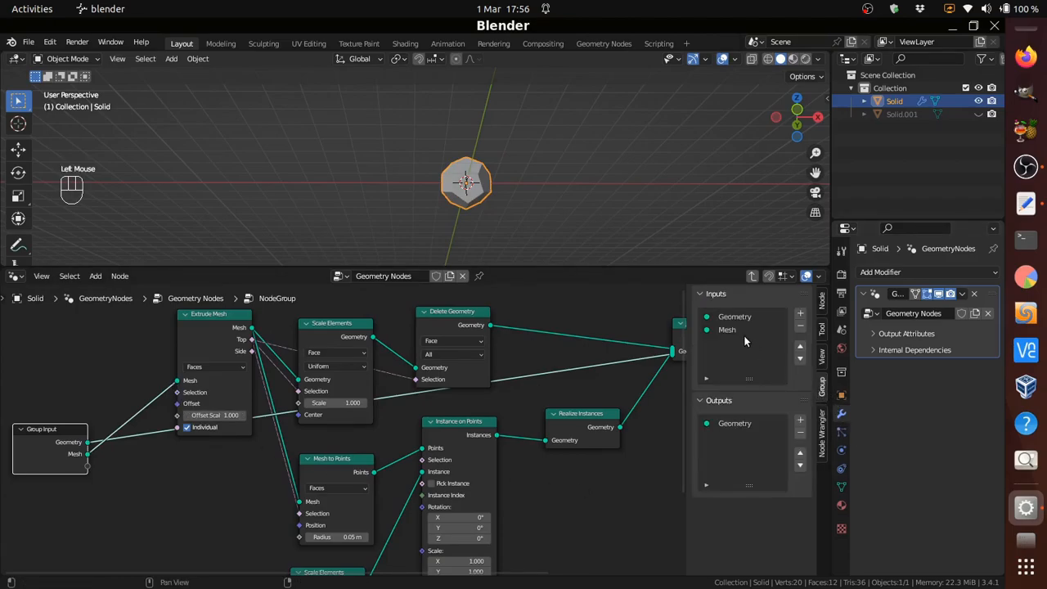
{"action": "left_click", "coordinate": [726, 329]}
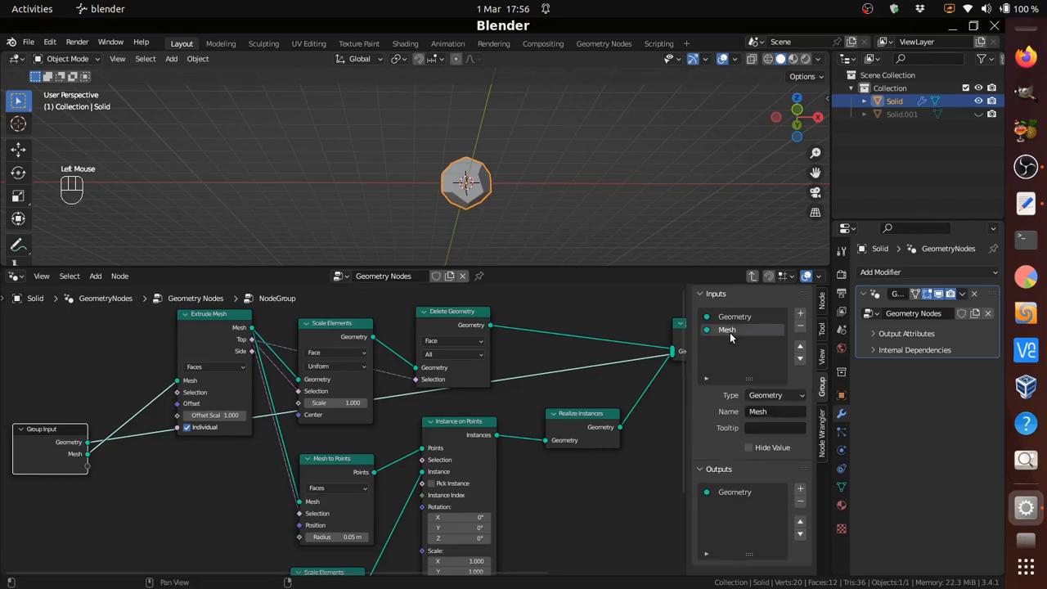
{"action": "double_click", "coordinate": [775, 412]}
{"action": "type", "text": "extrude "}
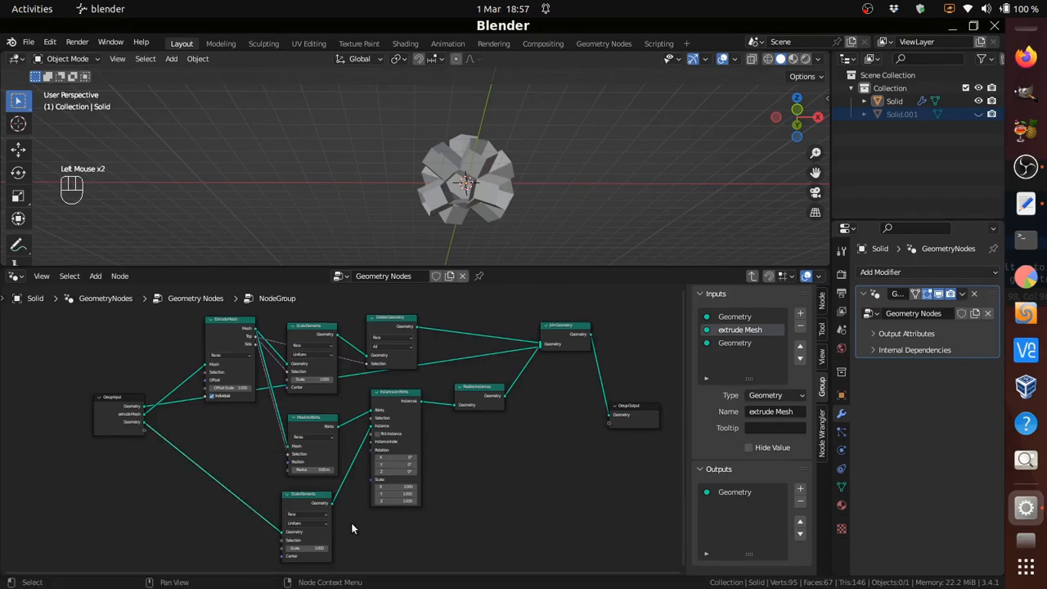
- Rename the newly added geometry input of the group
{"action": "left_click", "coordinate": [734, 344]}
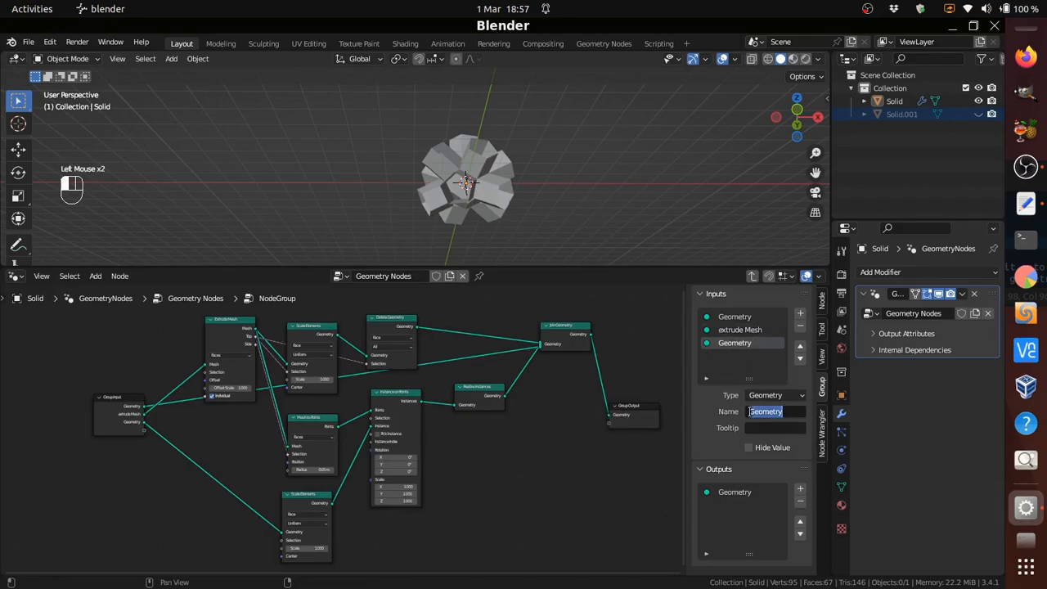
{"action": "type", "text": "in"}
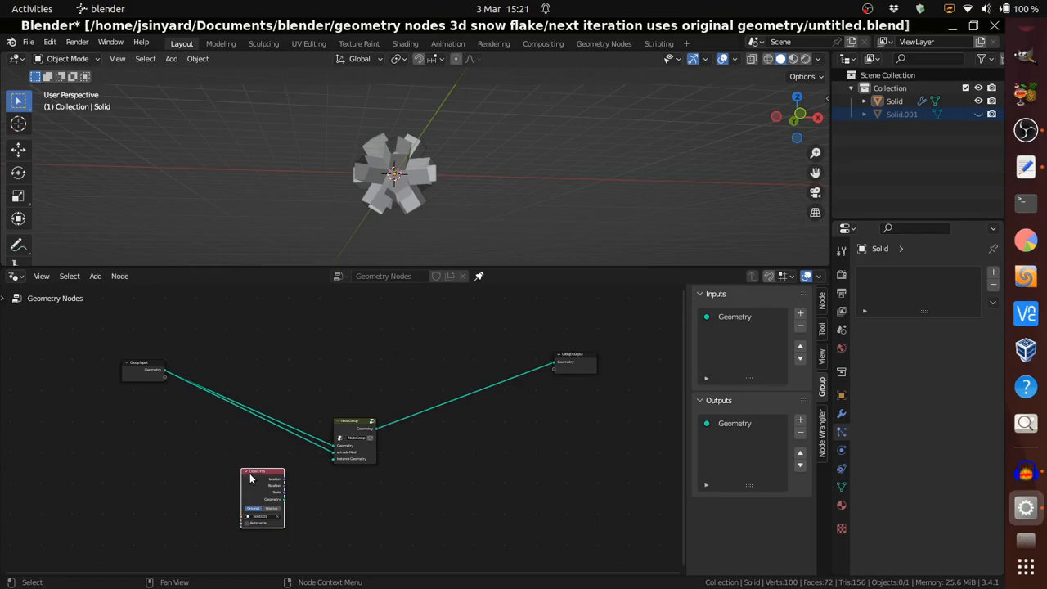
{"action": "mouse_move", "coordinate": [479, 281]}
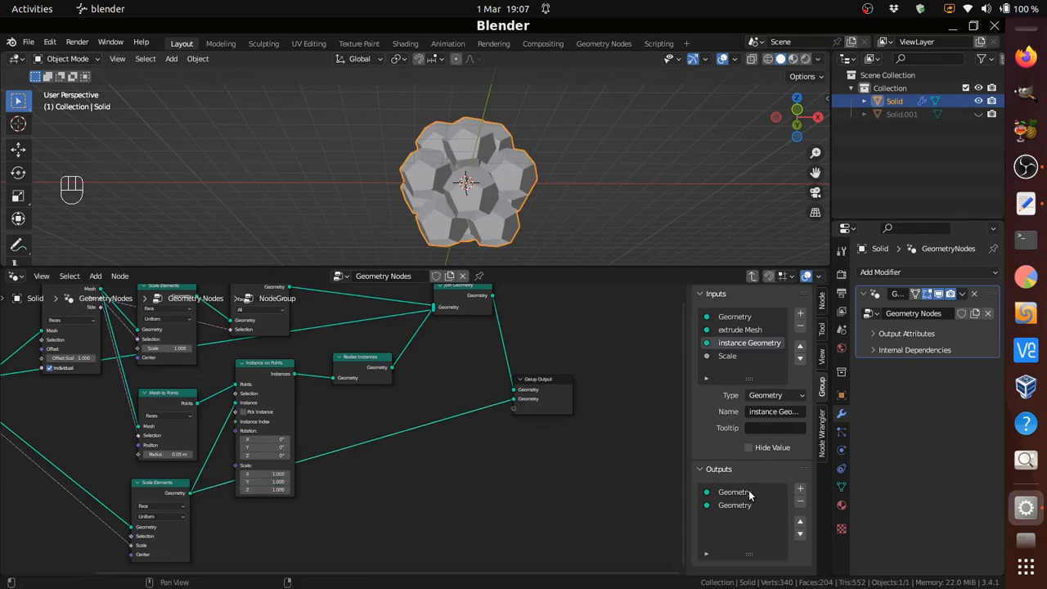
- Rename the group's second output to 'instance Geometry'
{"action": "left_click", "coordinate": [733, 503]}
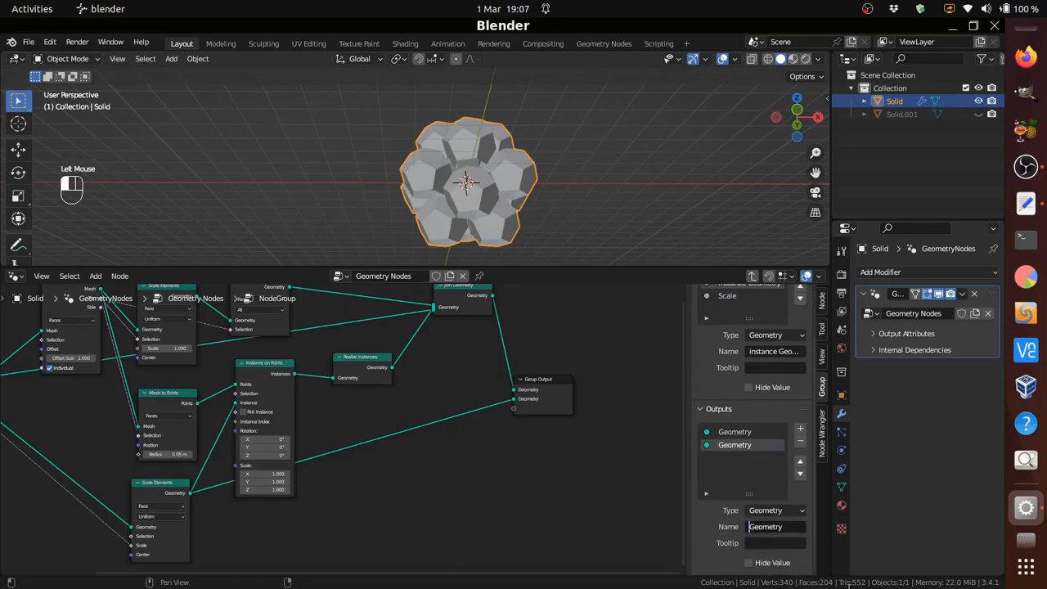
{"action": "type", "text": "instar"}
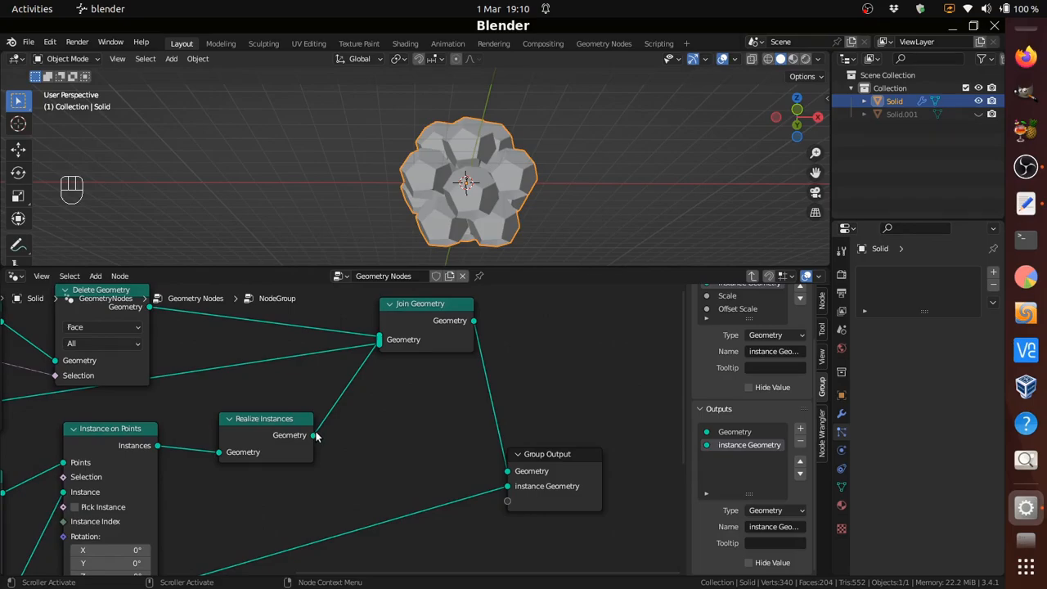
- Feed Realize Instances into a new group output named 'extrude Geometry'
{"action": "left_click_drag", "start_coordinate": [314, 435], "coordinate": [497, 499]}
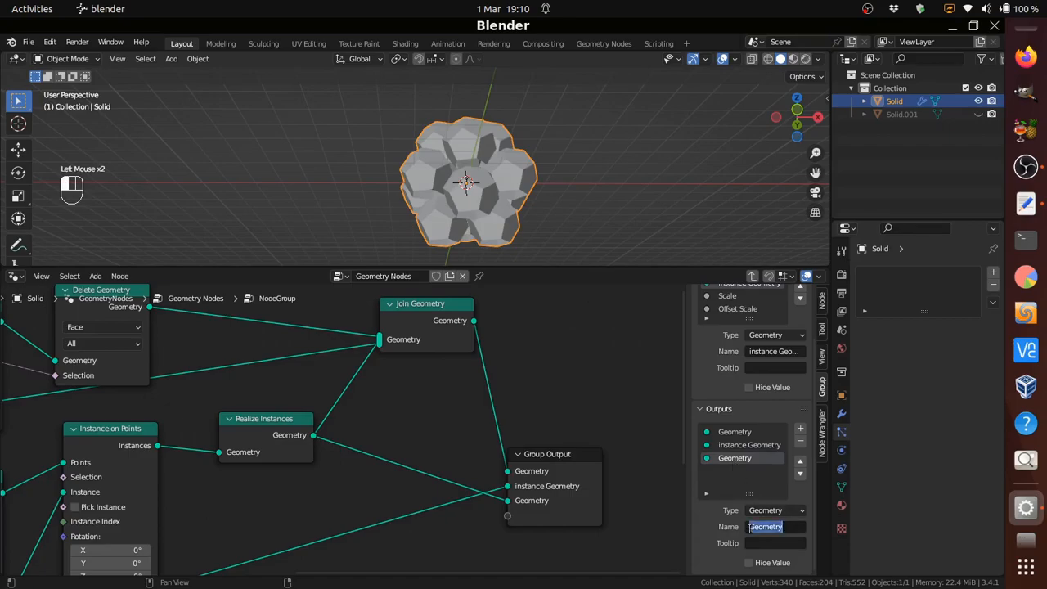
{"action": "type", "text": "e"}
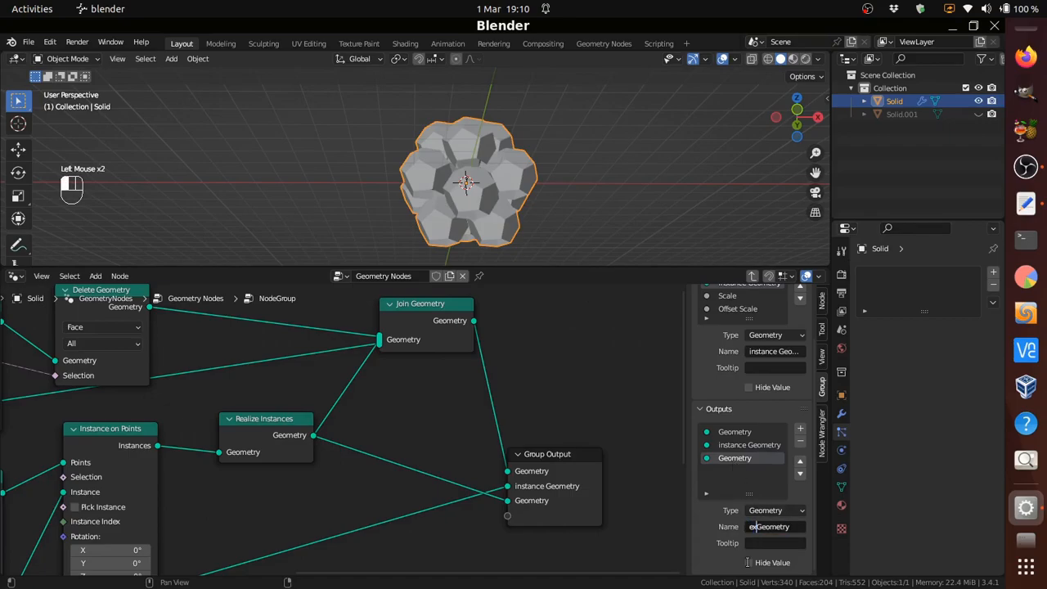
{"action": "type", "text": "extrude"}
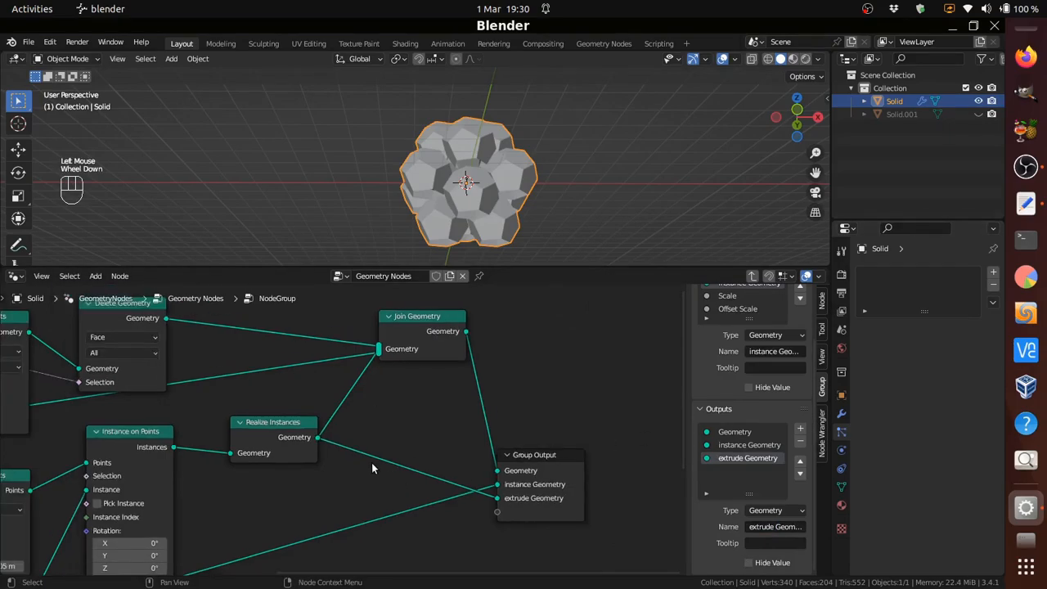
- Add a Math node and feed the Scale input into it
{"action": "scroll", "scroll_direction": "down", "scroll_amount": 3}
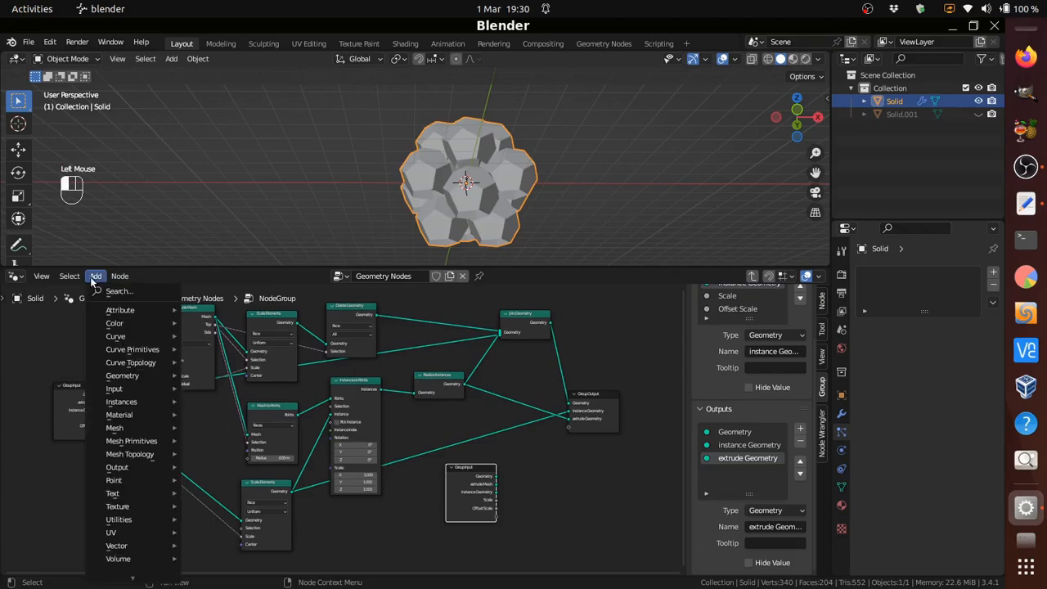
{"action": "type", "text": "m"}
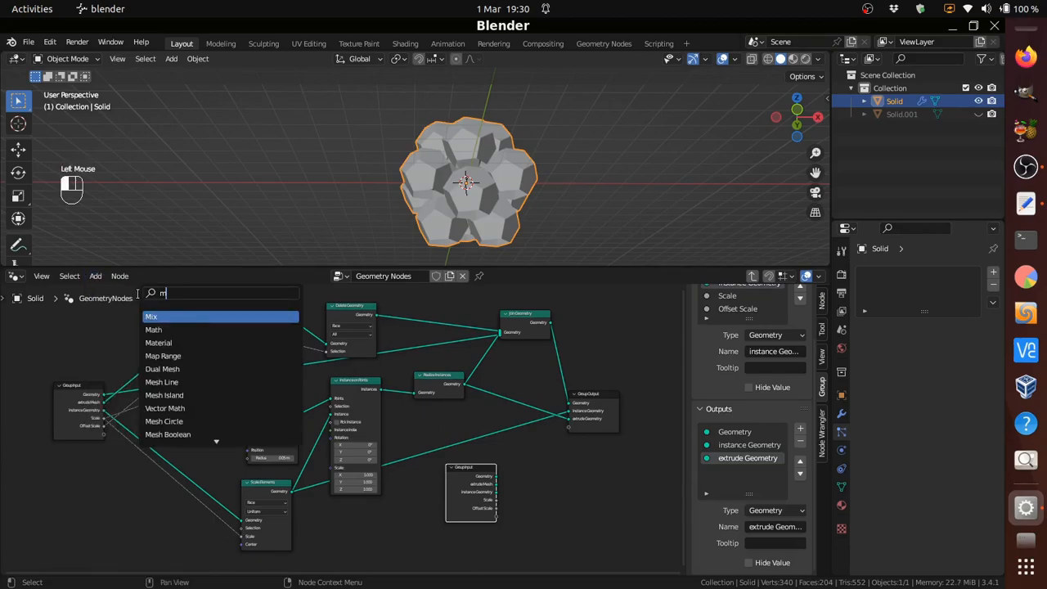
{"action": "type", "text": "ath"}
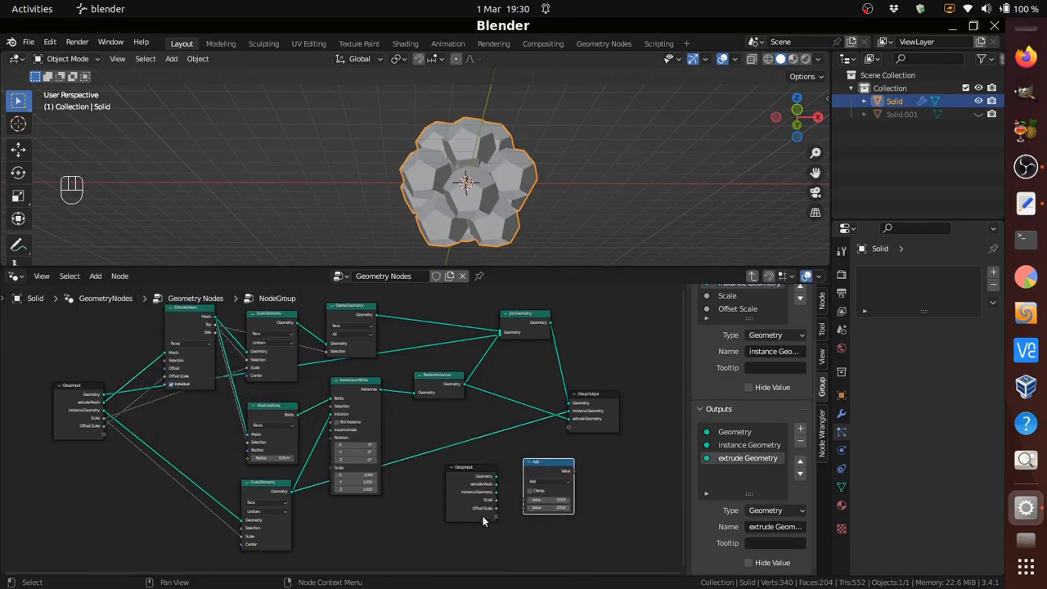
{"action": "scroll", "scroll_direction": "up", "scroll_amount": 3}
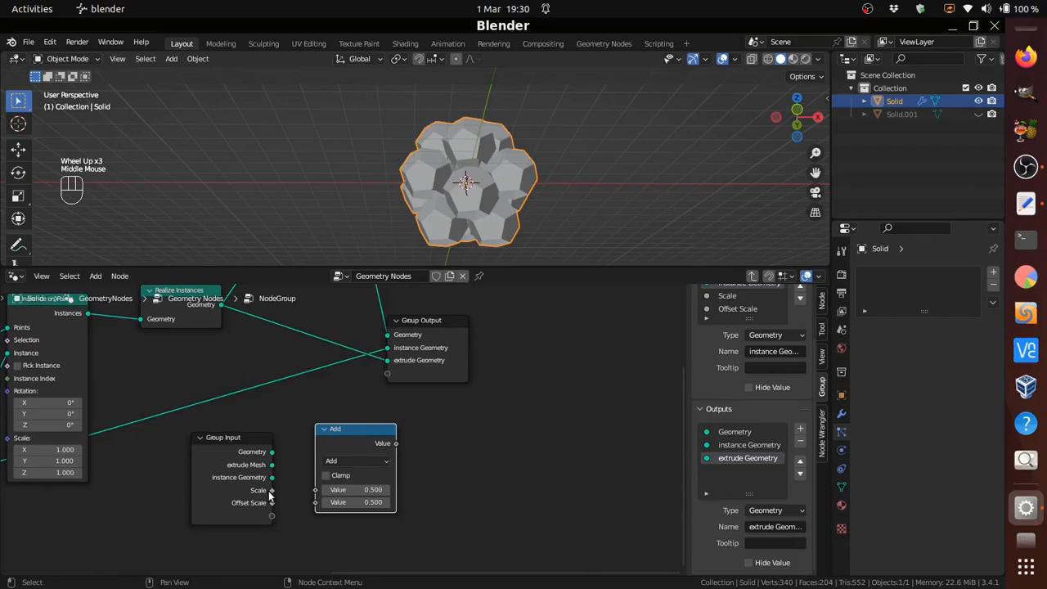
{"action": "left_click_drag", "start_coordinate": [272, 490], "coordinate": [315, 490]}
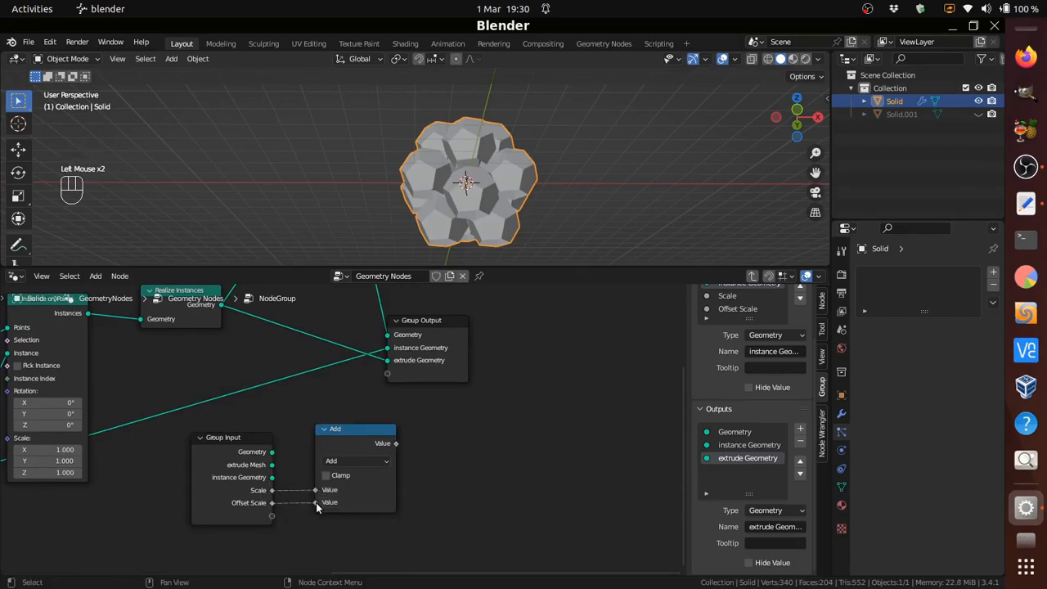
- Set the Math node to Multiply and send its Value to a new group output
{"action": "left_click", "coordinate": [357, 461]}
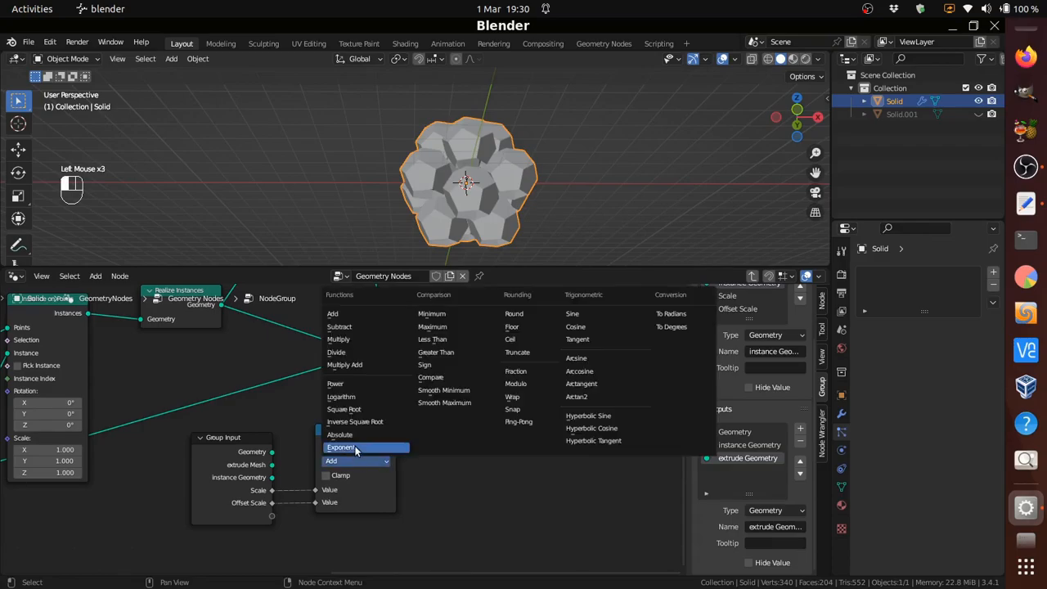
{"action": "left_click", "coordinate": [337, 339]}
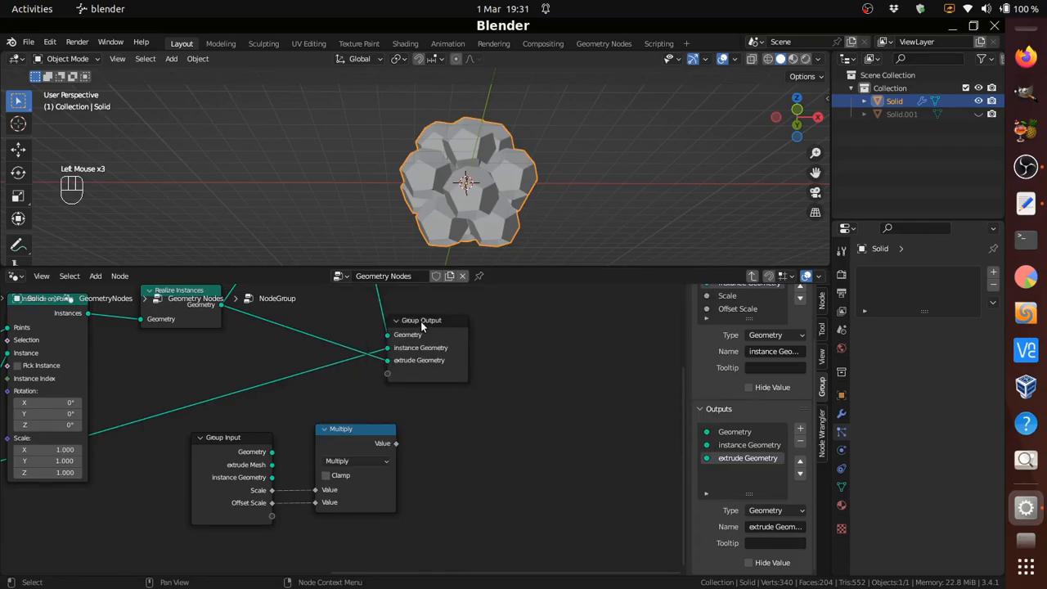
{"action": "left_click_drag", "start_coordinate": [422, 319], "coordinate": [488, 331]}
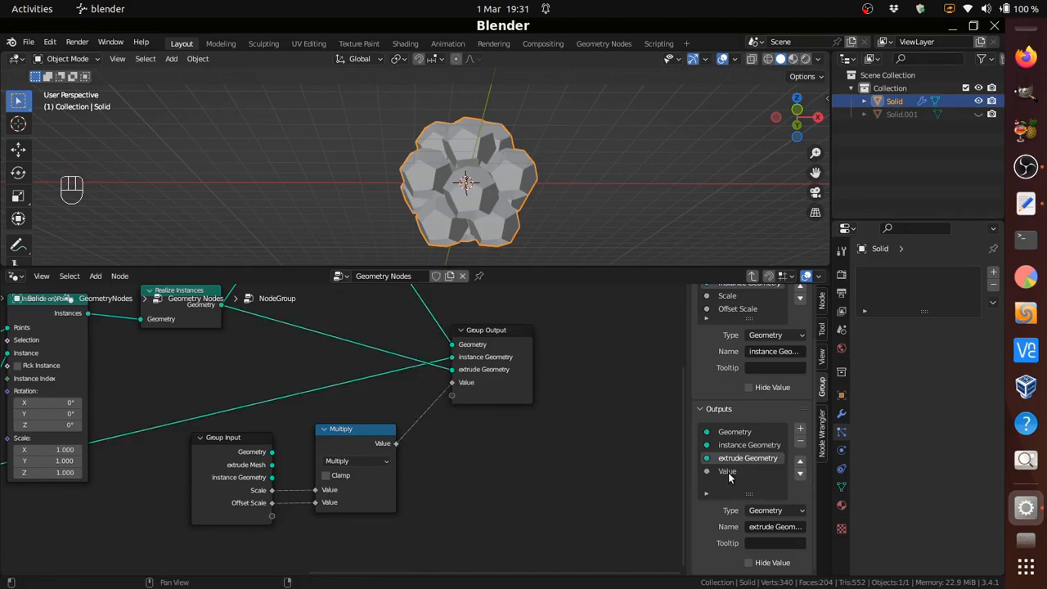
- Name the new output 'offset scale' and hide Group Input's unused sockets
{"action": "double_click", "coordinate": [726, 471]}
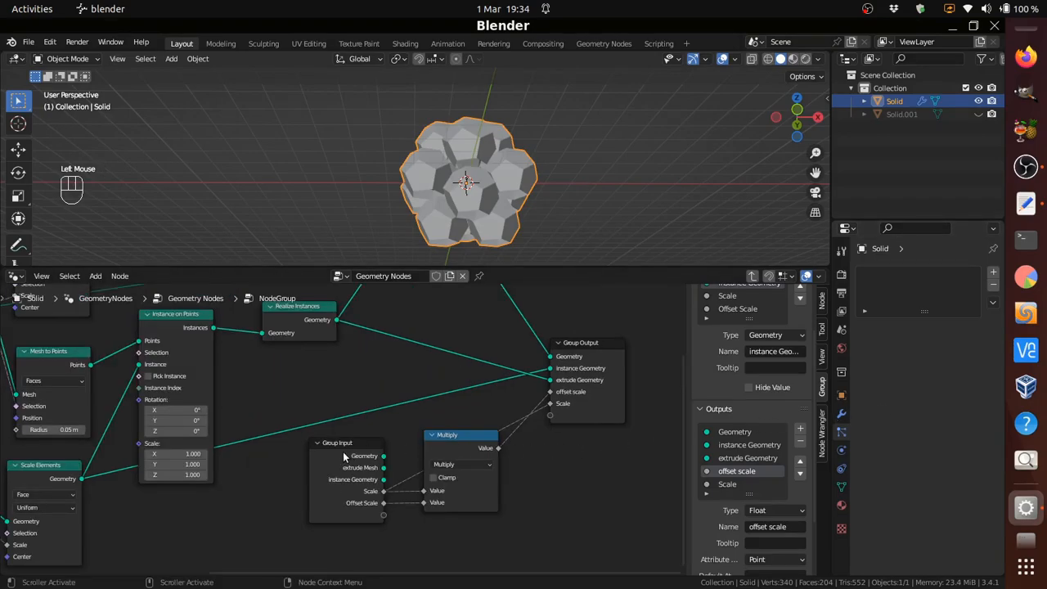
{"action": "right_click", "coordinate": [346, 461]}
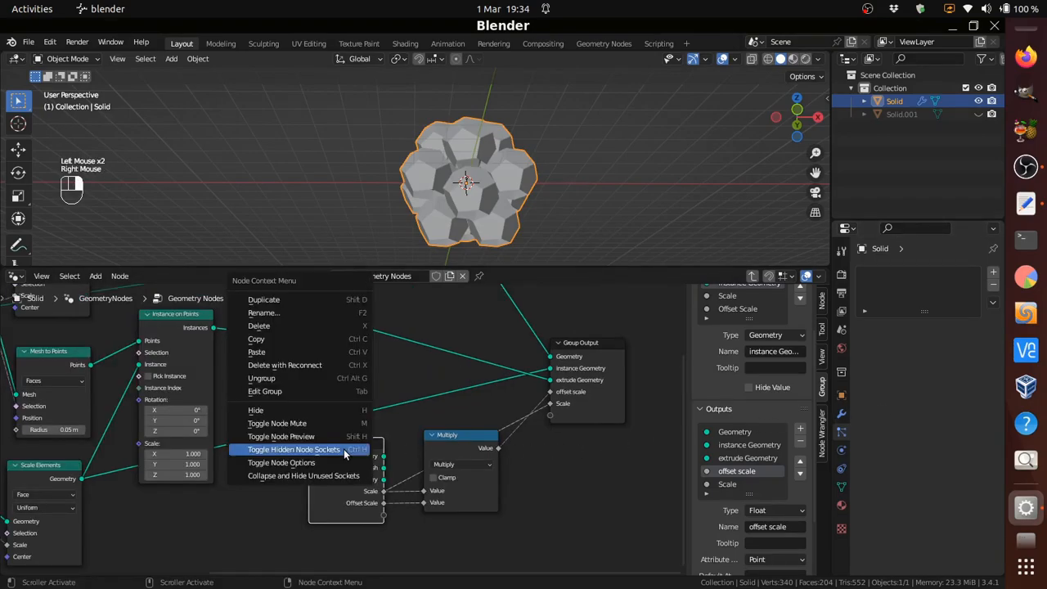
{"action": "left_click", "coordinate": [293, 448]}
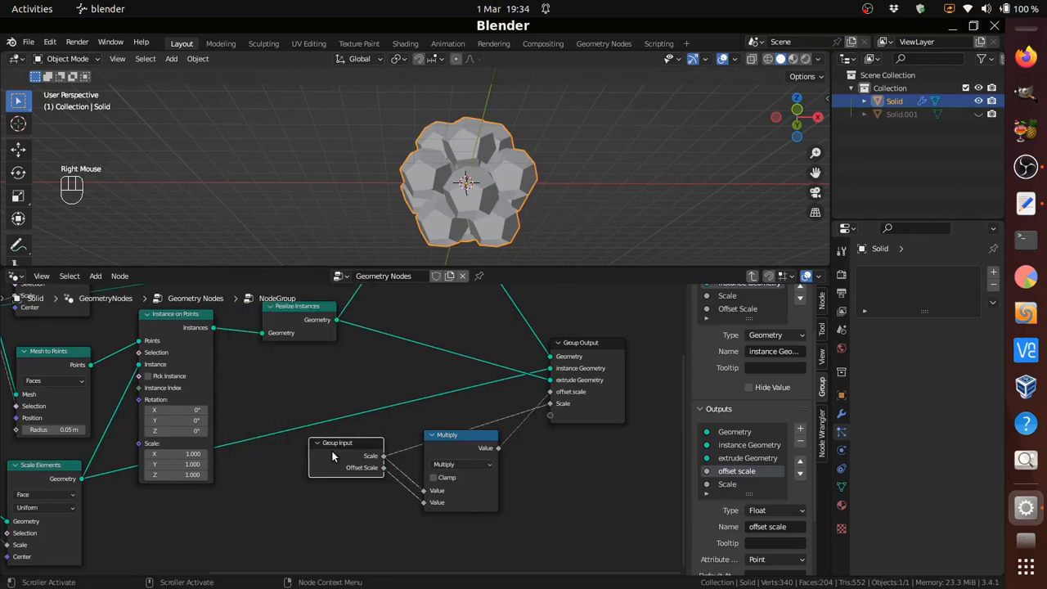
{"action": "mouse_move", "coordinate": [341, 543]}
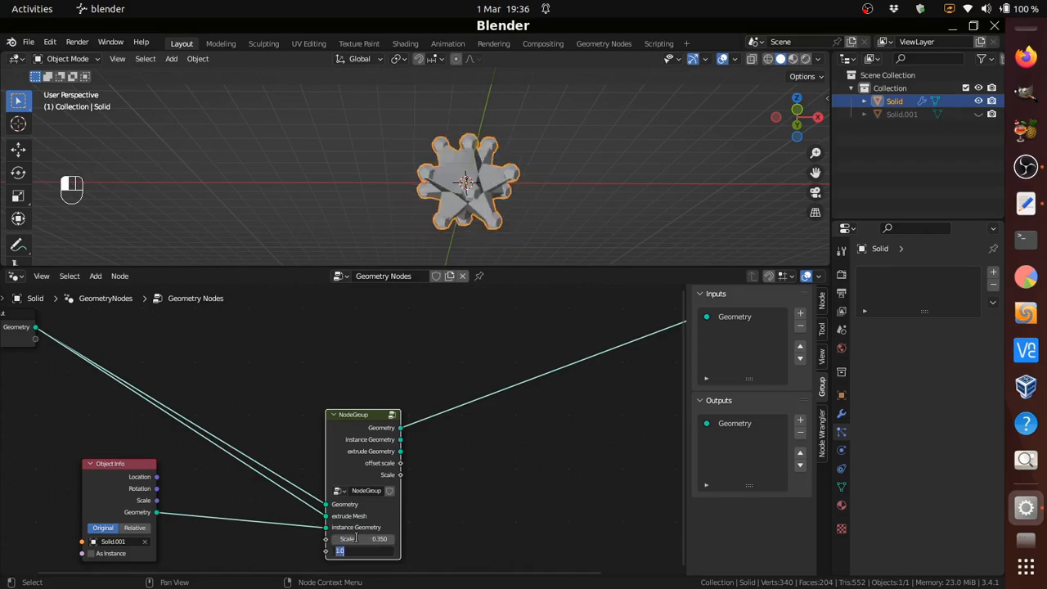
- Set the nested NodeGroup's Offset Scale to 4.000 and show the viewport as wireframe
{"action": "type", "text": "4.000"}
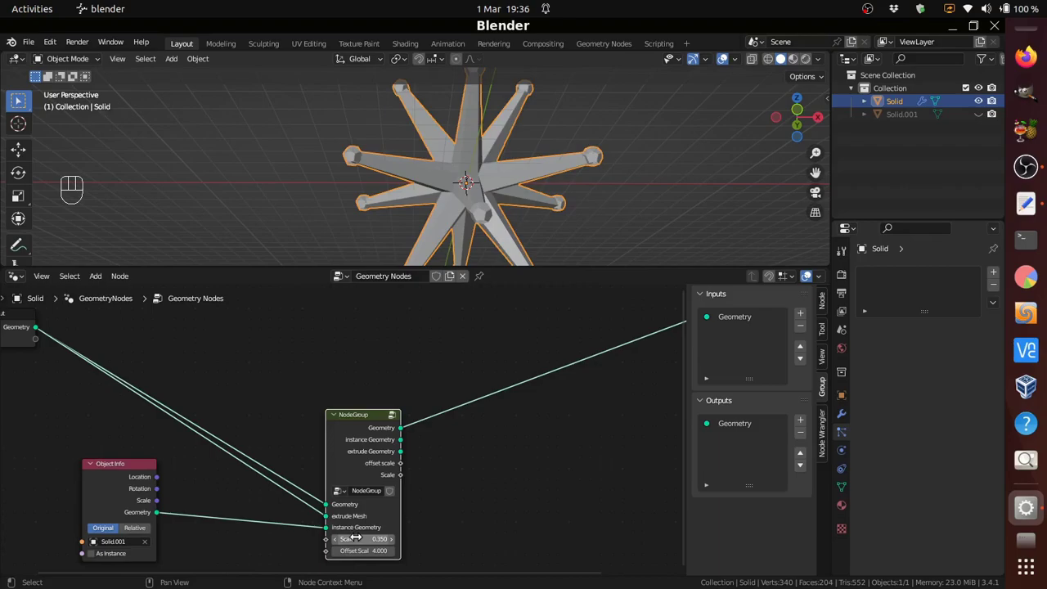
{"action": "mouse_move", "coordinate": [592, 193]}
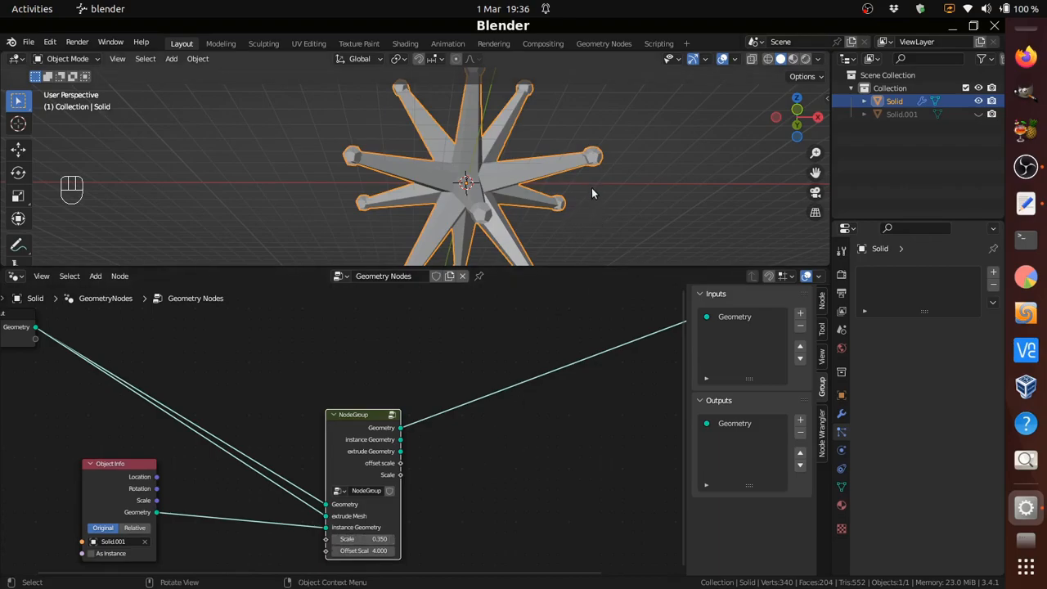
{"action": "scroll", "scroll_direction": "up", "scroll_amount": 3}
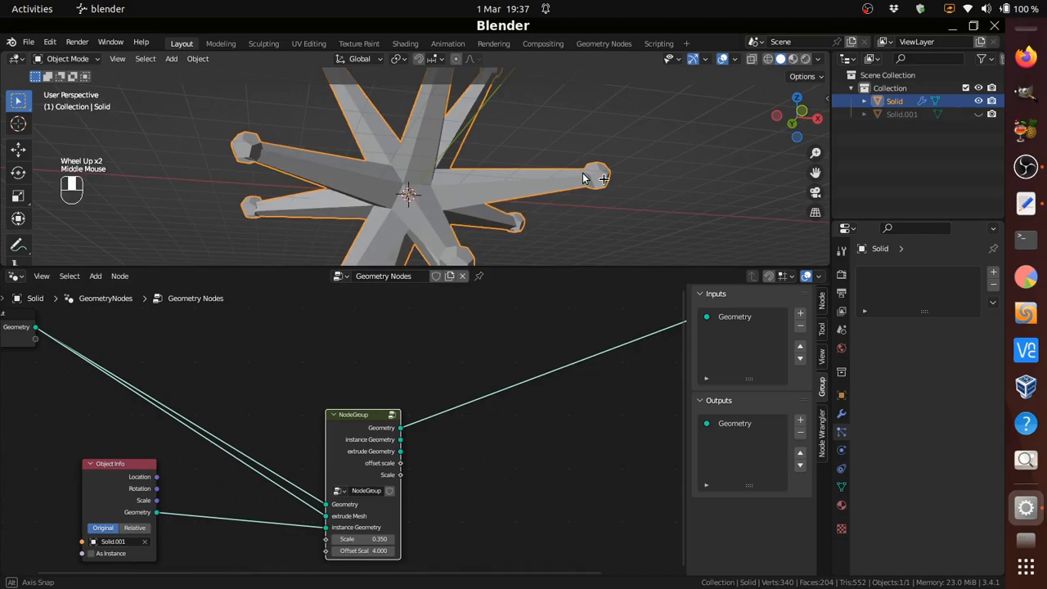
{"action": "left_click", "coordinate": [753, 59]}
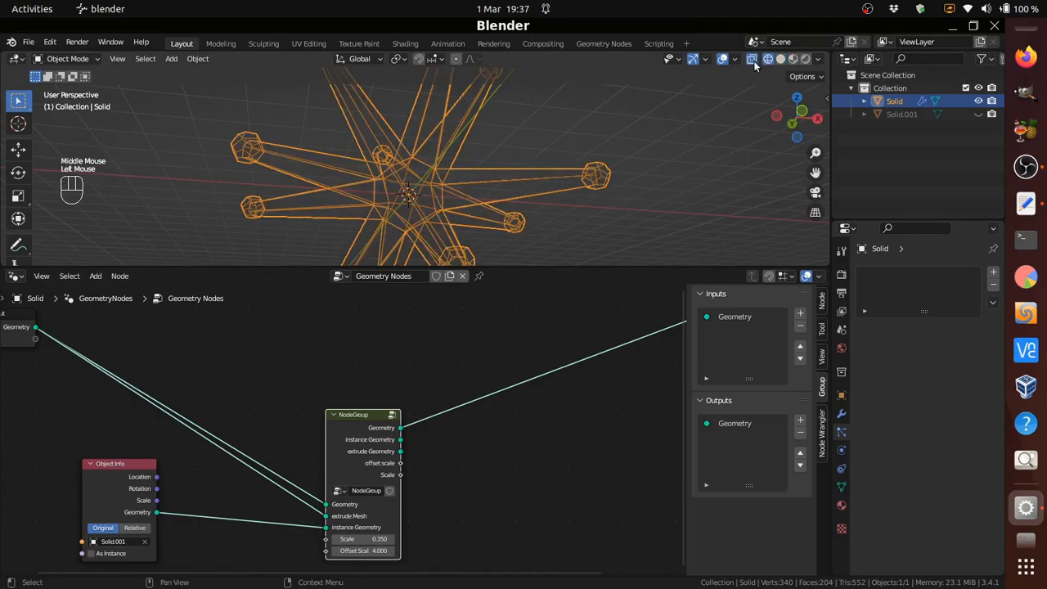
{"action": "scroll", "scroll_direction": "up", "scroll_amount": 3}
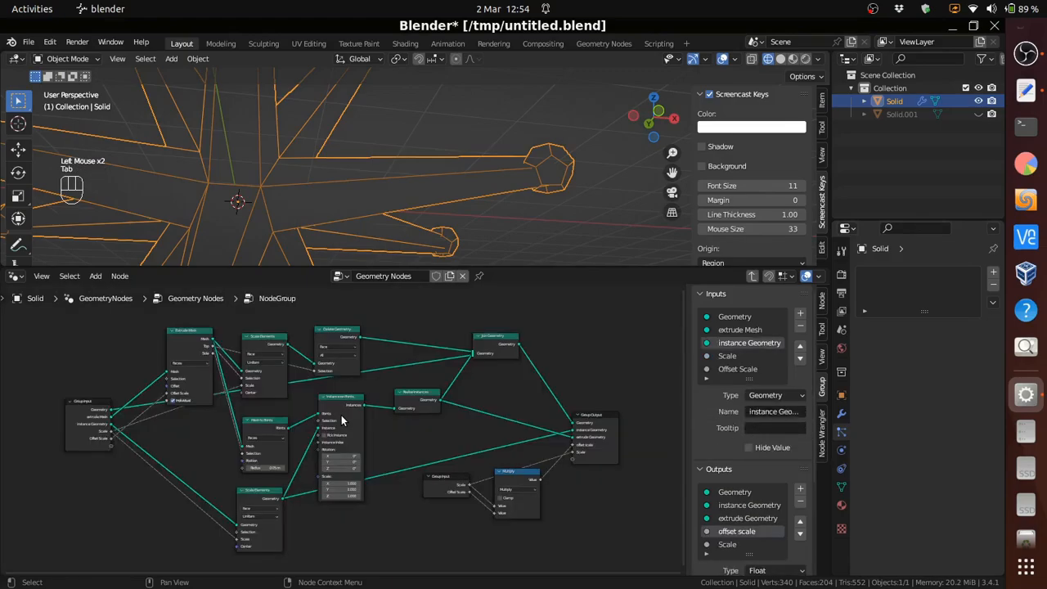
- Add a Capture Attribute node inside the node group
{"action": "scroll", "scroll_direction": "down", "scroll_amount": 3}
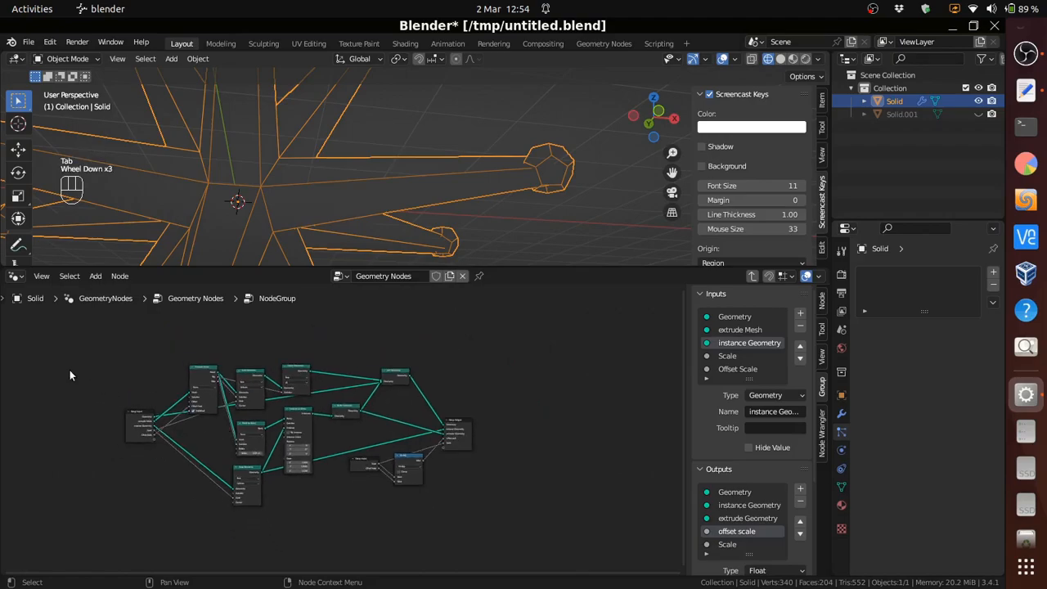
{"action": "left_click", "coordinate": [139, 425]}
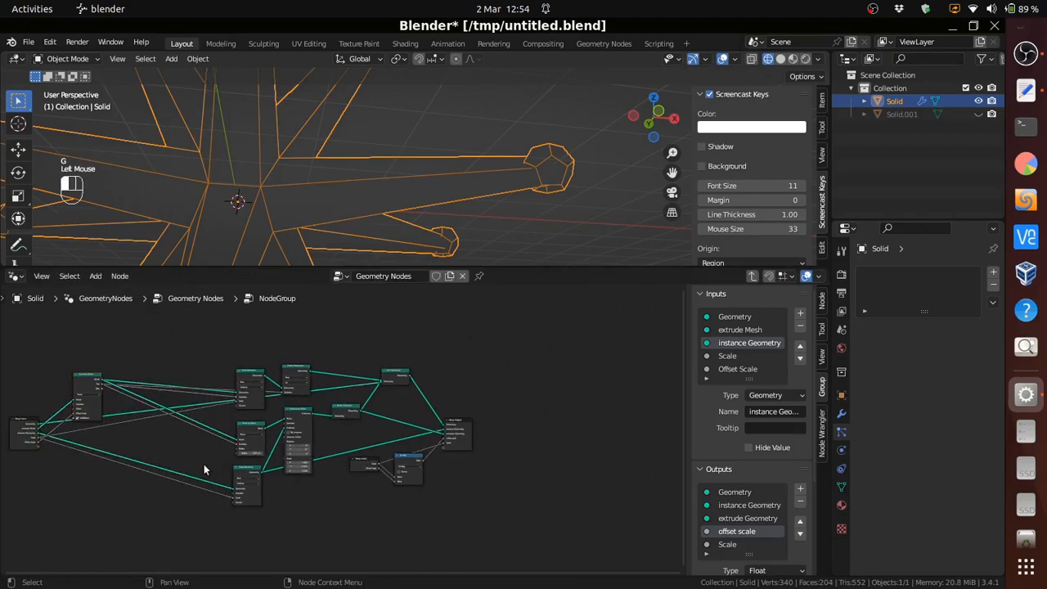
{"action": "scroll", "scroll_direction": "up", "scroll_amount": 3}
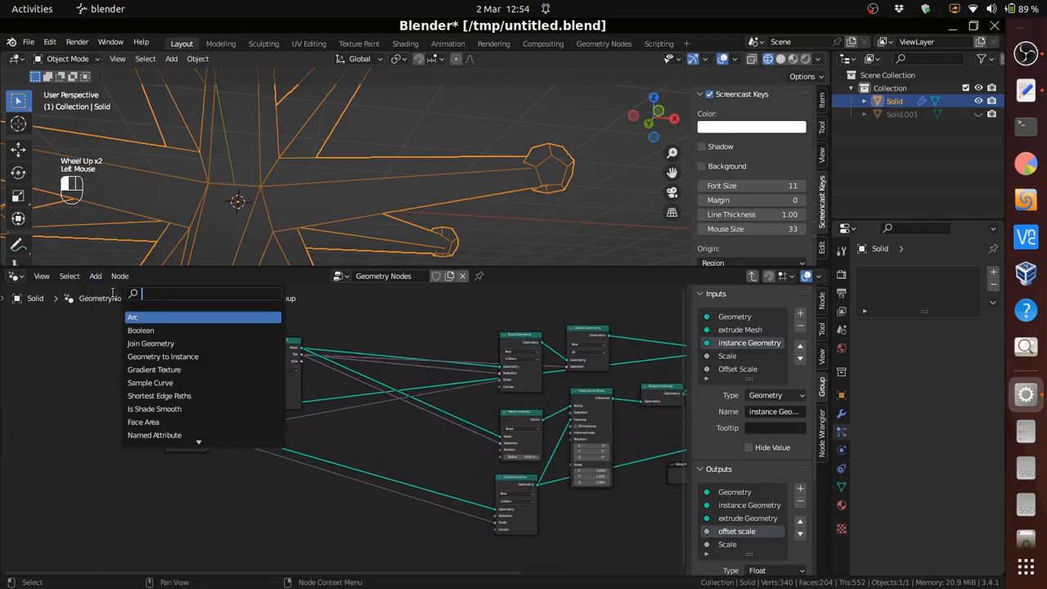
{"action": "type", "text": "c"}
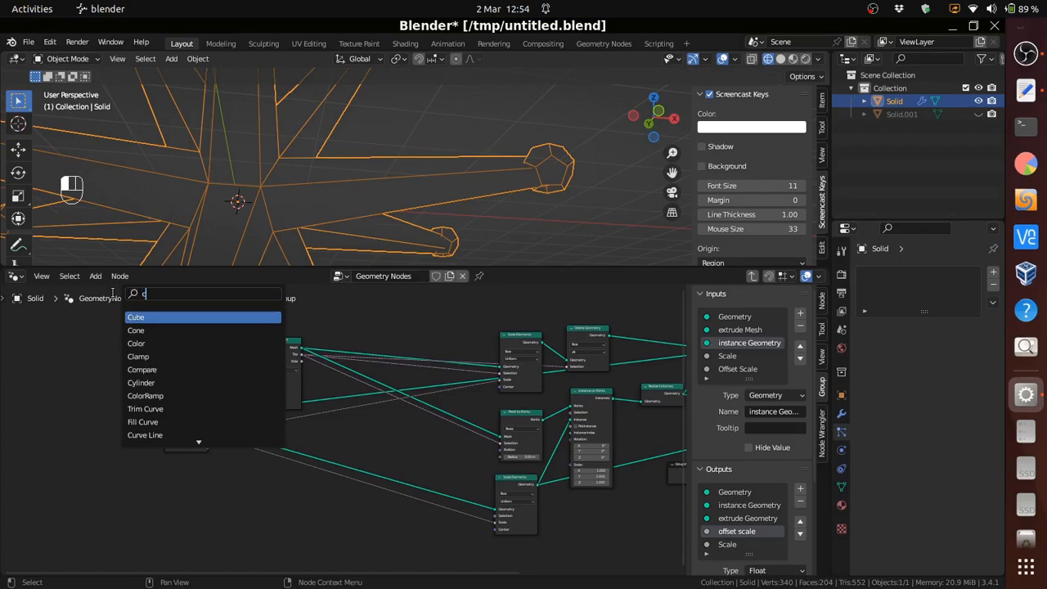
{"action": "type", "text": "a"}
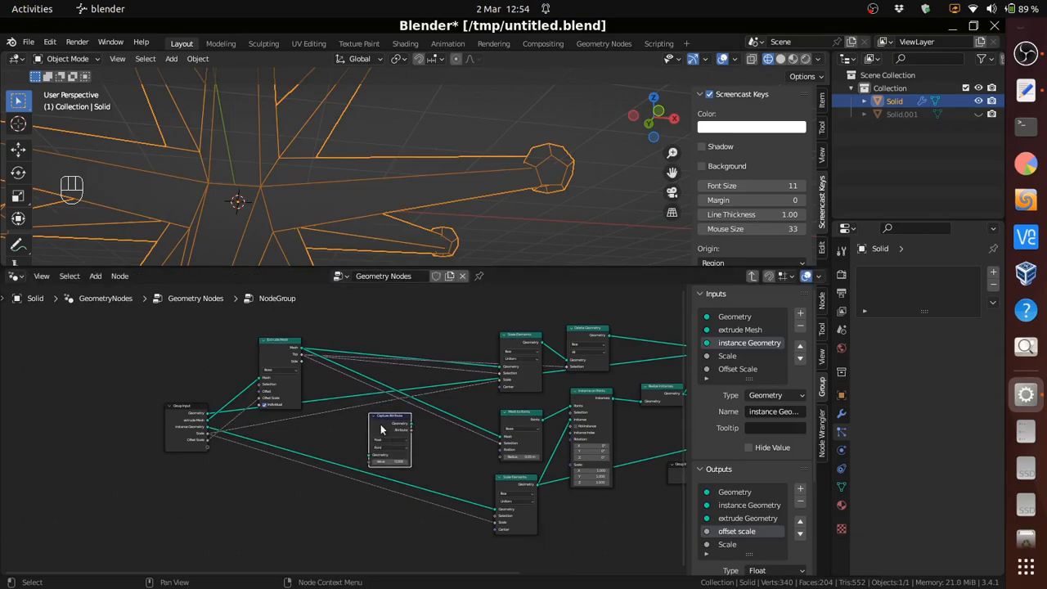
{"action": "scroll", "scroll_direction": "up", "scroll_amount": 3}
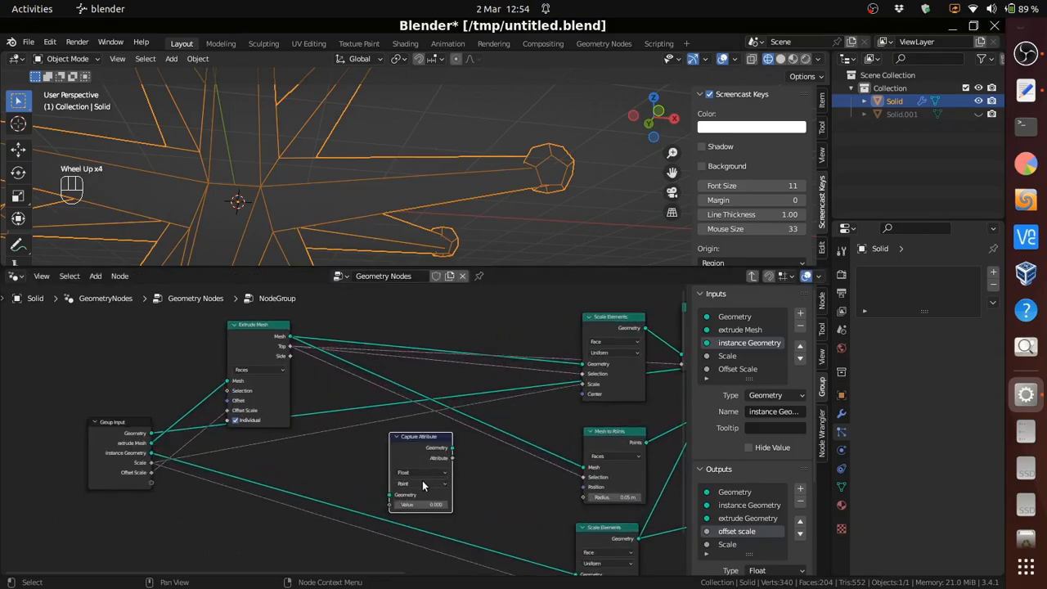
- Switch the Capture Attribute data type from Float to Vector
{"action": "left_click", "coordinate": [422, 471]}
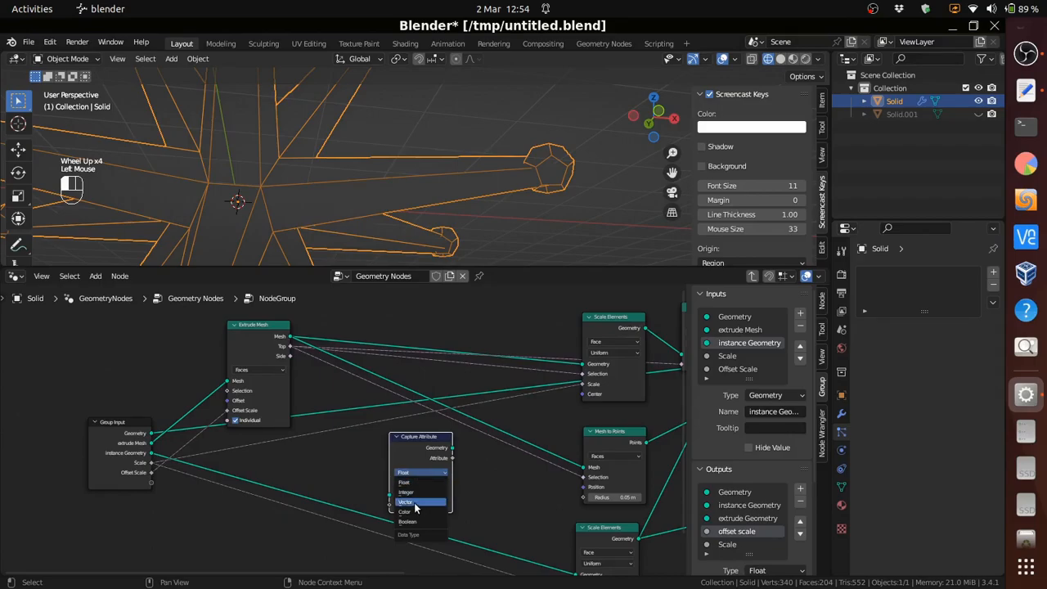
{"action": "left_click", "coordinate": [405, 500]}
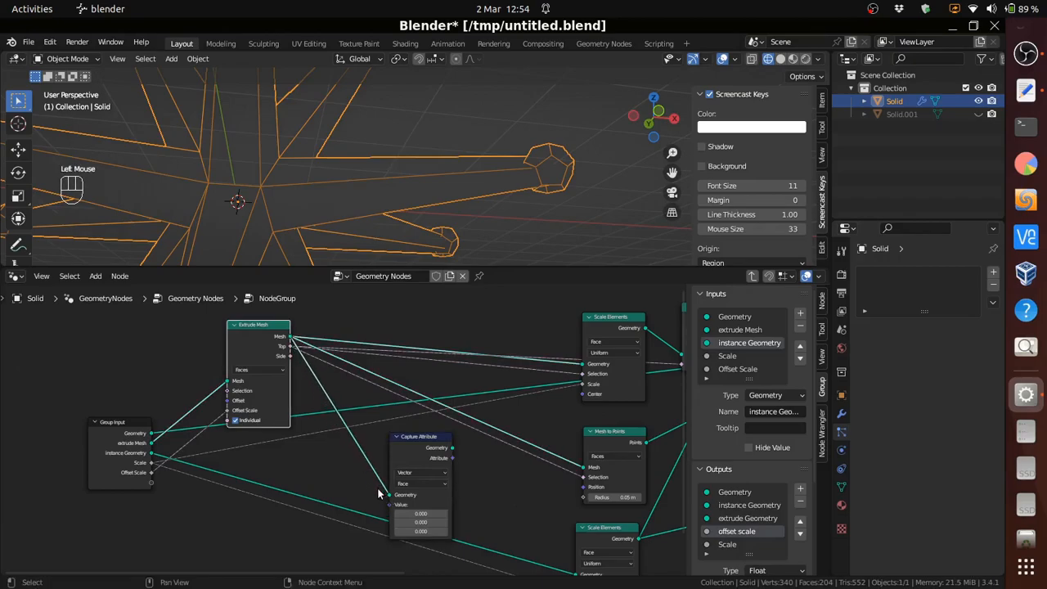
{"action": "mouse_move", "coordinate": [274, 321]}
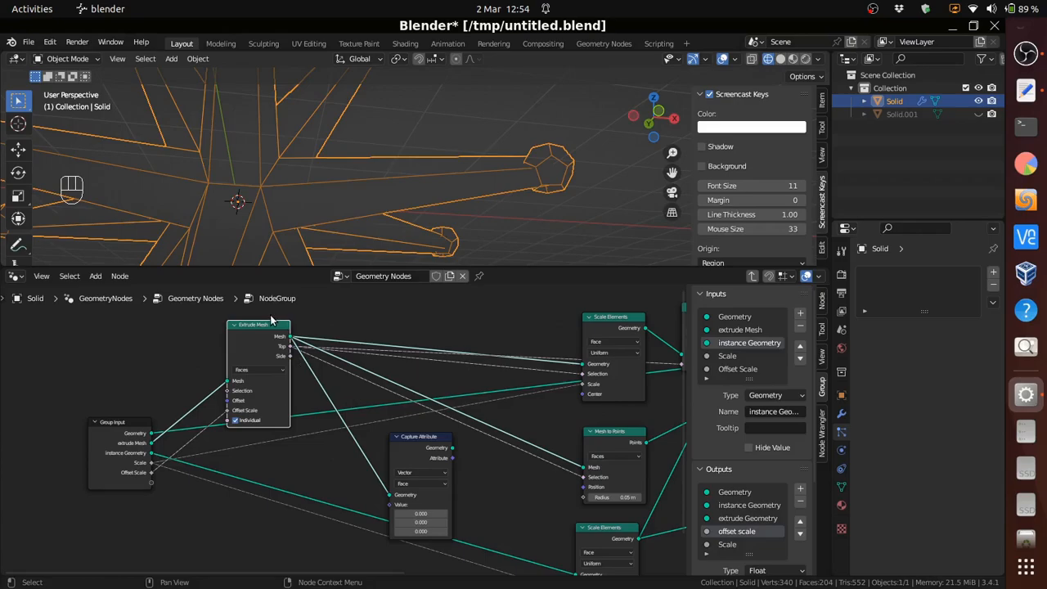
{"action": "left_click", "coordinate": [95, 274]}
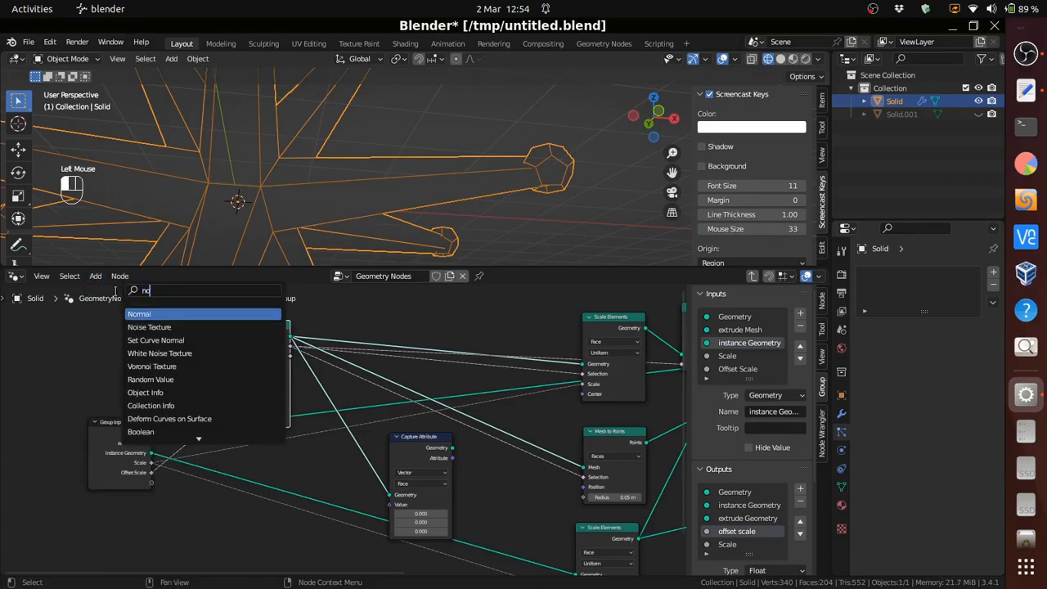
- Add a Normal node beside the vector Capture Attribute node
{"action": "type", "text": "nol"}
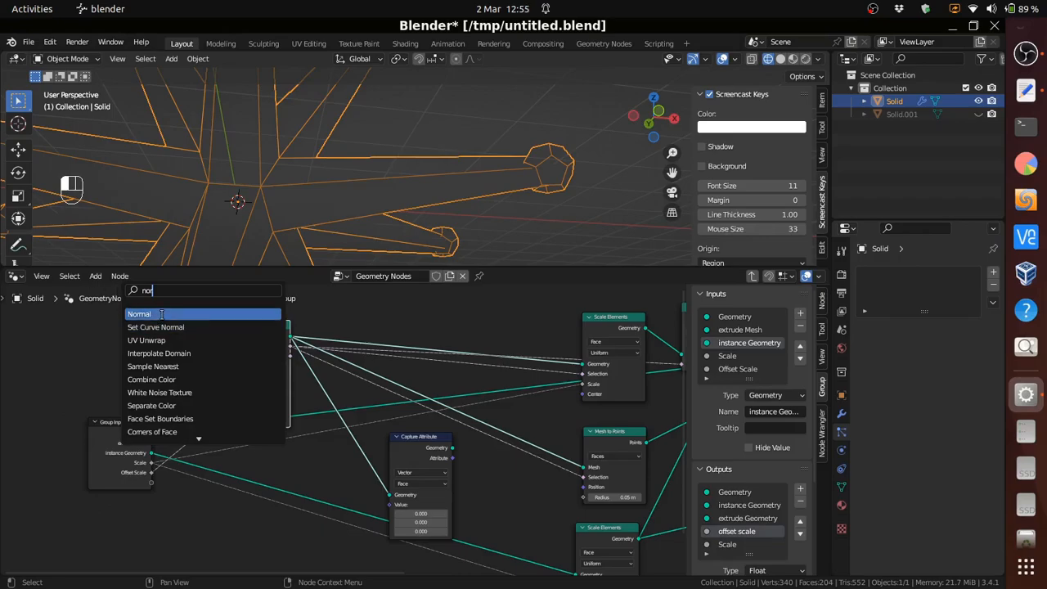
{"action": "left_click", "coordinate": [139, 314]}
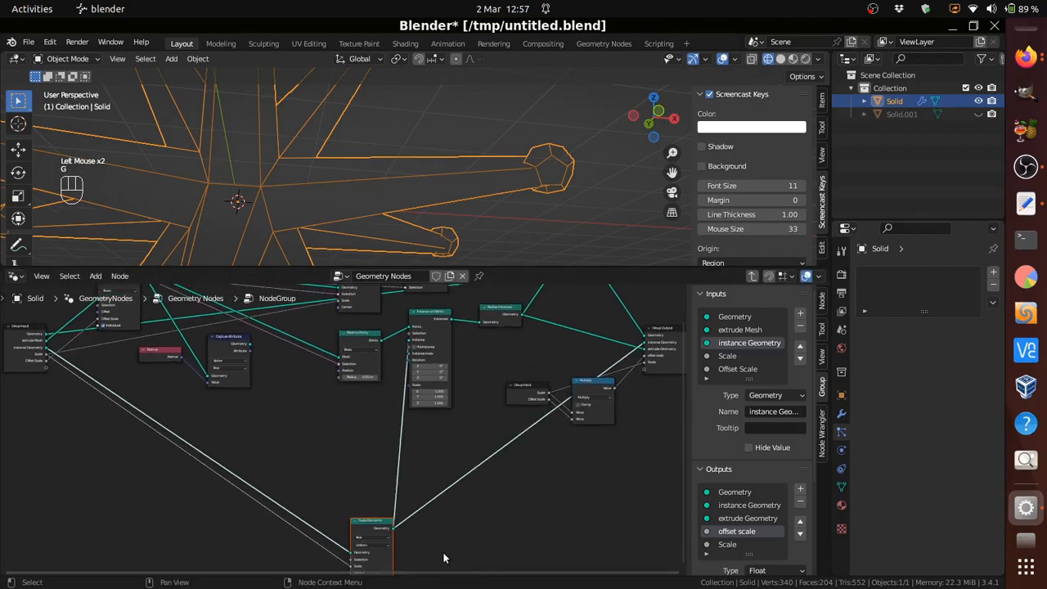
{"action": "mouse_move", "coordinate": [445, 458]}
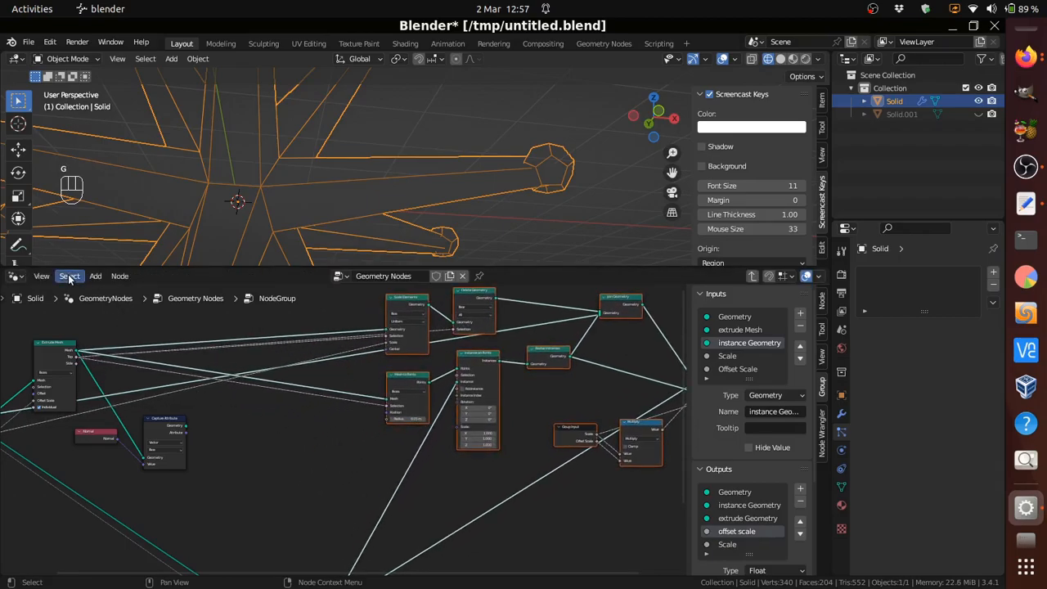
- Add a Sample Nearest node to the node group
{"action": "left_click", "coordinate": [69, 274]}
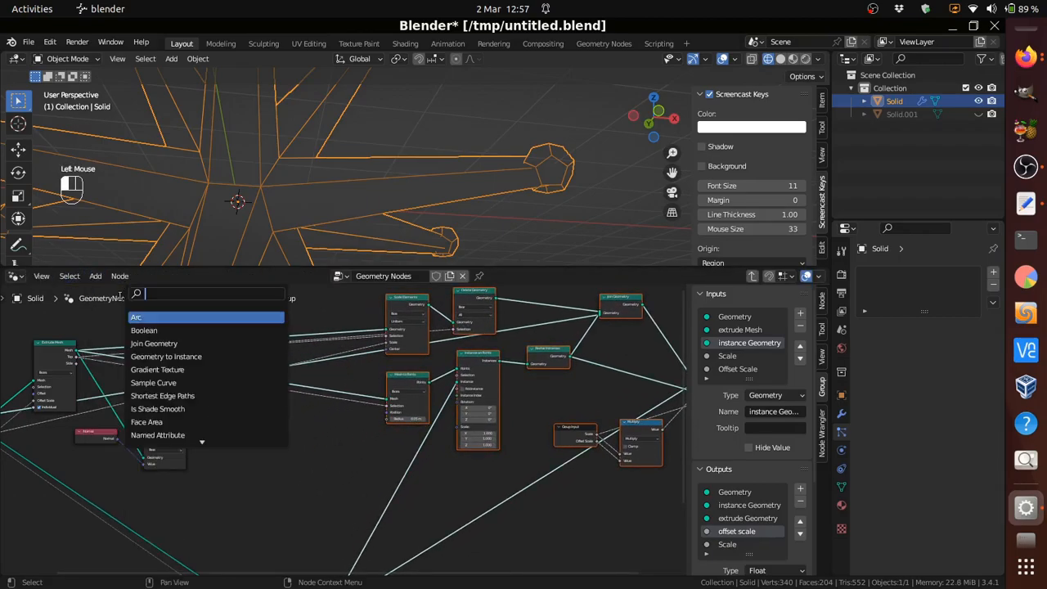
{"action": "type", "text": "sam"}
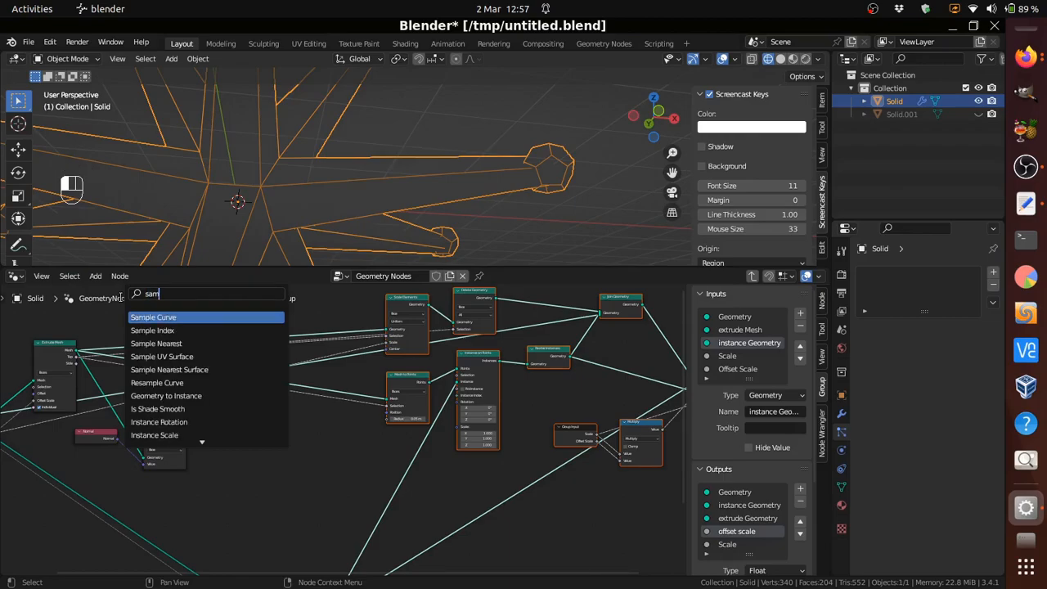
{"action": "mouse_move", "coordinate": [155, 344]}
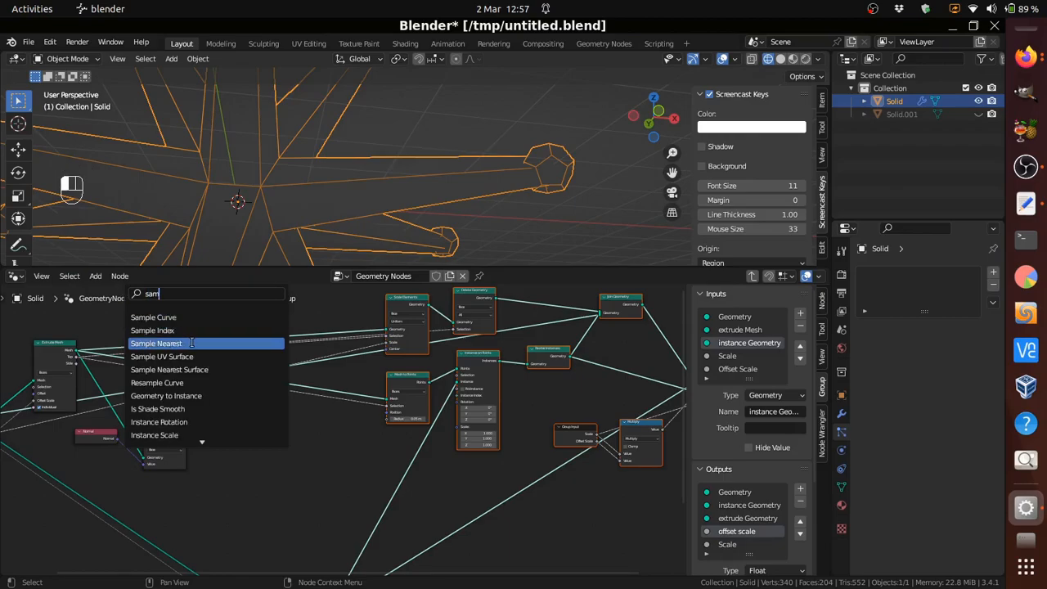
{"action": "left_click", "coordinate": [157, 343]}
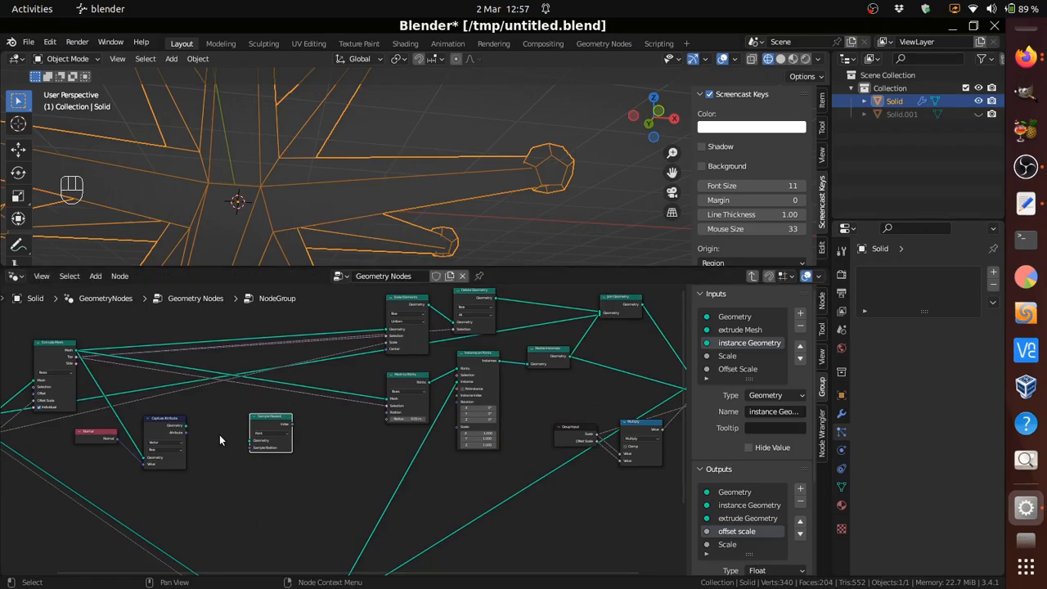
{"action": "scroll", "scroll_direction": "up", "scroll_amount": 3}
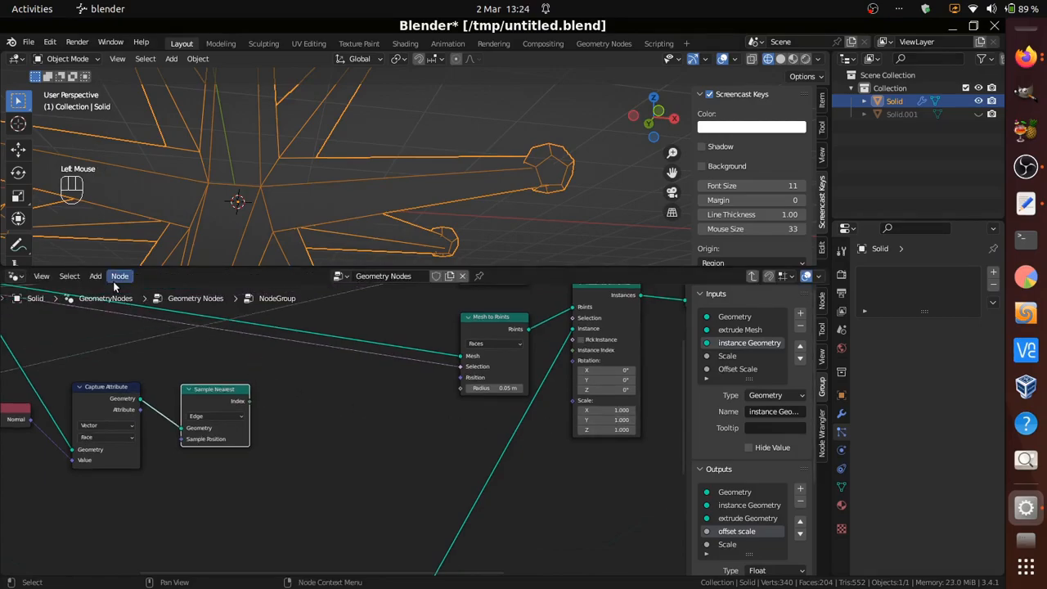
- Add a Sample Index node set to Vector on the Edge domain, fed by the nearest index
{"action": "left_click", "coordinate": [120, 275]}
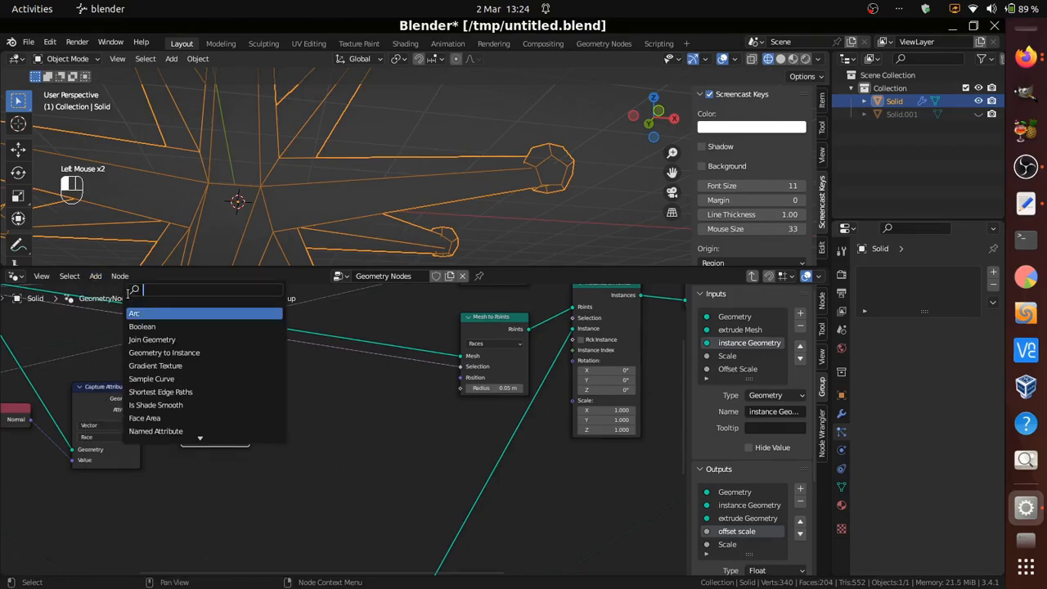
{"action": "type", "text": "sam"}
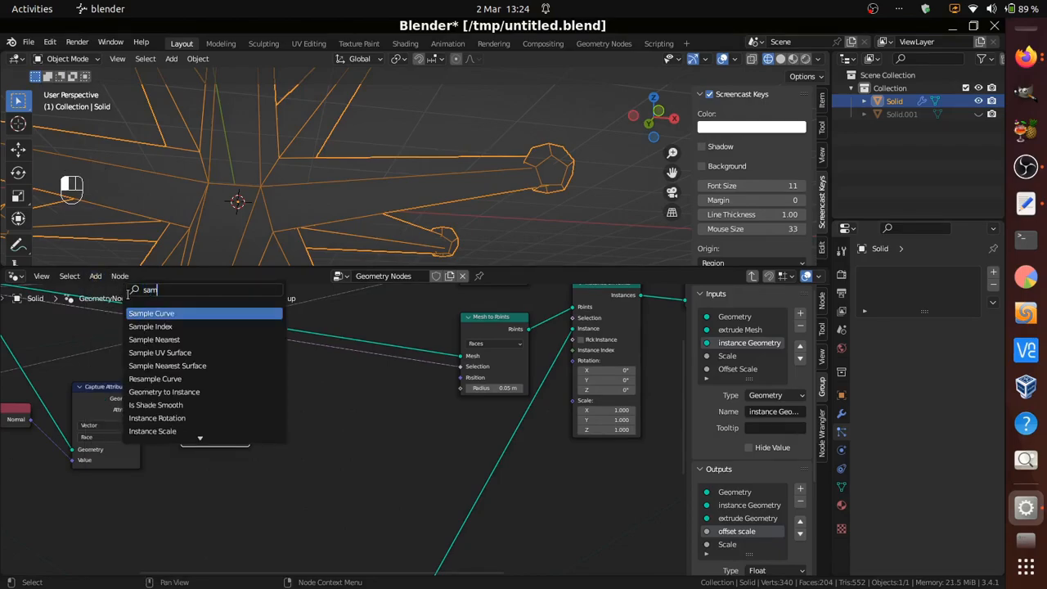
{"action": "left_click", "coordinate": [151, 327]}
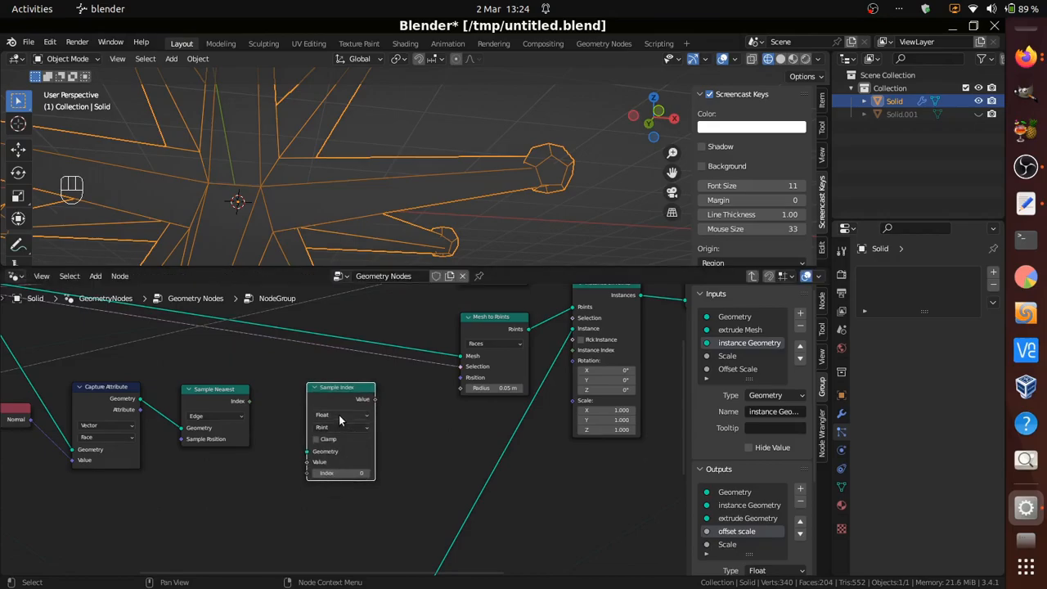
{"action": "left_click", "coordinate": [340, 416]}
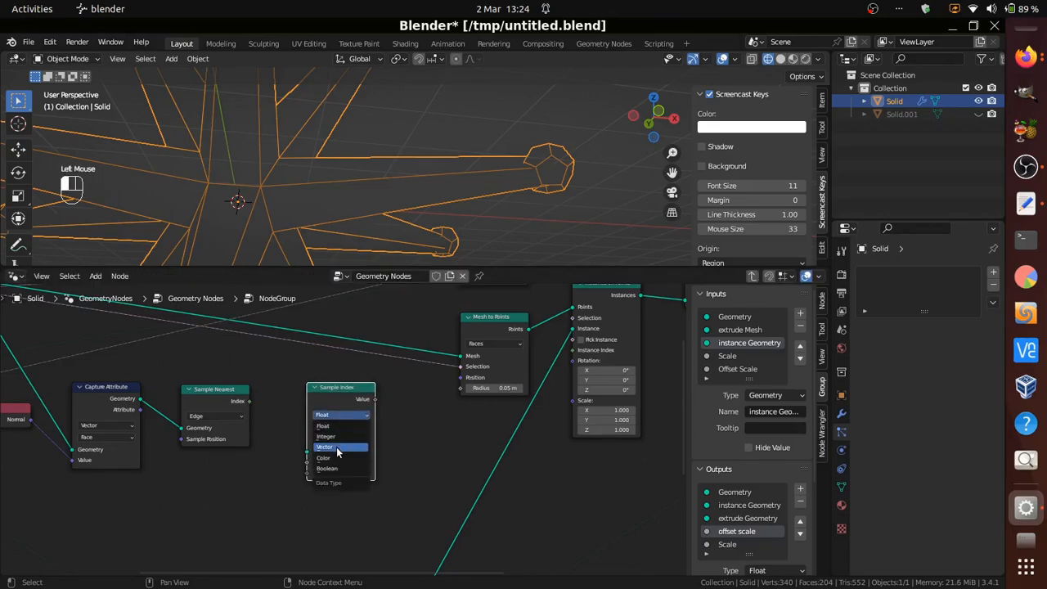
{"action": "left_click", "coordinate": [340, 448]}
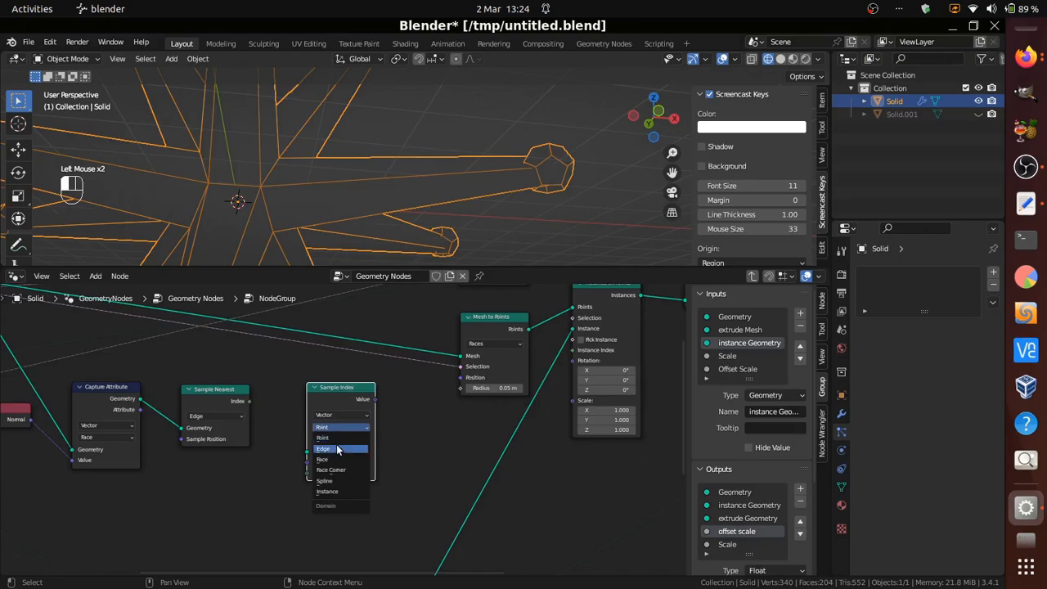
{"action": "left_click", "coordinate": [323, 448]}
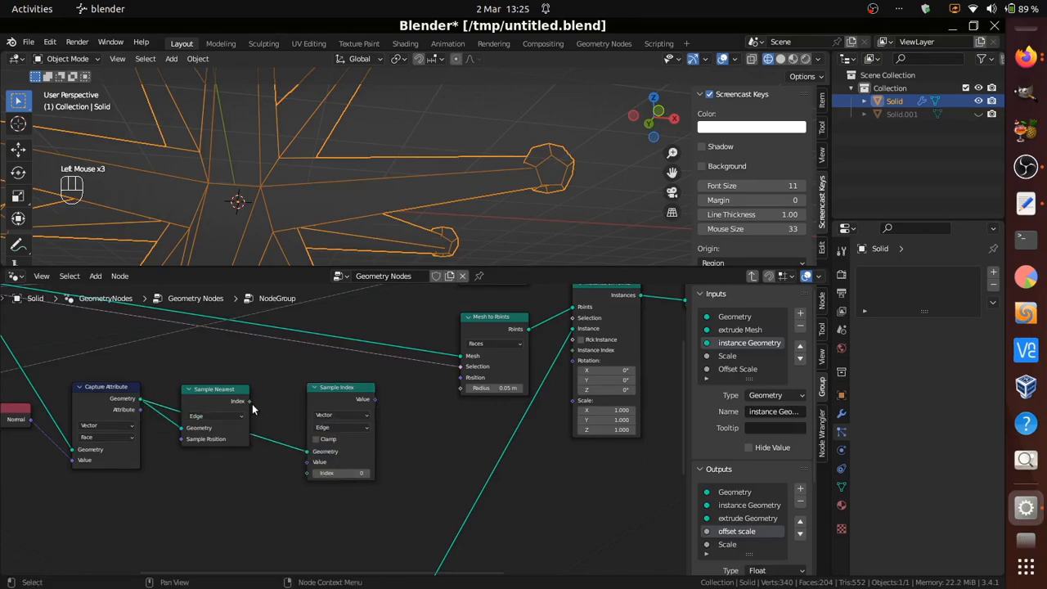
{"action": "left_click_drag", "start_coordinate": [249, 401], "coordinate": [295, 461]}
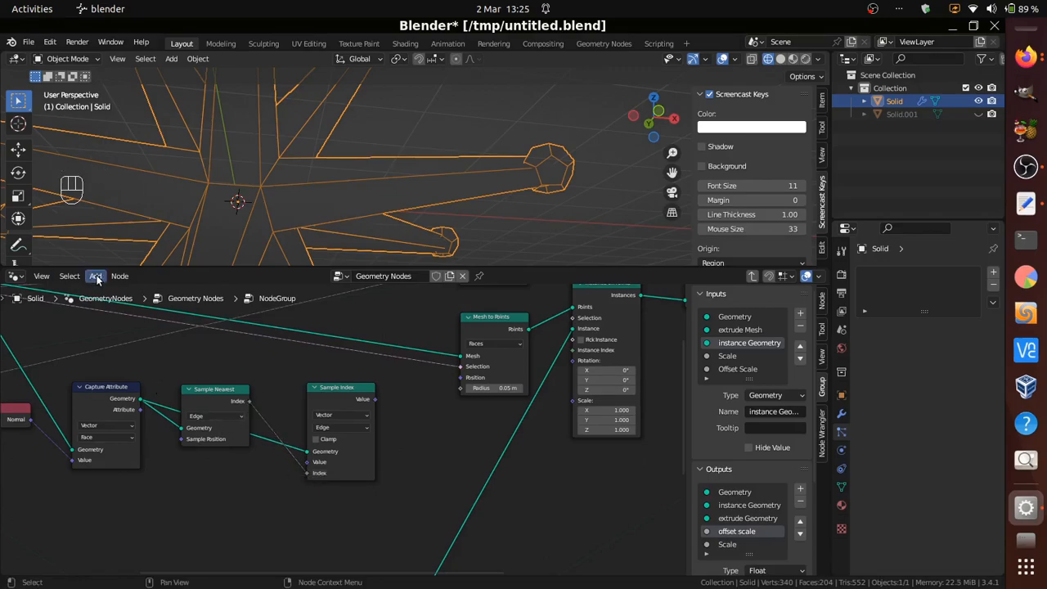
- Add a Position node feeding Sample Index, then a second Capture Attribute node
{"action": "left_click", "coordinate": [95, 274]}
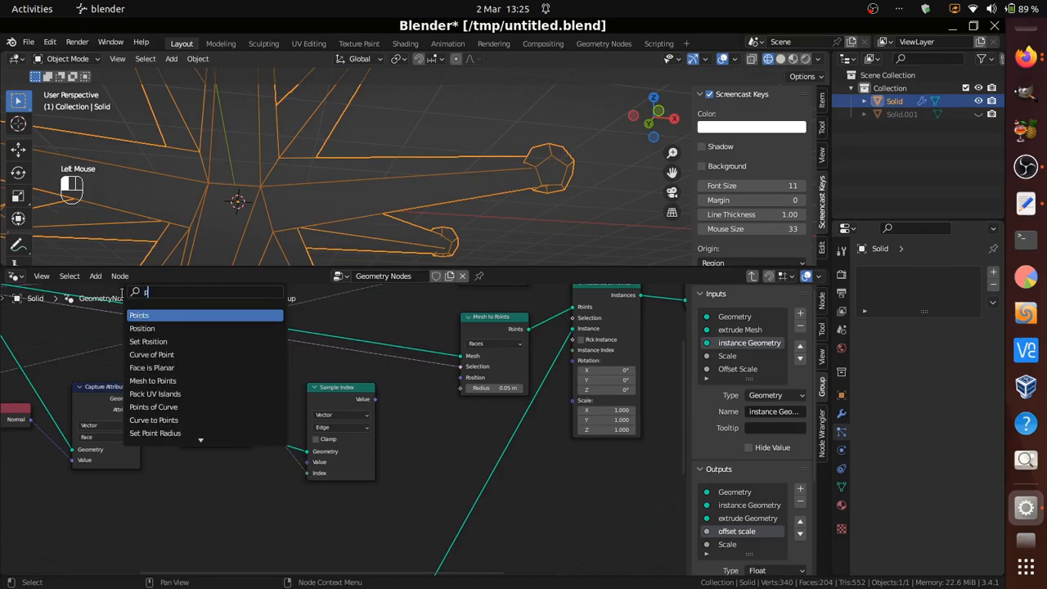
{"action": "type", "text": "os"}
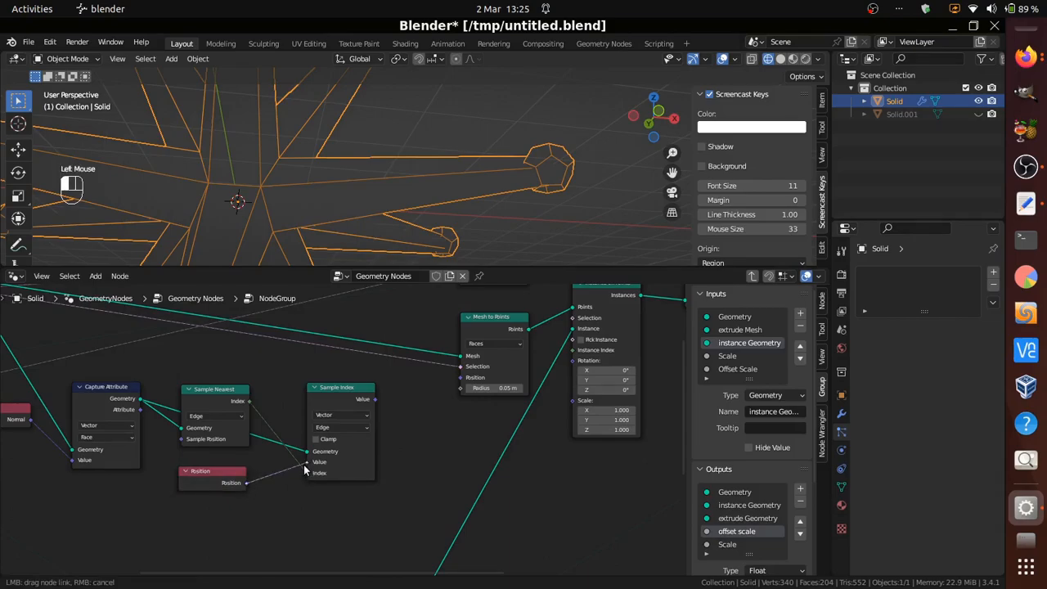
{"action": "left_click", "coordinate": [107, 386]}
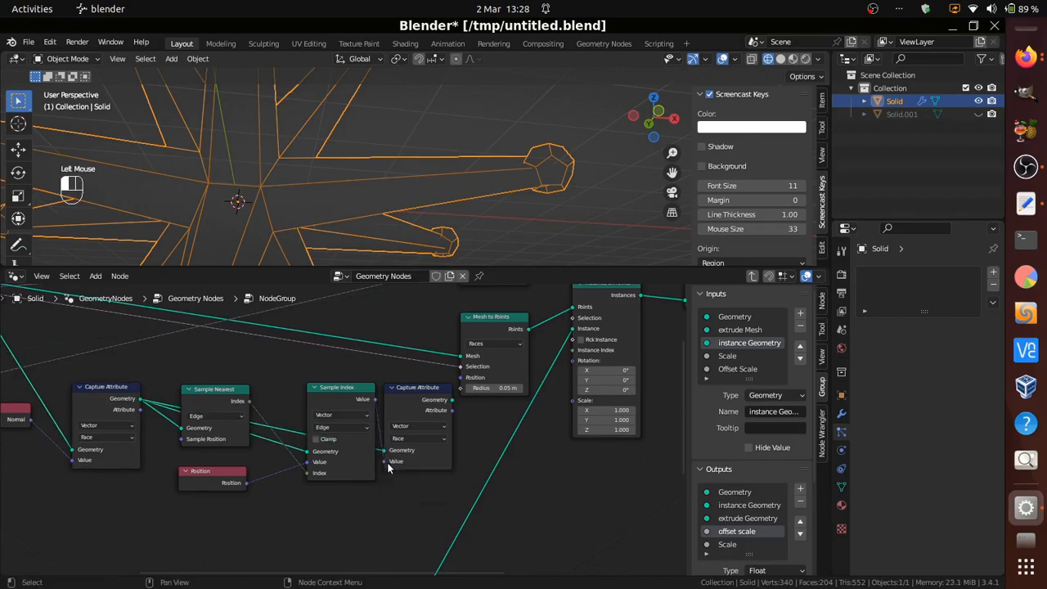
{"action": "left_click", "coordinate": [417, 386]}
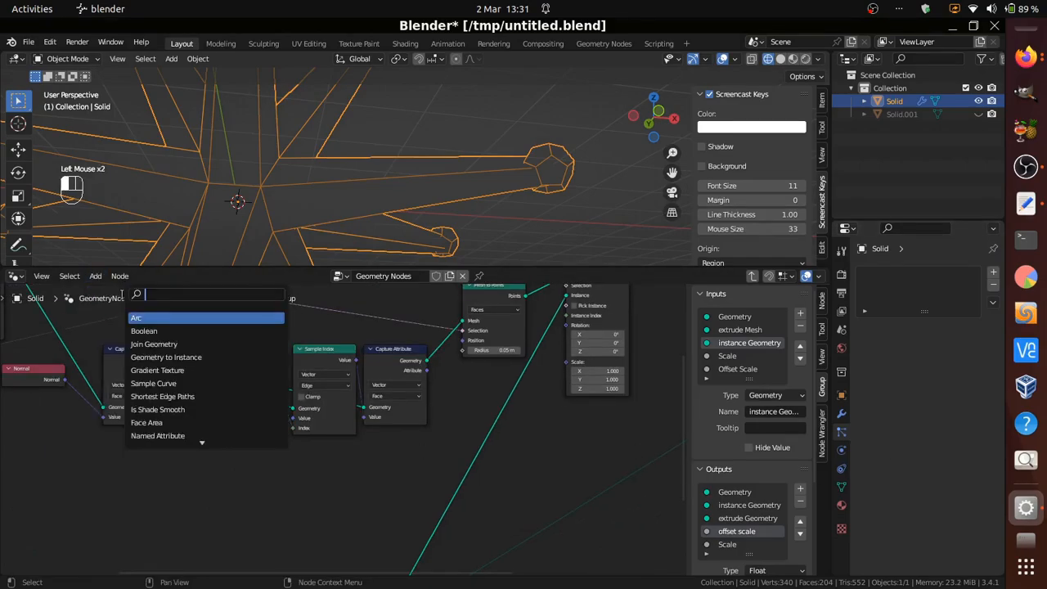
- Add an Align Euler to Vector node below the Position node
{"action": "type", "text": "al"}
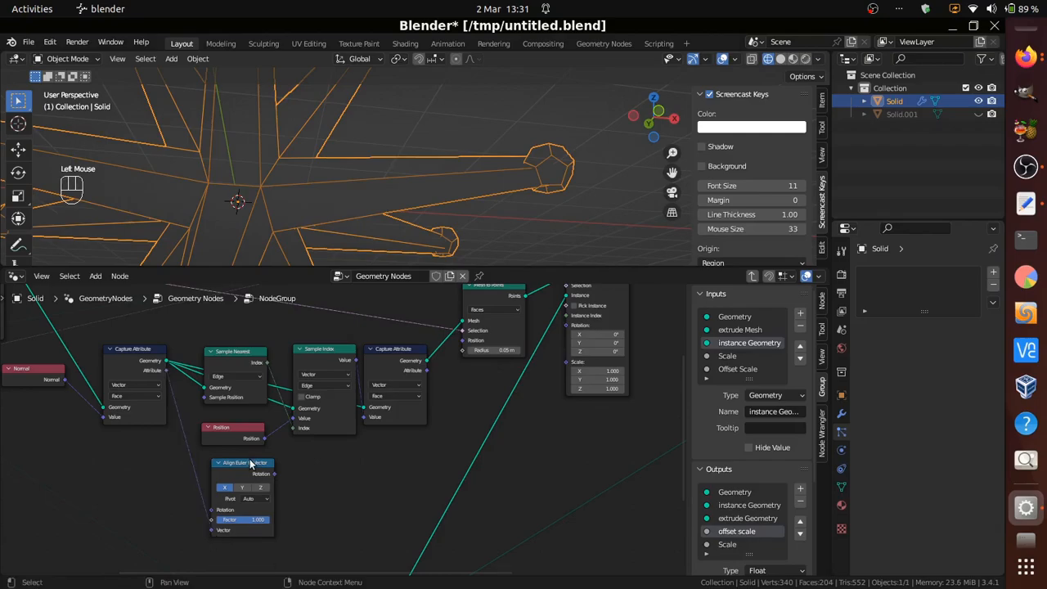
{"action": "double_click", "coordinate": [246, 465]}
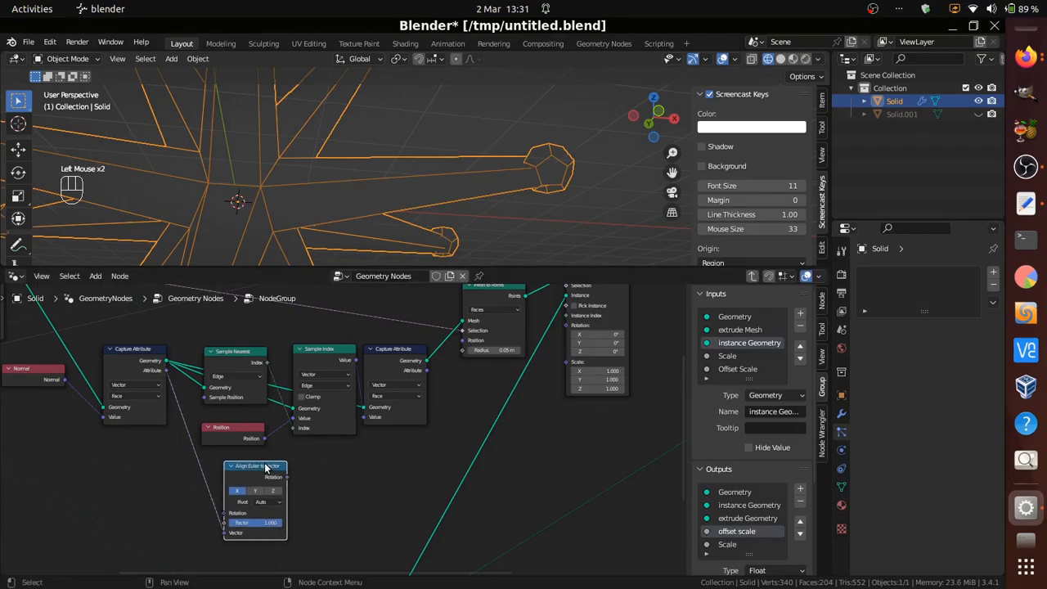
{"action": "scroll", "scroll_direction": "down", "scroll_amount": 3}
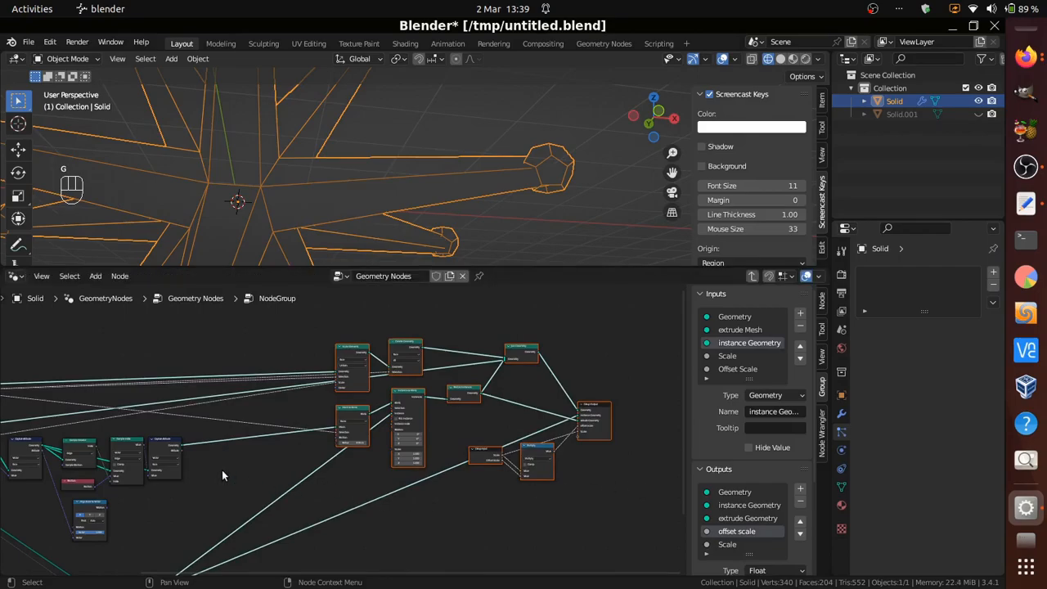
- Add a Vector Math node and set its operation to Subtract
{"action": "scroll", "scroll_direction": "up", "scroll_amount": 3}
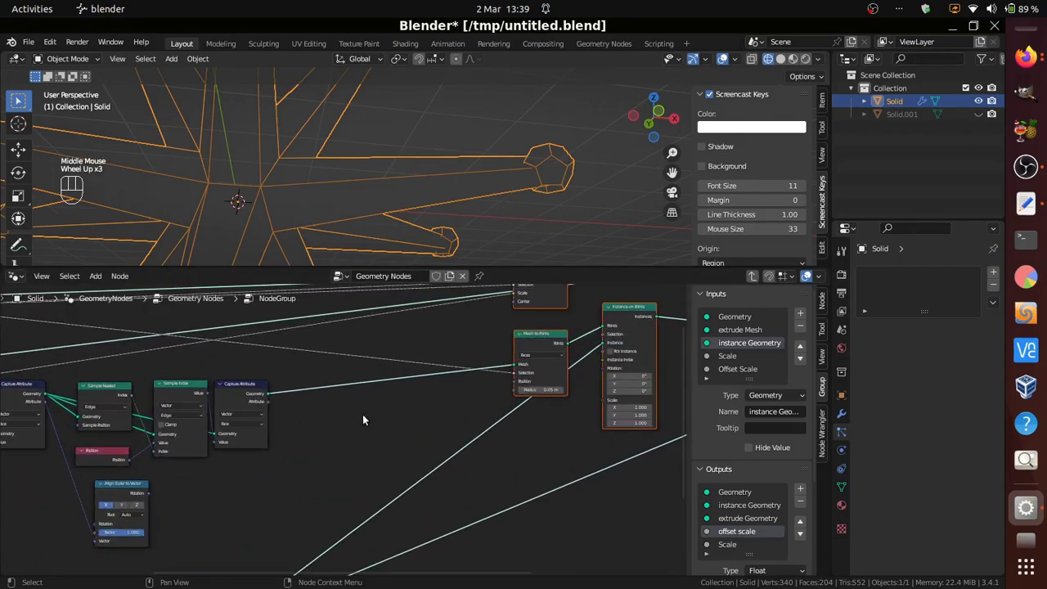
{"action": "left_click", "coordinate": [95, 275]}
{"action": "type", "text": "a"}
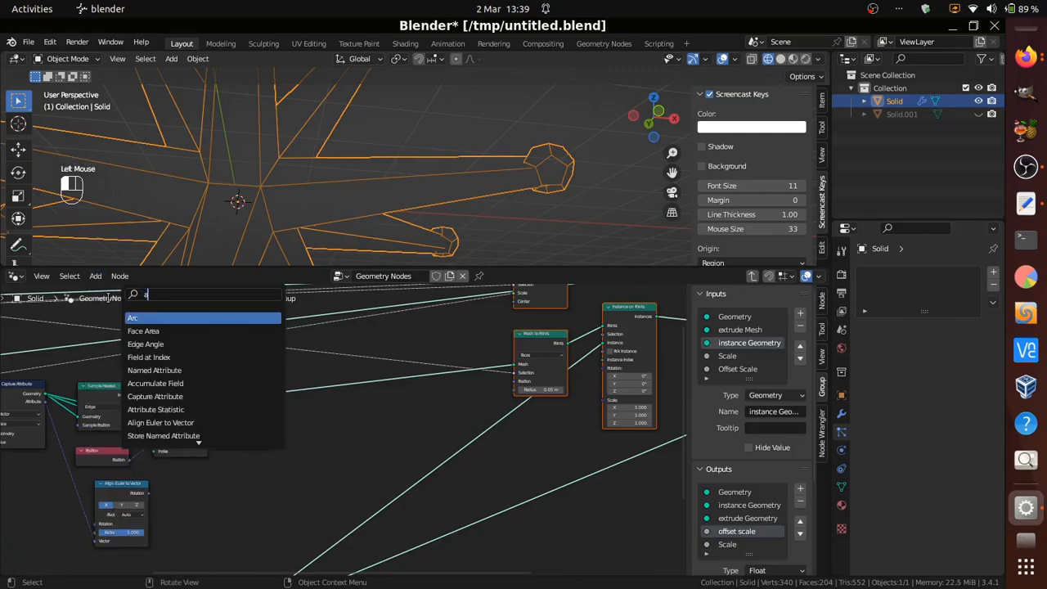
{"action": "type", "text": "th"}
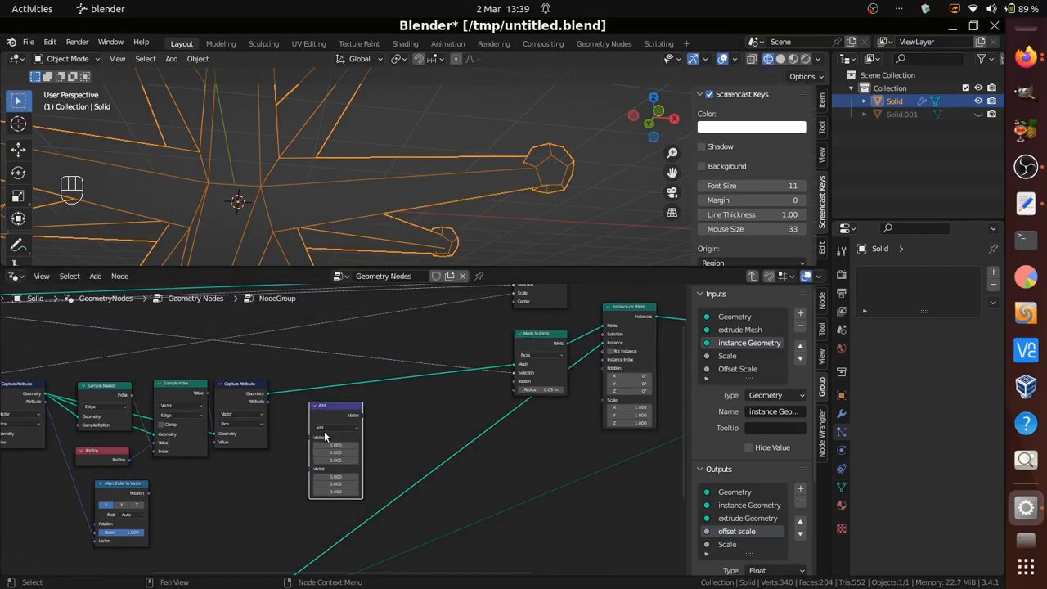
{"action": "left_click", "coordinate": [335, 428]}
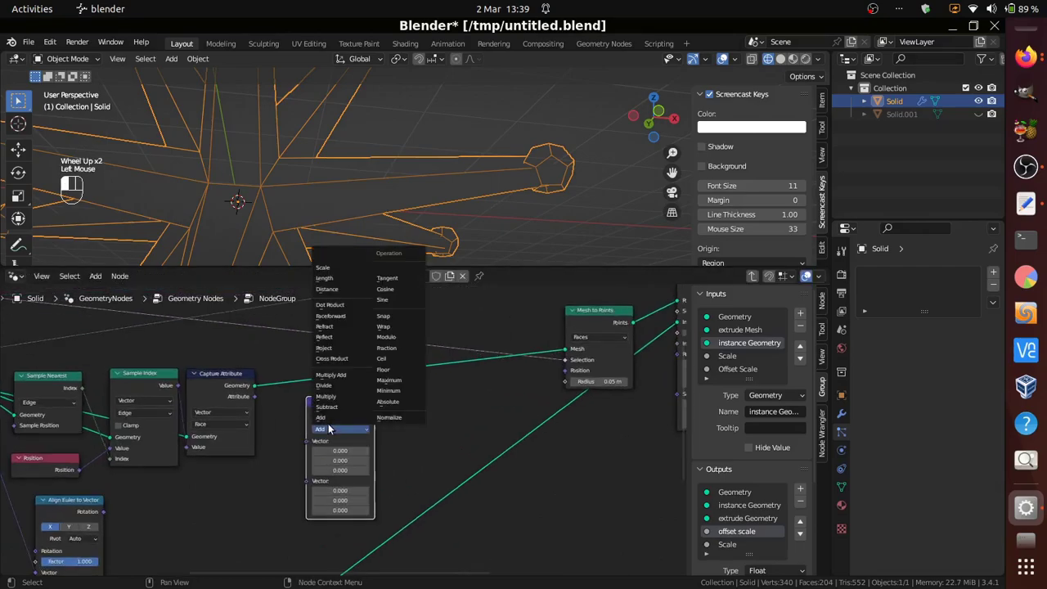
{"action": "mouse_move", "coordinate": [324, 337]}
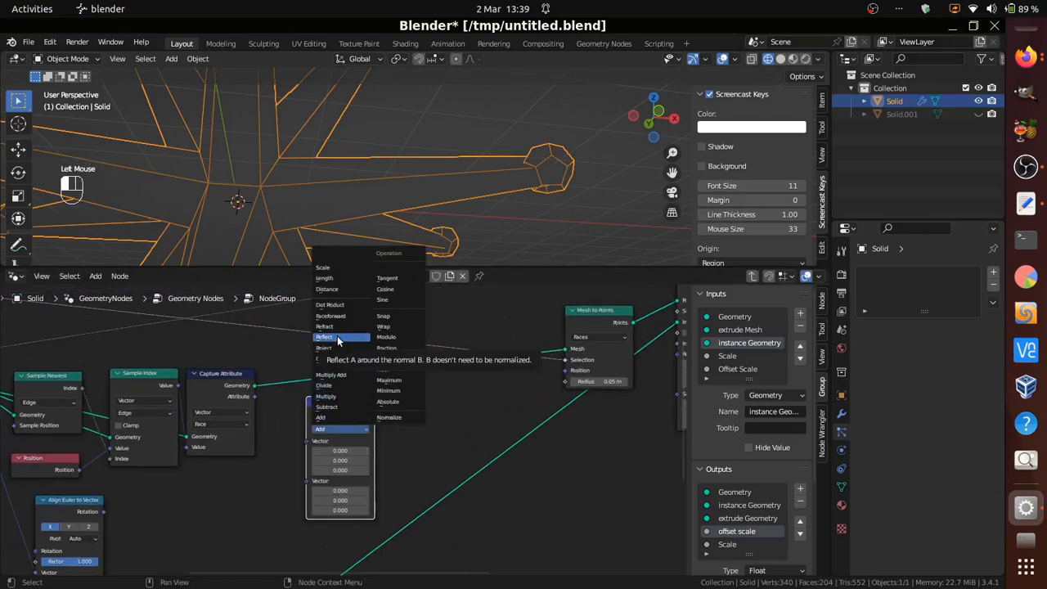
{"action": "mouse_move", "coordinate": [330, 374]}
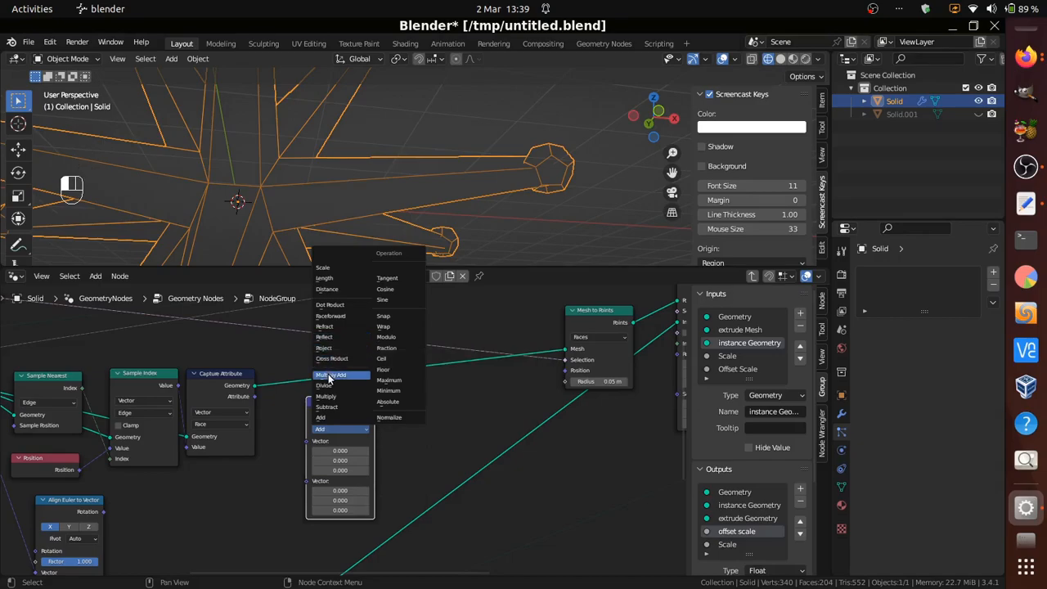
{"action": "left_click", "coordinate": [327, 406]}
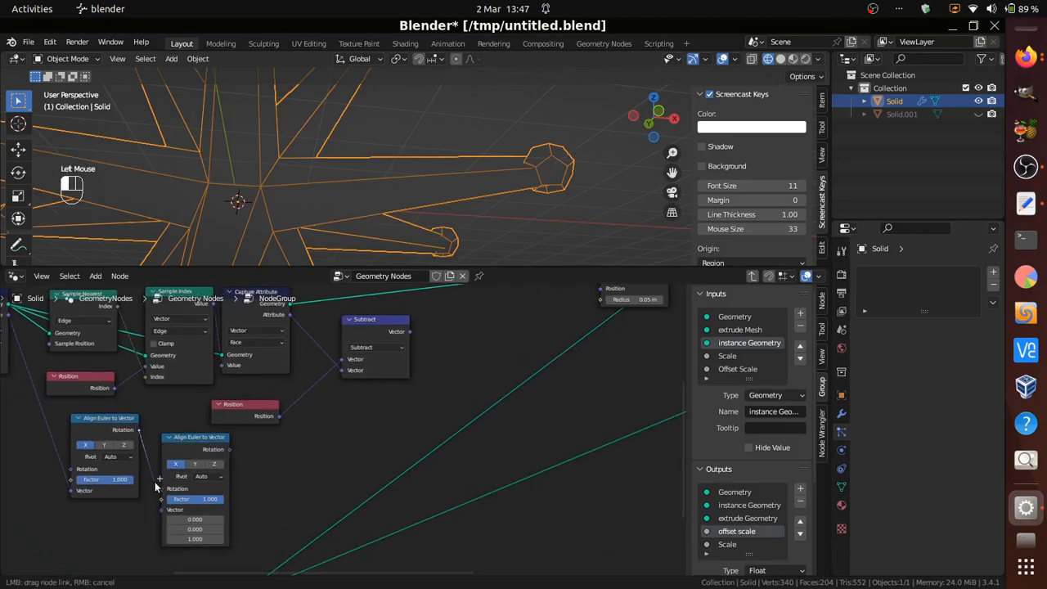
{"action": "left_click", "coordinate": [195, 436]}
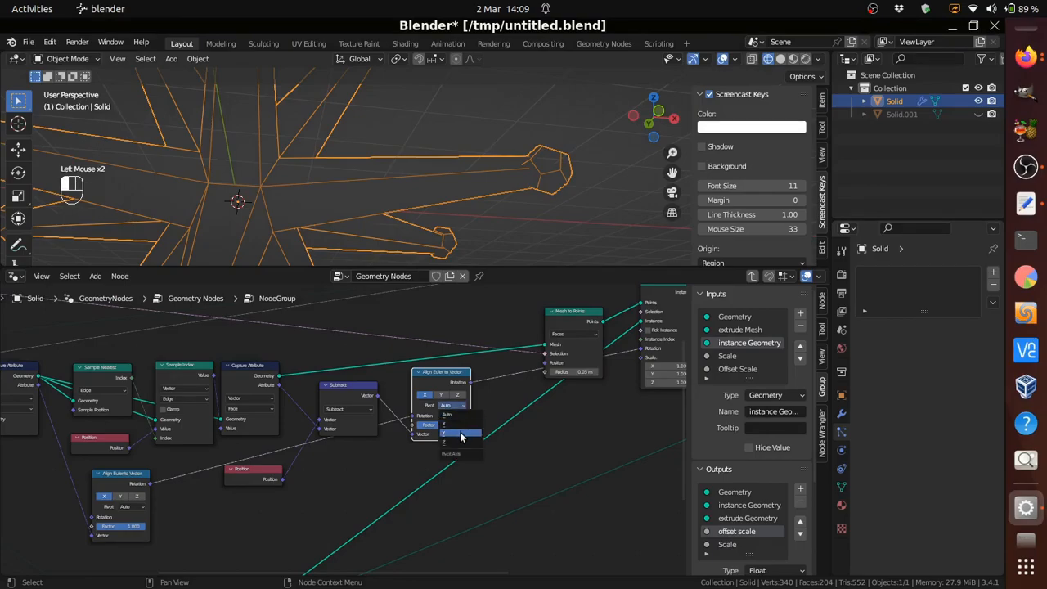
{"action": "left_click", "coordinate": [461, 433]}
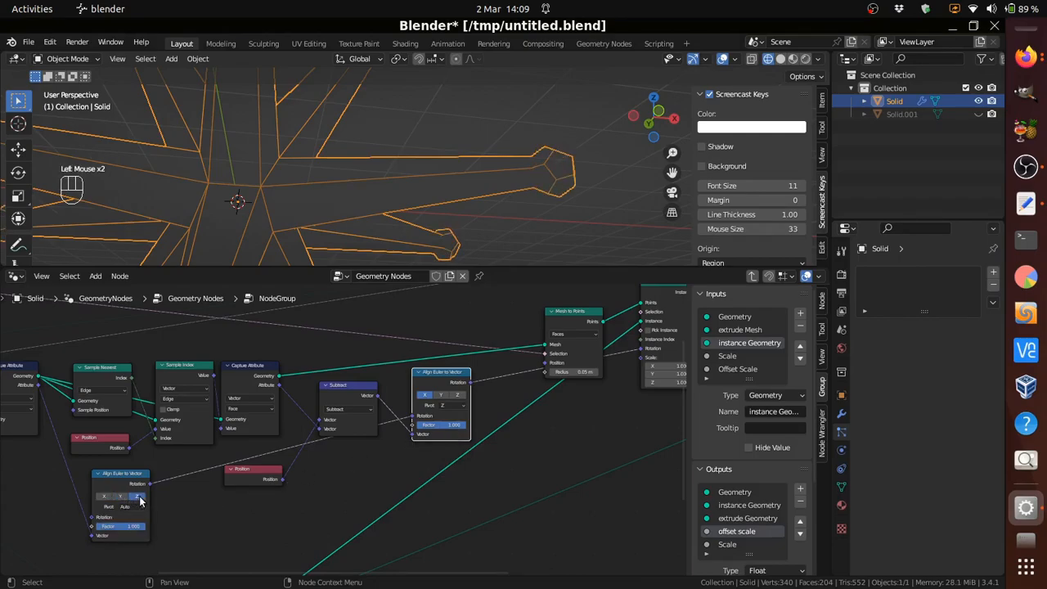
{"action": "mouse_move", "coordinate": [138, 497]}
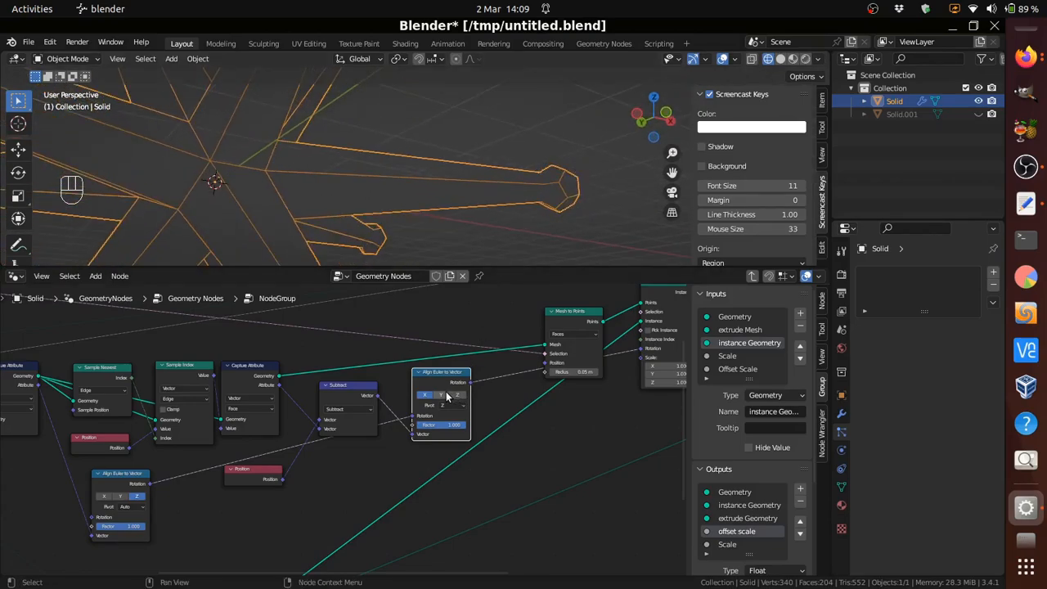
{"action": "double_click", "coordinate": [442, 394]}
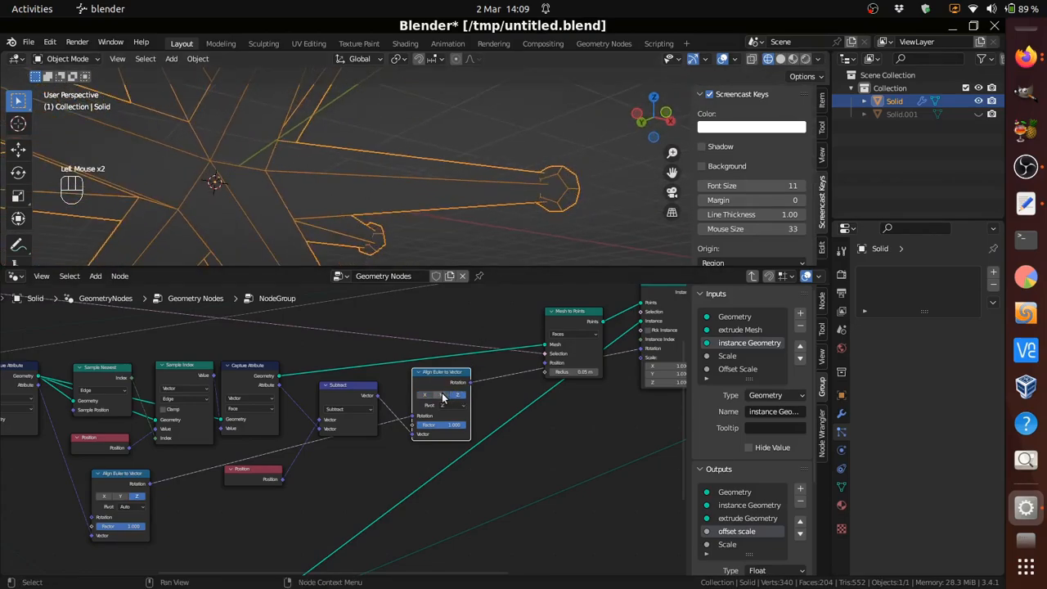
{"action": "left_click", "coordinate": [442, 406]}
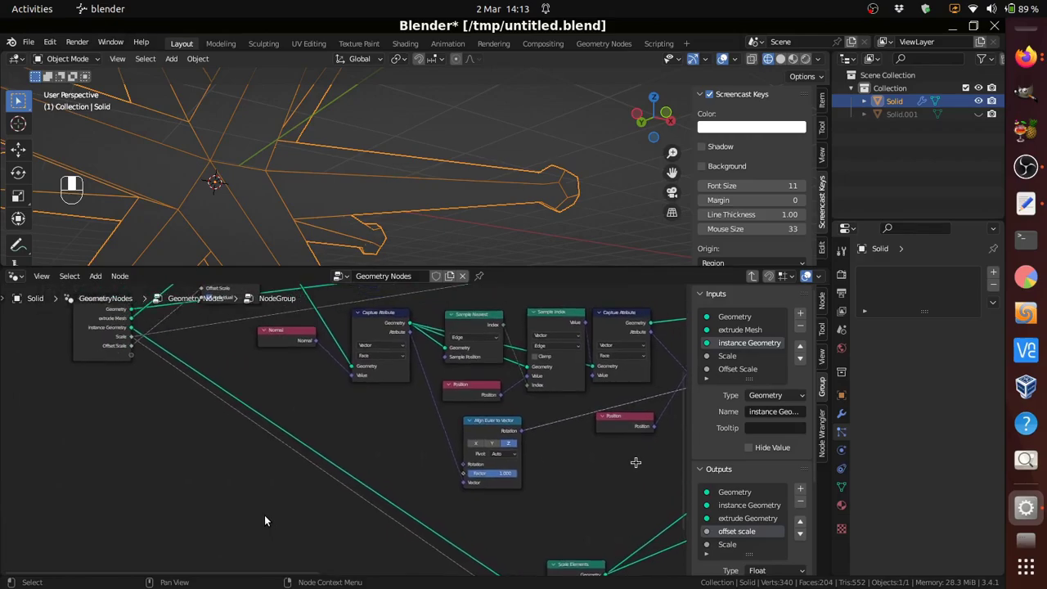
- Add a Combine XYZ node to the node group
{"action": "left_click", "coordinate": [95, 274]}
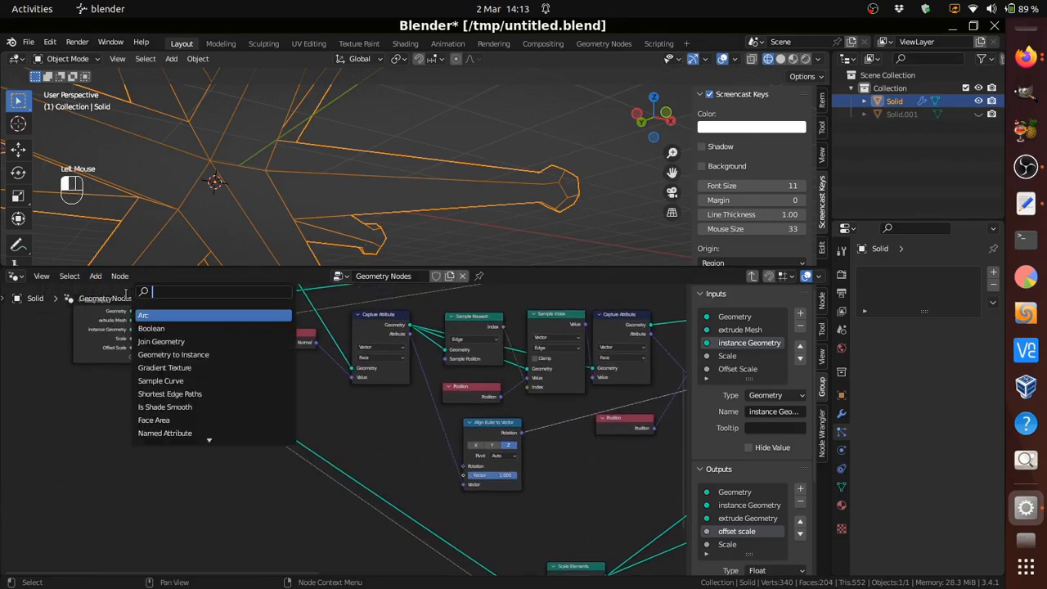
{"action": "type", "text": "comb"}
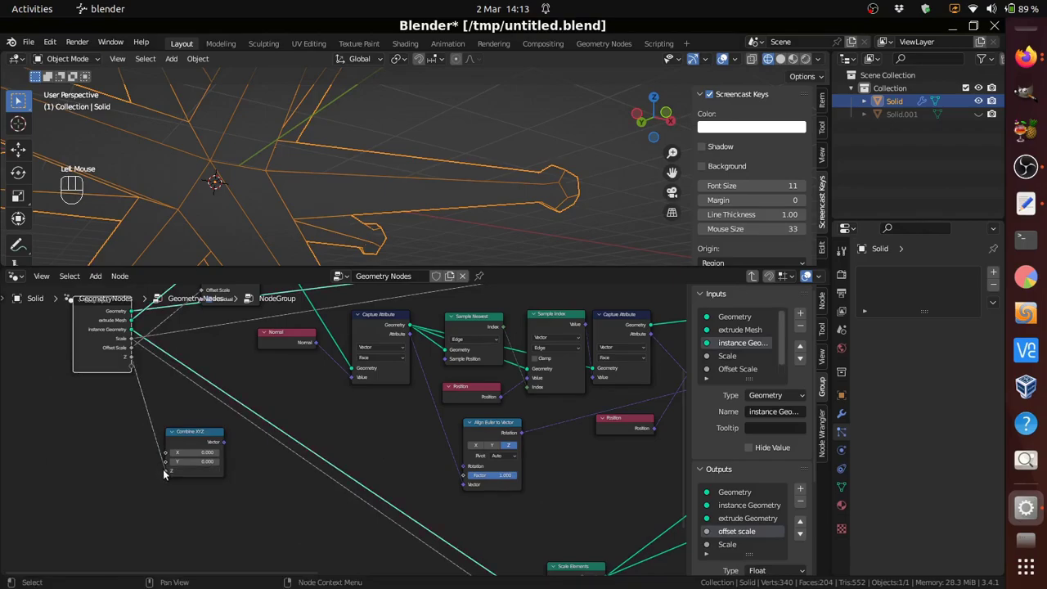
{"action": "mouse_move", "coordinate": [662, 476]}
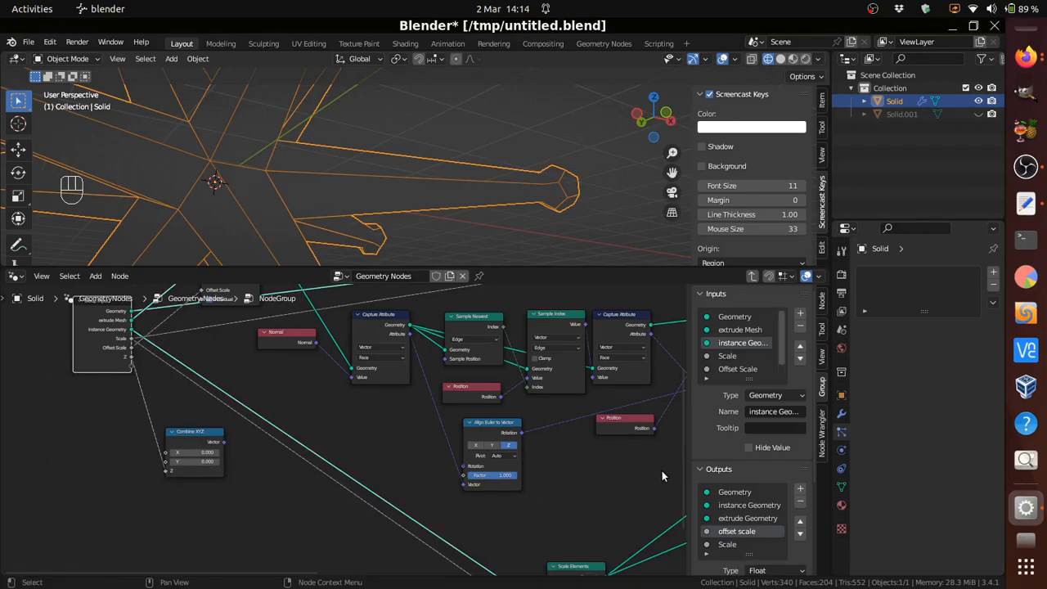
{"action": "mouse_move", "coordinate": [733, 360]}
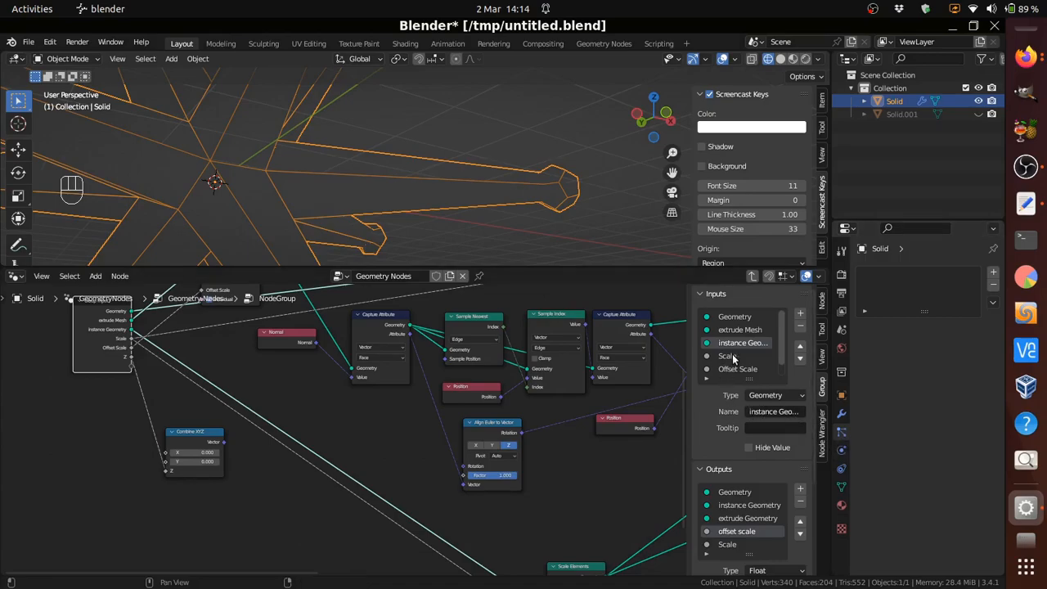
{"action": "scroll", "scroll_direction": "down", "scroll_amount": 3}
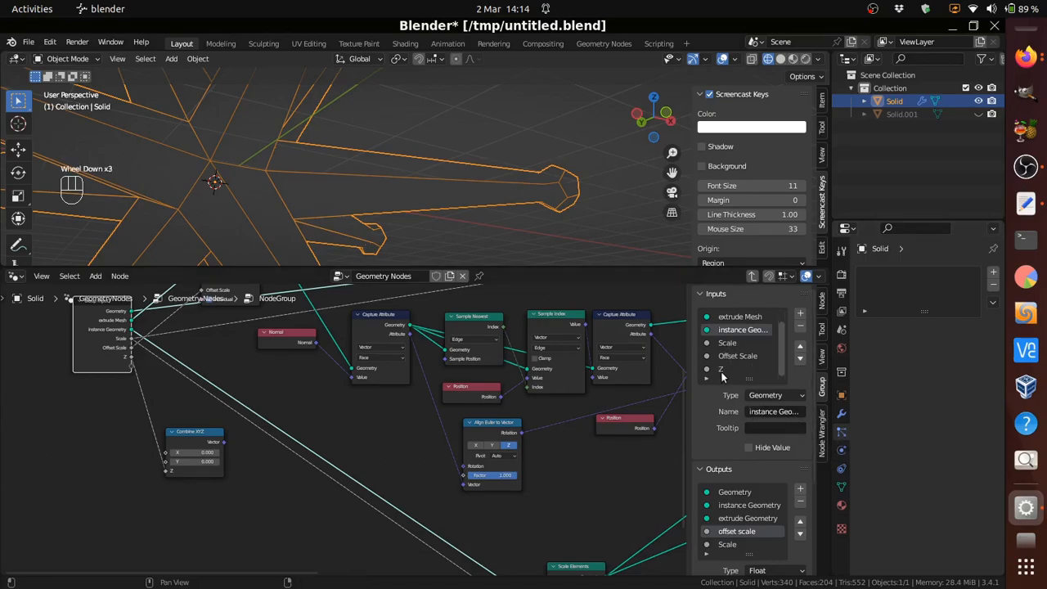
- Add a new float group input and rename it 'offset'
{"action": "left_click", "coordinate": [720, 369]}
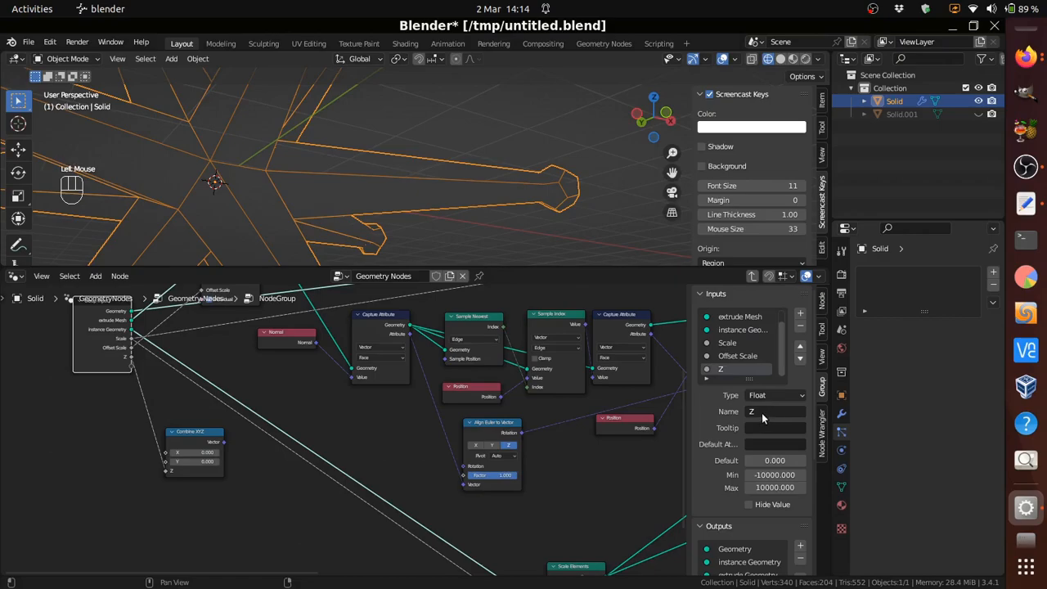
{"action": "left_click", "coordinate": [776, 412]}
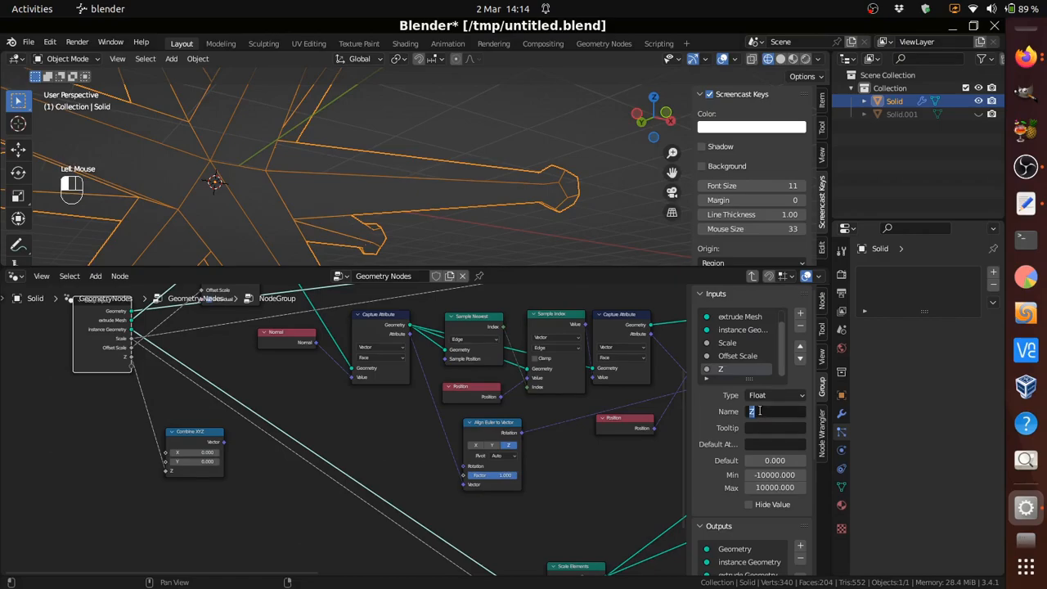
{"action": "type", "text": "offset"}
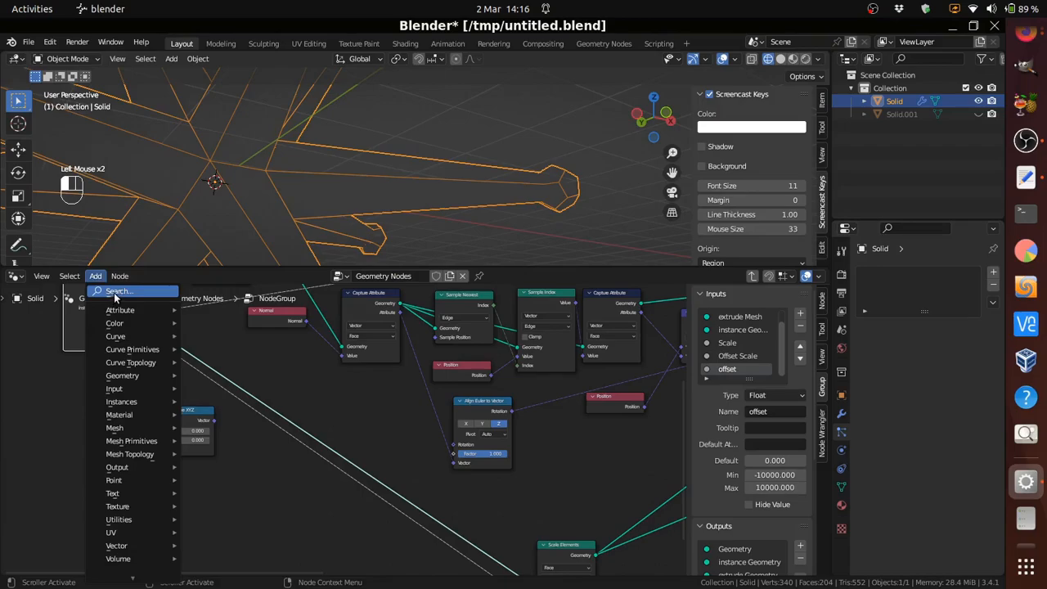
- Search 'tran' and add a Transform node to the node group
{"action": "type", "text": "TR"}
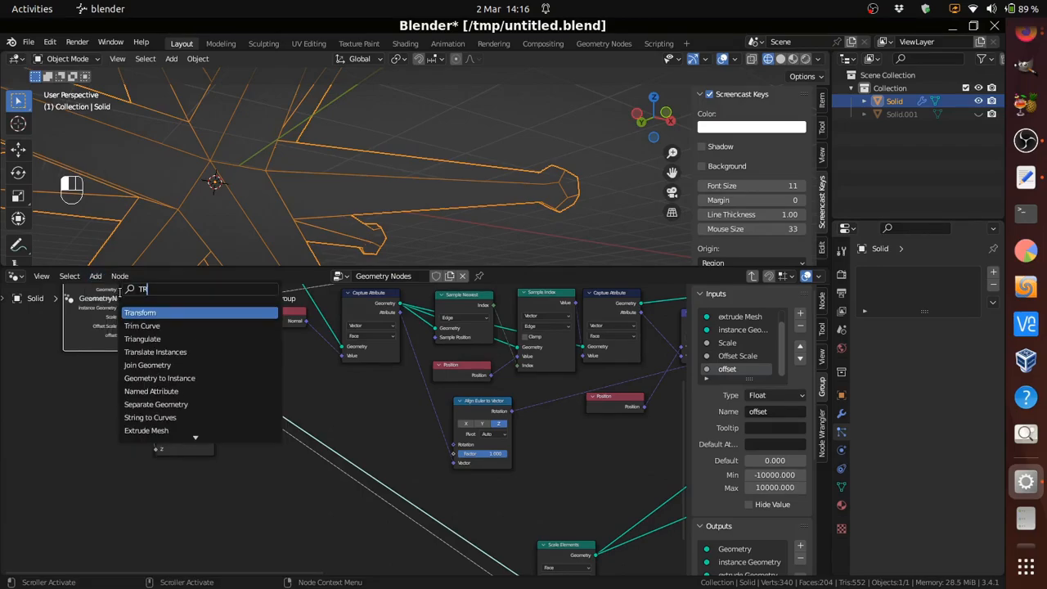
{"action": "type", "text": "AN"}
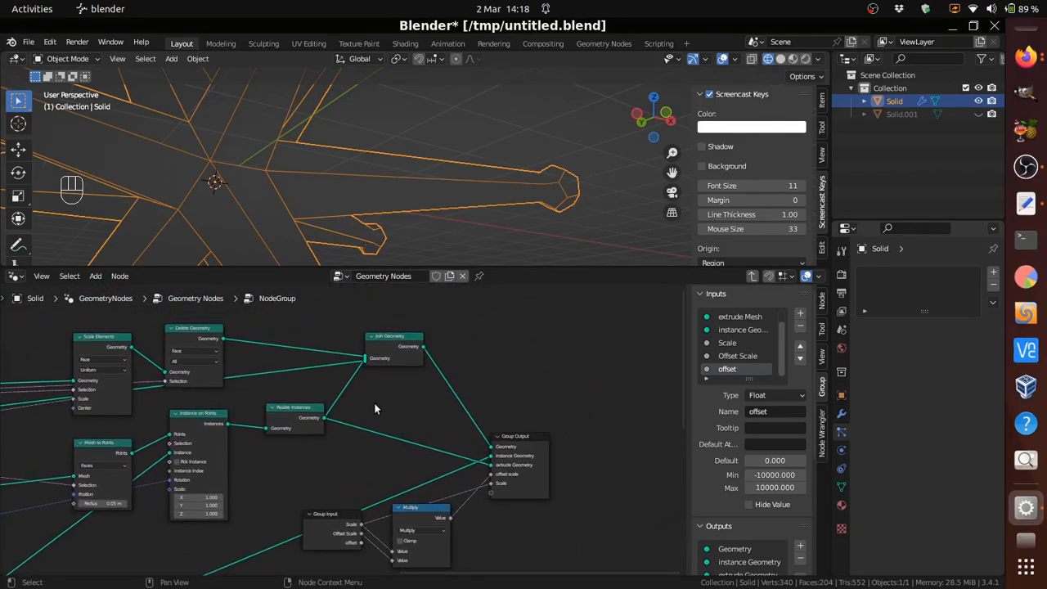
{"action": "scroll", "scroll_direction": "up", "scroll_amount": 3}
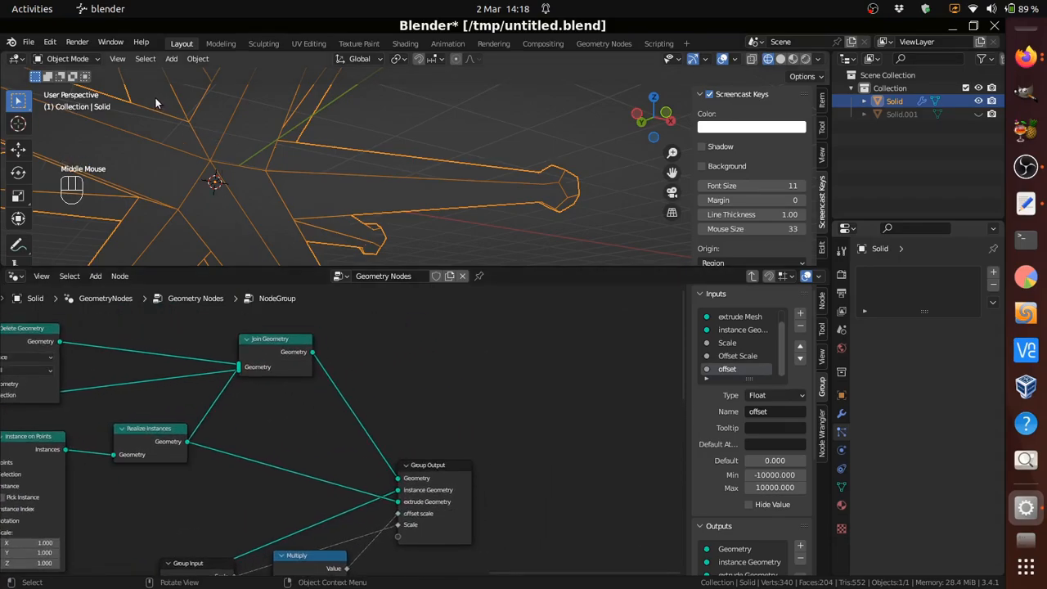
- Add Merge by Distance after Join Geometry and bring a Group Input copy beside it
{"action": "left_click", "coordinate": [95, 274]}
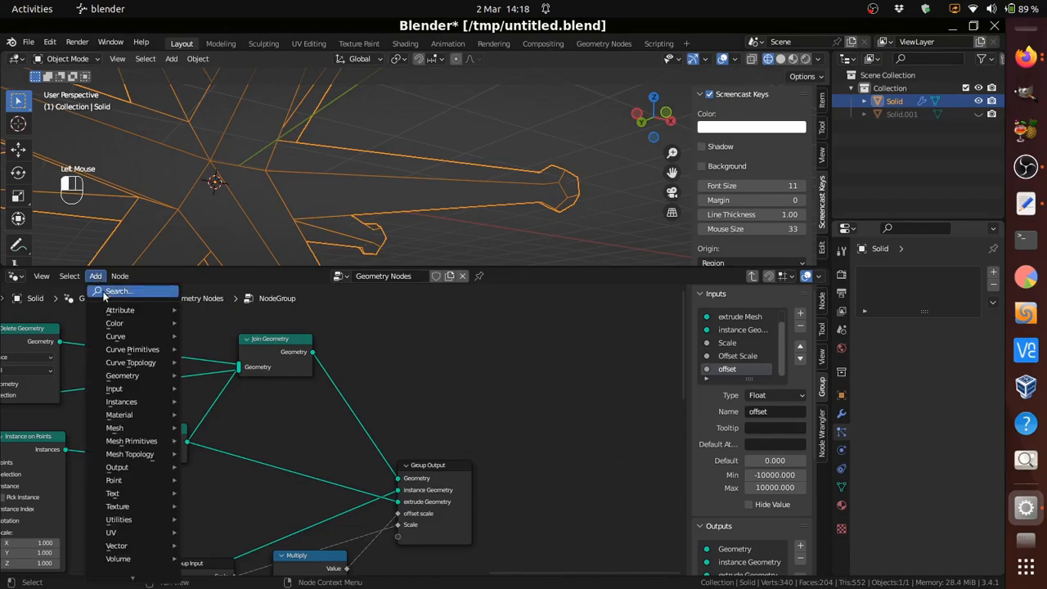
{"action": "type", "text": "M"}
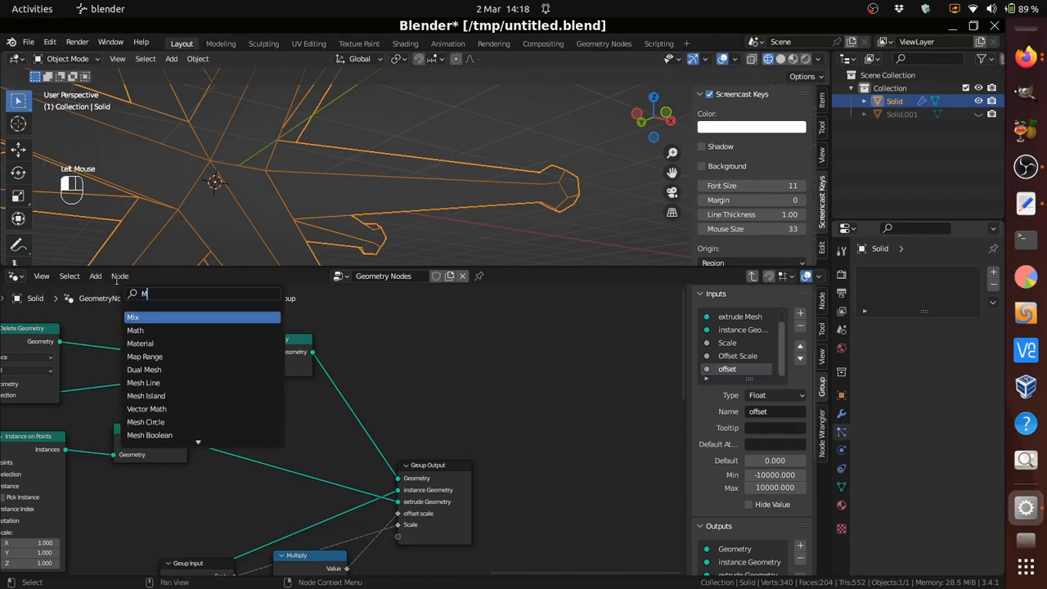
{"action": "type", "text": "ERG"}
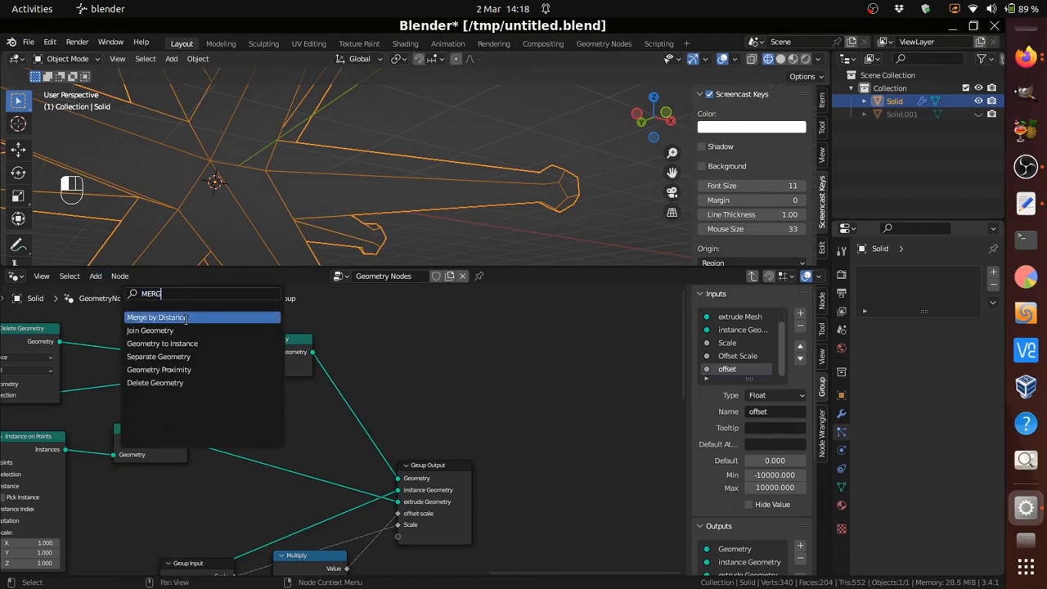
{"action": "left_click", "coordinate": [156, 317]}
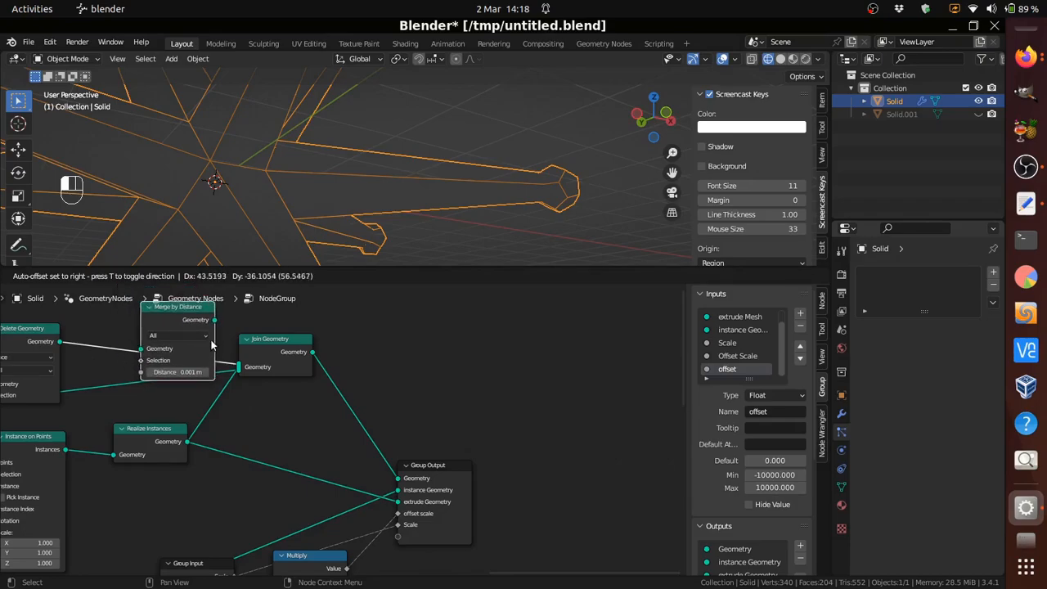
{"action": "scroll", "scroll_direction": "down", "scroll_amount": 3}
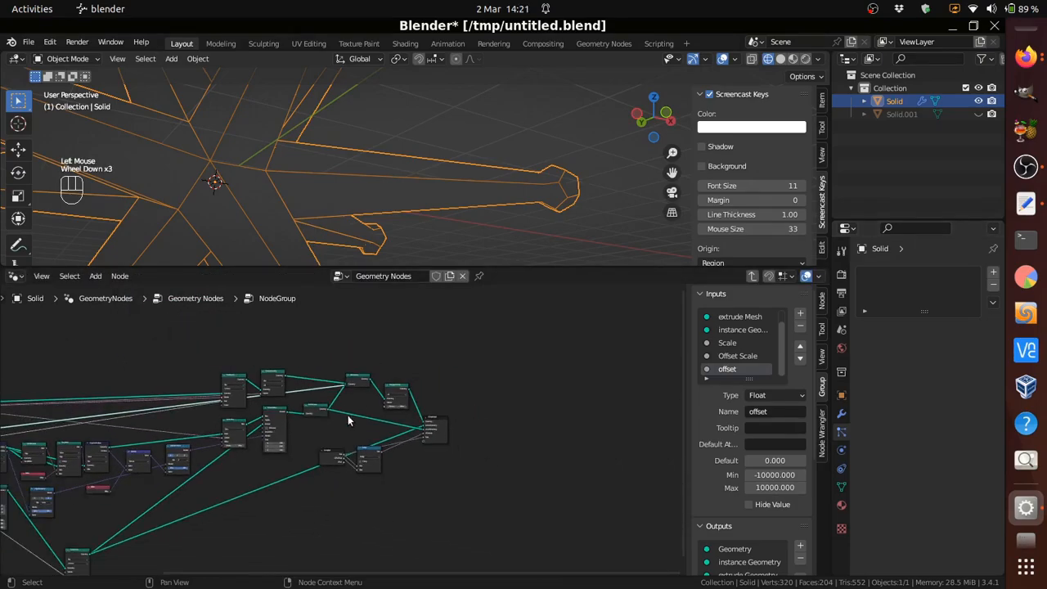
{"action": "scroll", "scroll_direction": "down", "scroll_amount": 3}
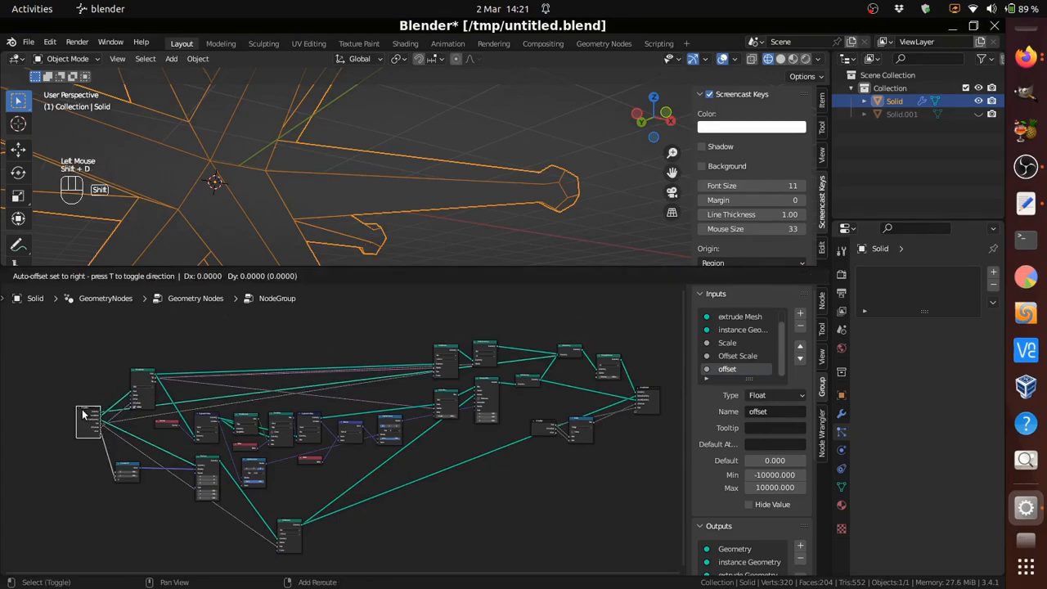
{"action": "left_click_drag", "start_coordinate": [90, 417], "coordinate": [605, 327]}
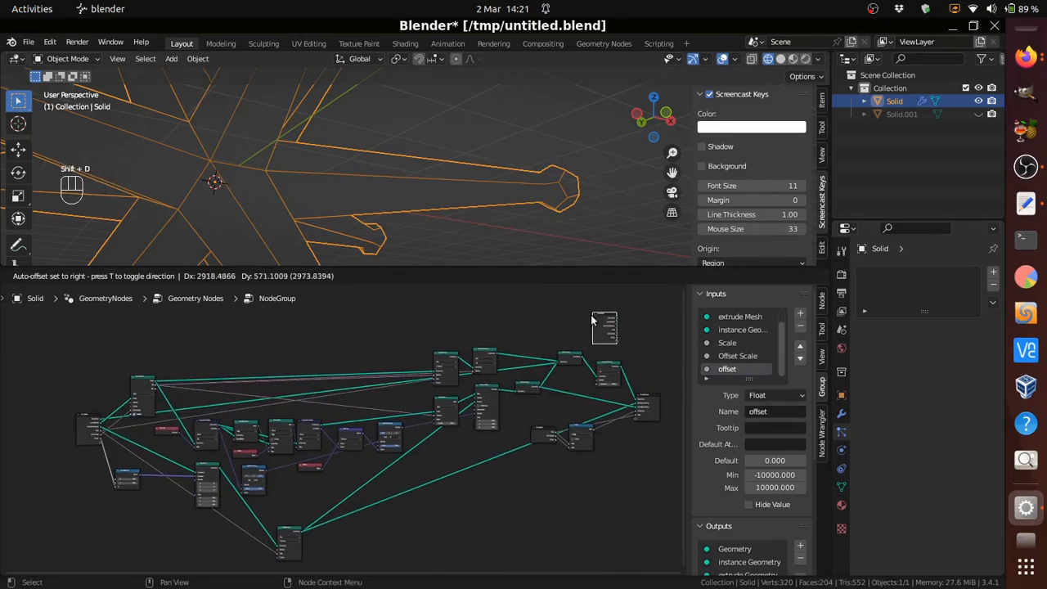
- Rename the new Distance group input to a merge-distance name
{"action": "scroll", "scroll_direction": "up", "scroll_amount": 3}
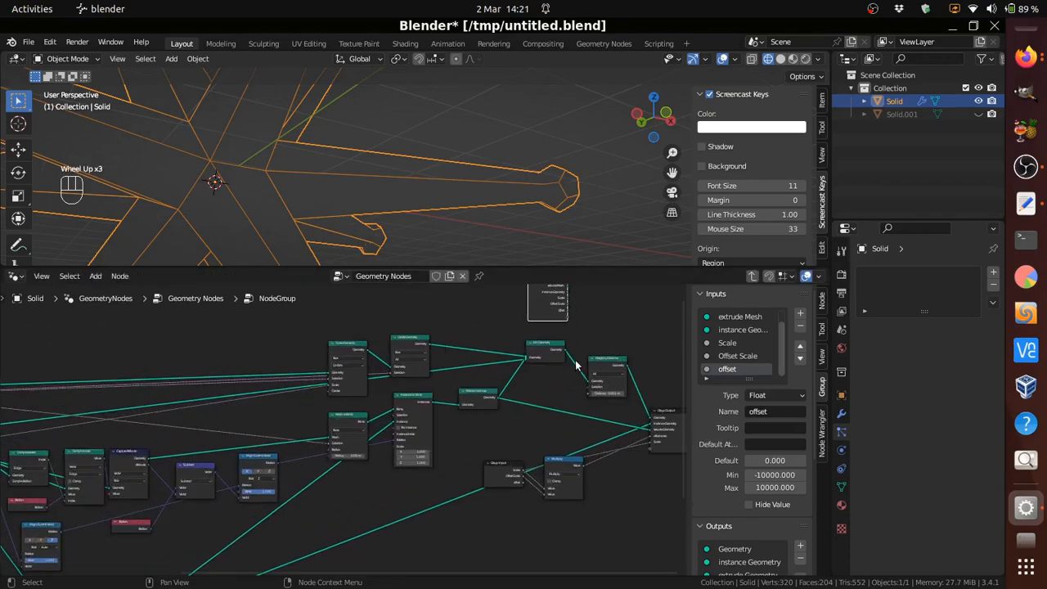
{"action": "scroll", "scroll_direction": "up", "scroll_amount": 3}
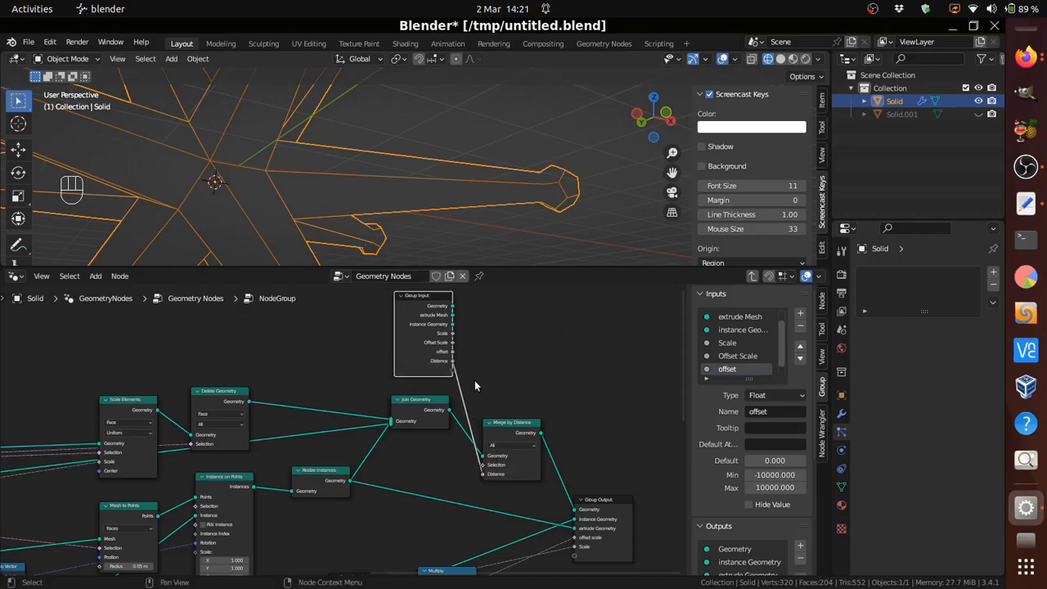
{"action": "scroll", "scroll_direction": "up", "scroll_amount": 3}
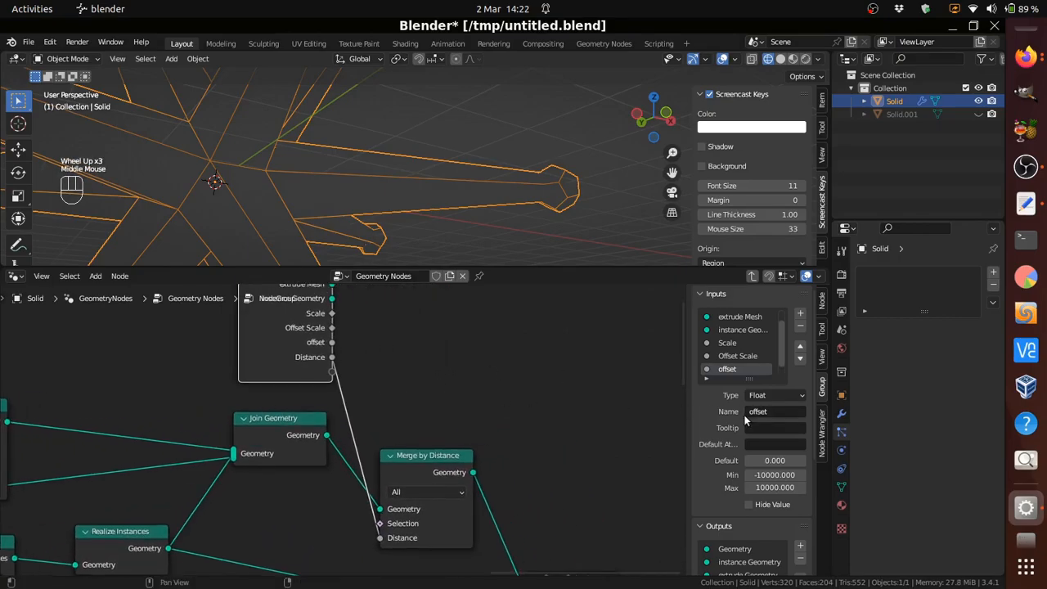
{"action": "scroll", "scroll_direction": "down", "scroll_amount": 3}
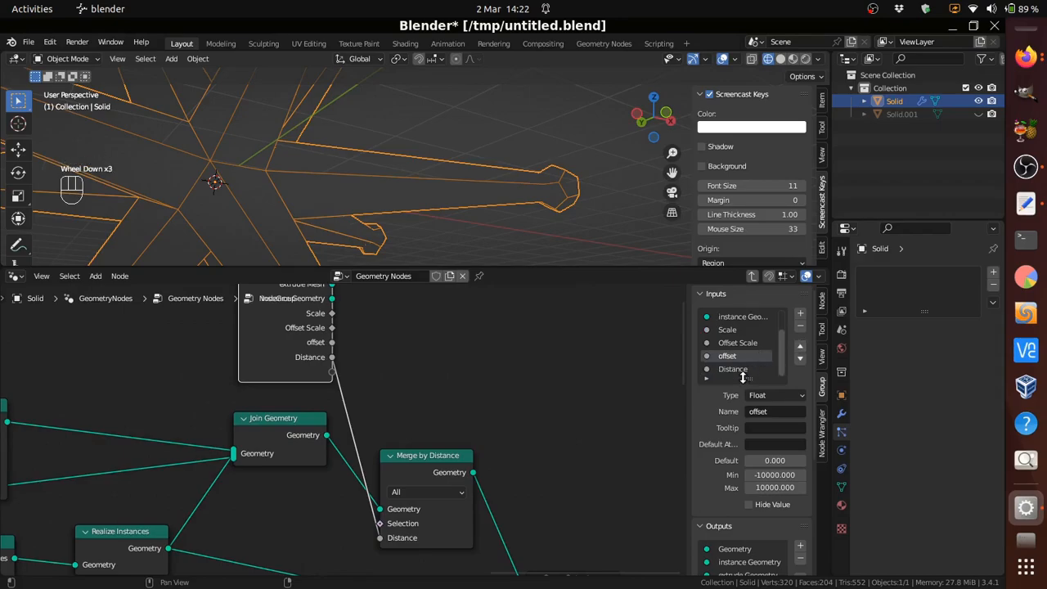
{"action": "left_click", "coordinate": [733, 369]}
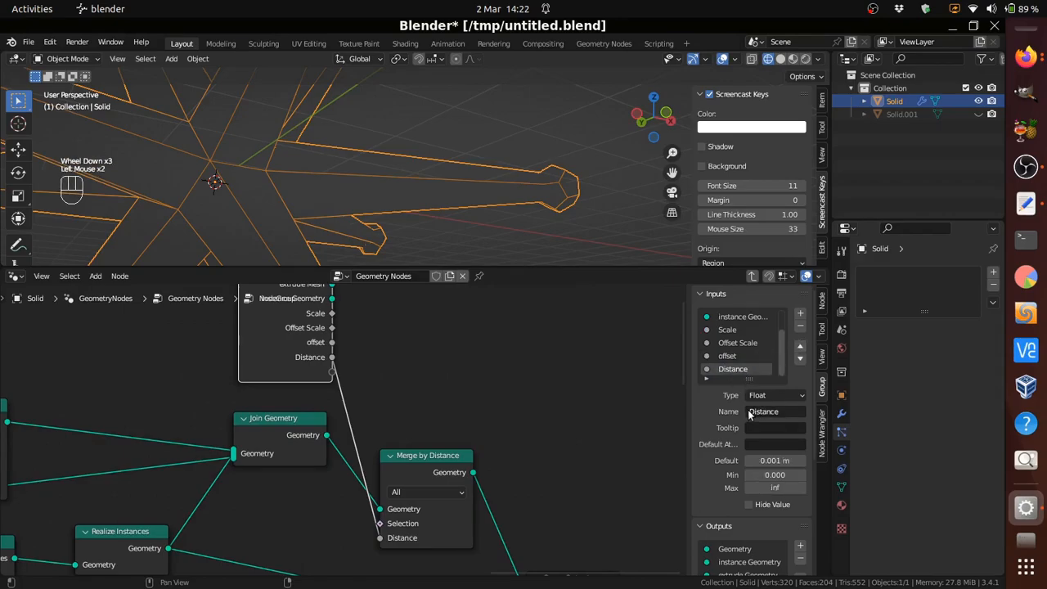
{"action": "left_click", "coordinate": [762, 412]}
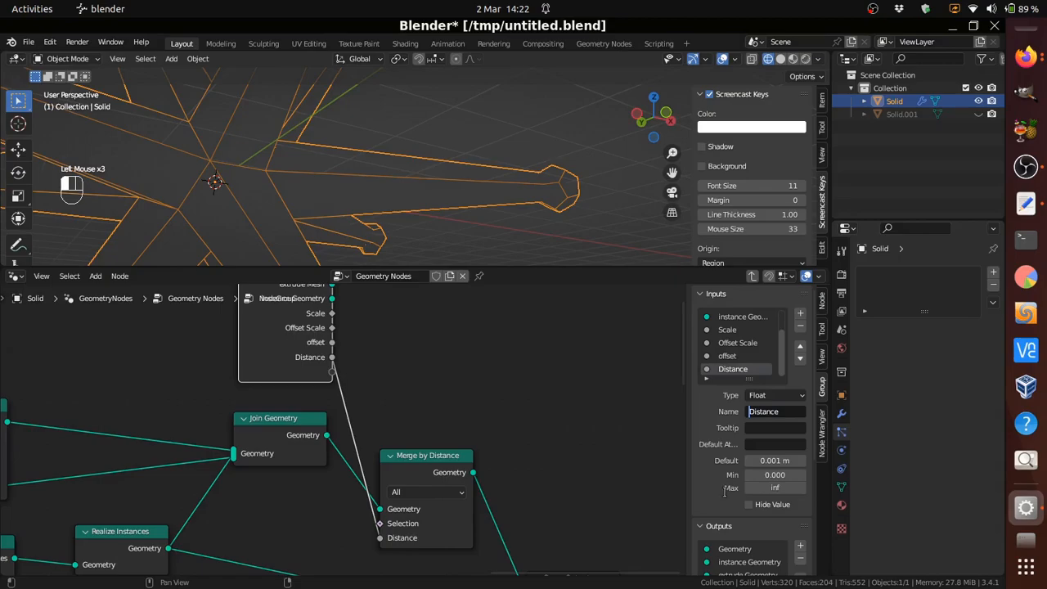
{"action": "type", "text": "mes"}
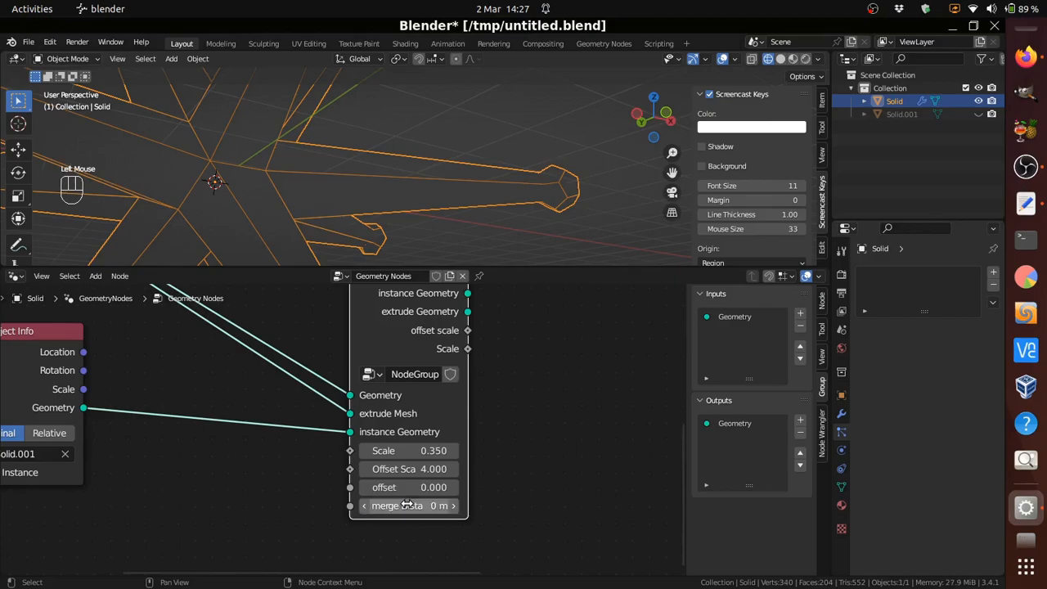
- Adjust the group node's offset and set its merge distance to 0.06 m
{"action": "left_click", "coordinate": [409, 487]}
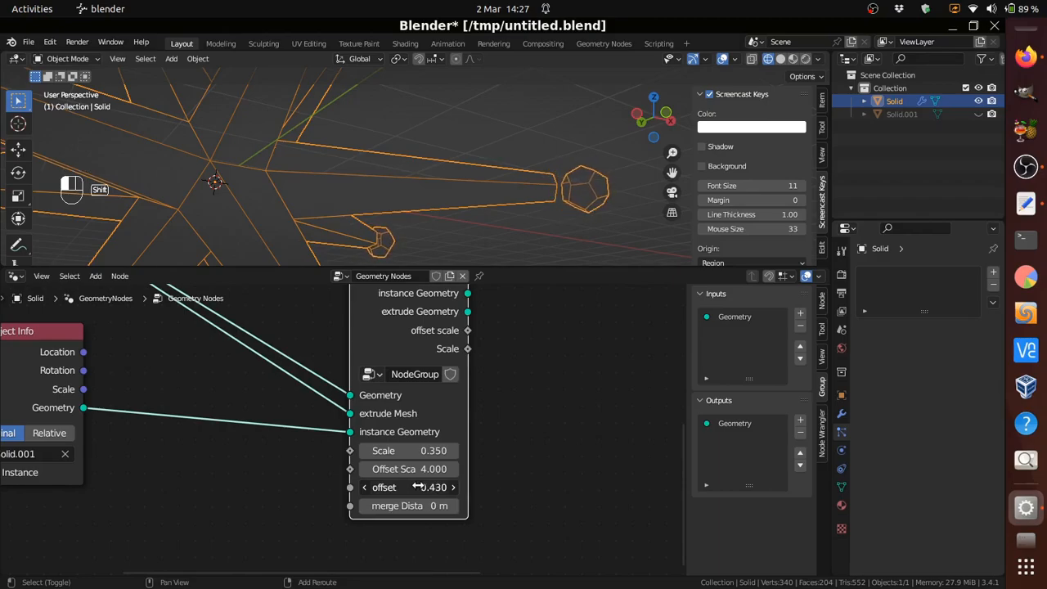
{"action": "left_click_drag", "start_coordinate": [425, 487], "coordinate": [412, 488]}
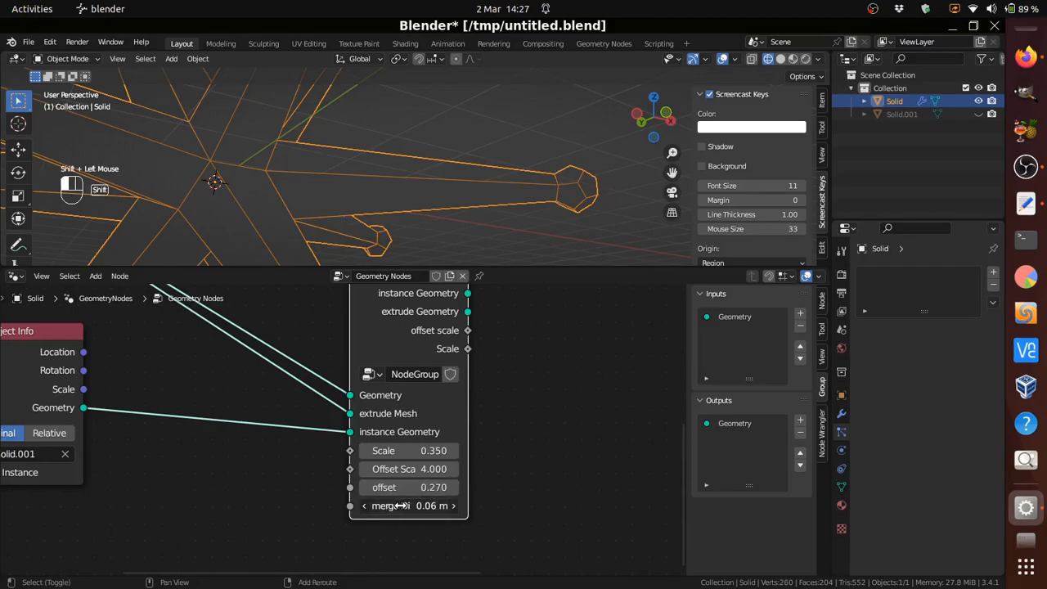
{"action": "left_click_drag", "start_coordinate": [409, 506], "coordinate": [434, 505]}
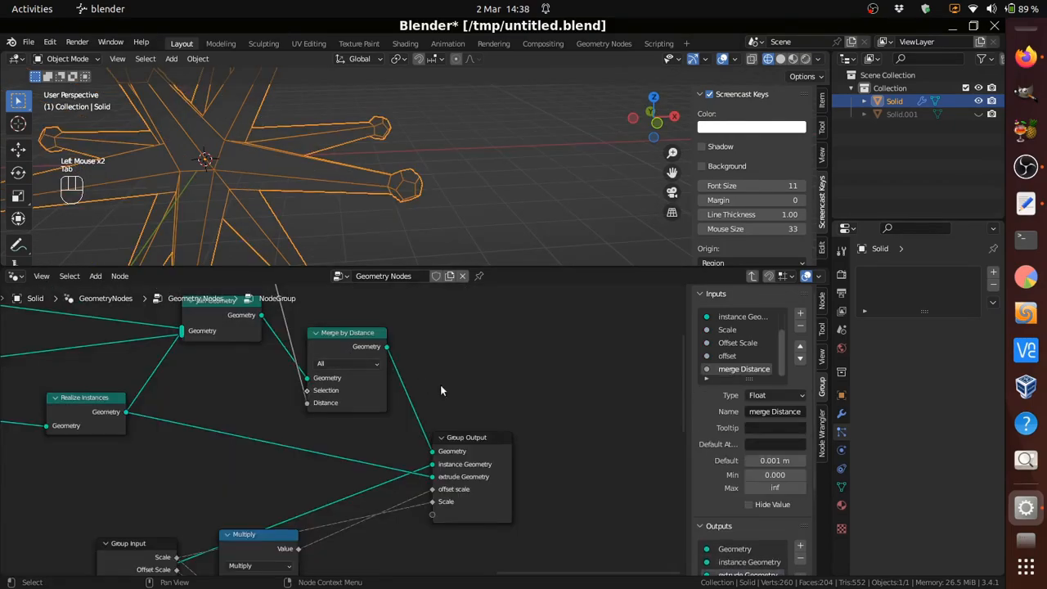
- Rename the group's 'extrude Geometry' output to 'extrude Mesh'
{"action": "scroll", "scroll_direction": "down", "scroll_amount": 3}
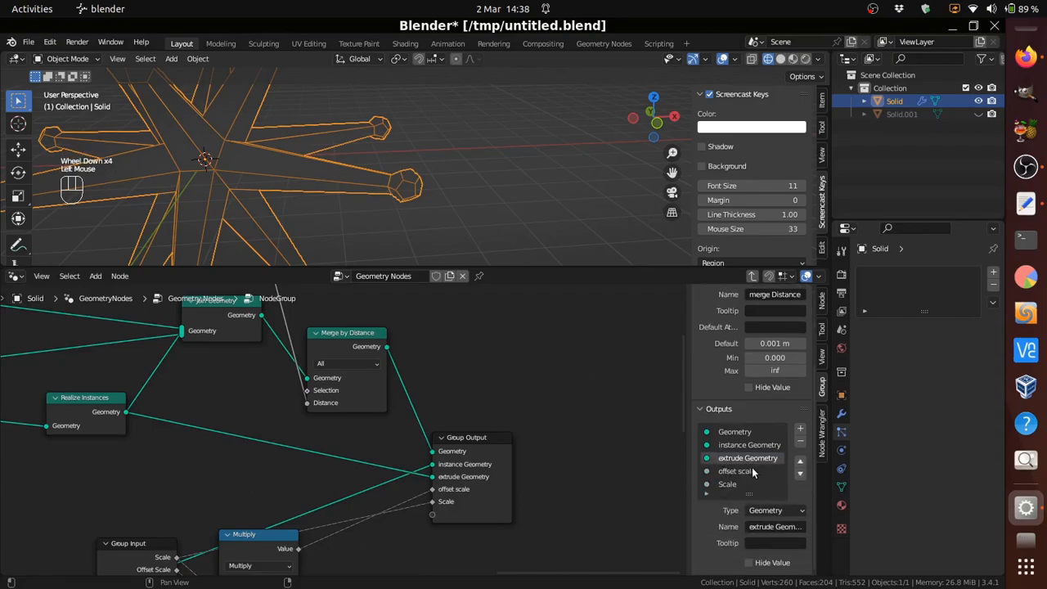
{"action": "double_click", "coordinate": [775, 527]}
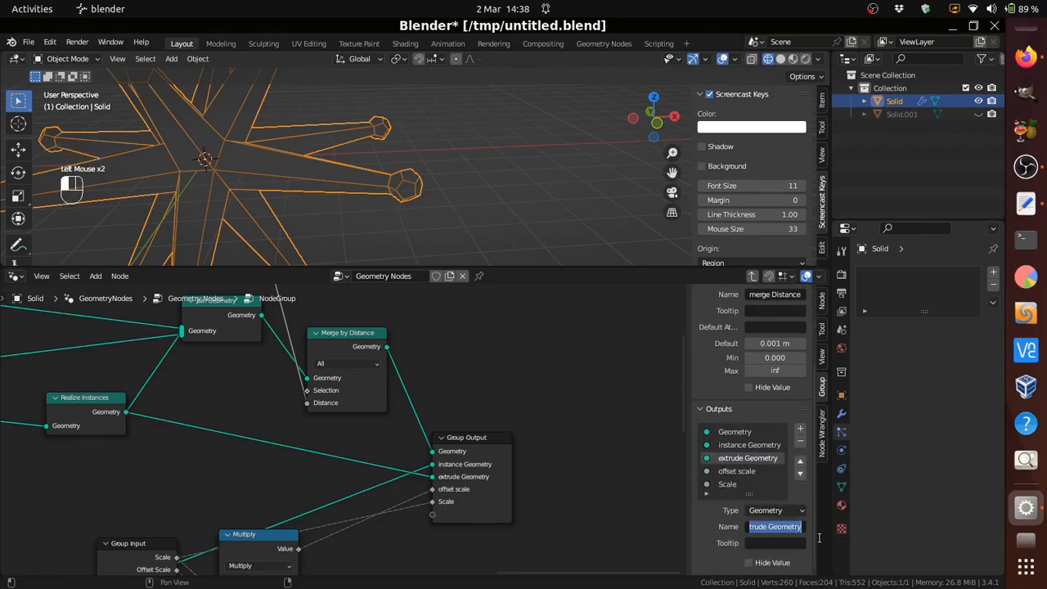
{"action": "key", "text": "Backspace"}
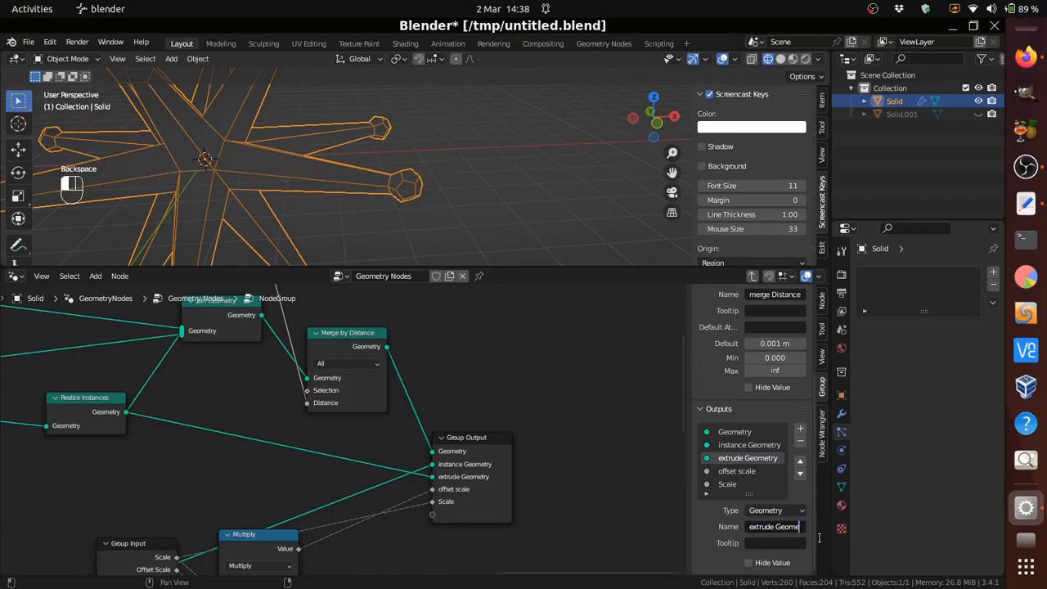
{"action": "key", "text": "BackSpace"}
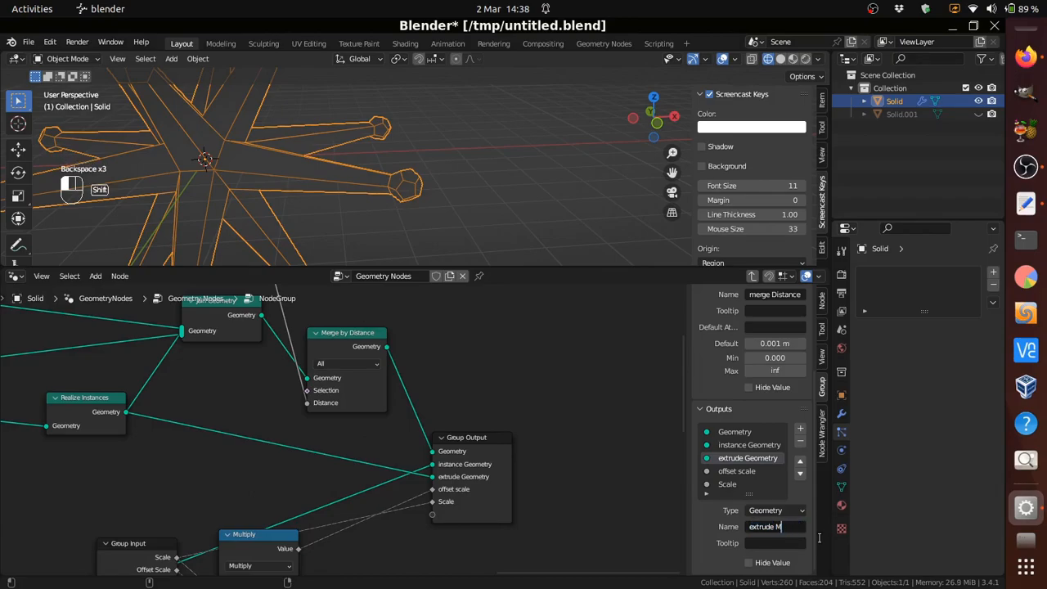
{"action": "type", "text": "esh"}
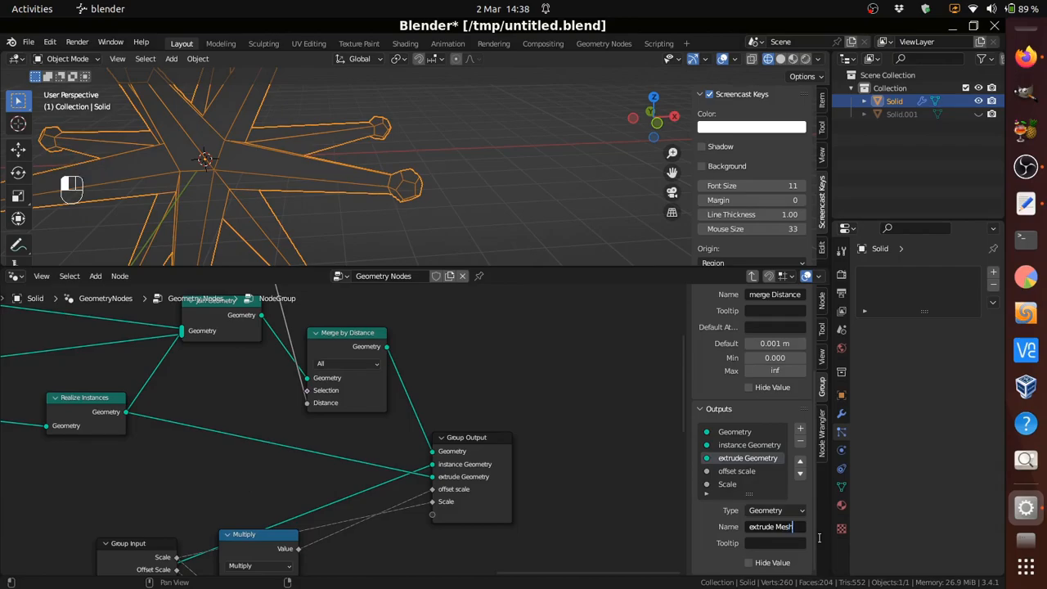
{"action": "key", "text": "Return"}
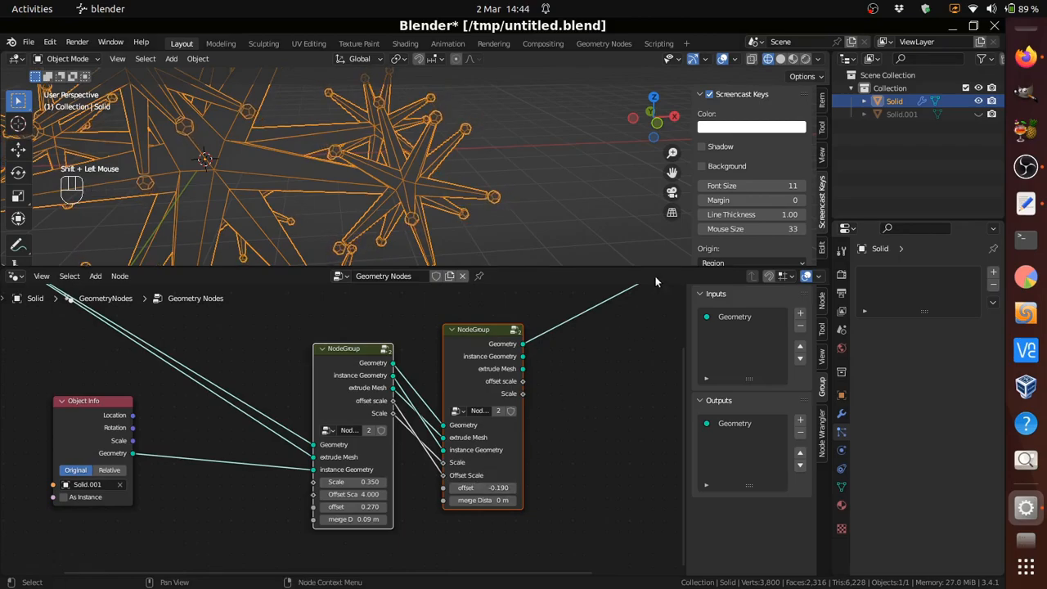
- Tune the second node group copy's offset to about -0.230
{"action": "scroll", "scroll_direction": "up", "scroll_amount": 3}
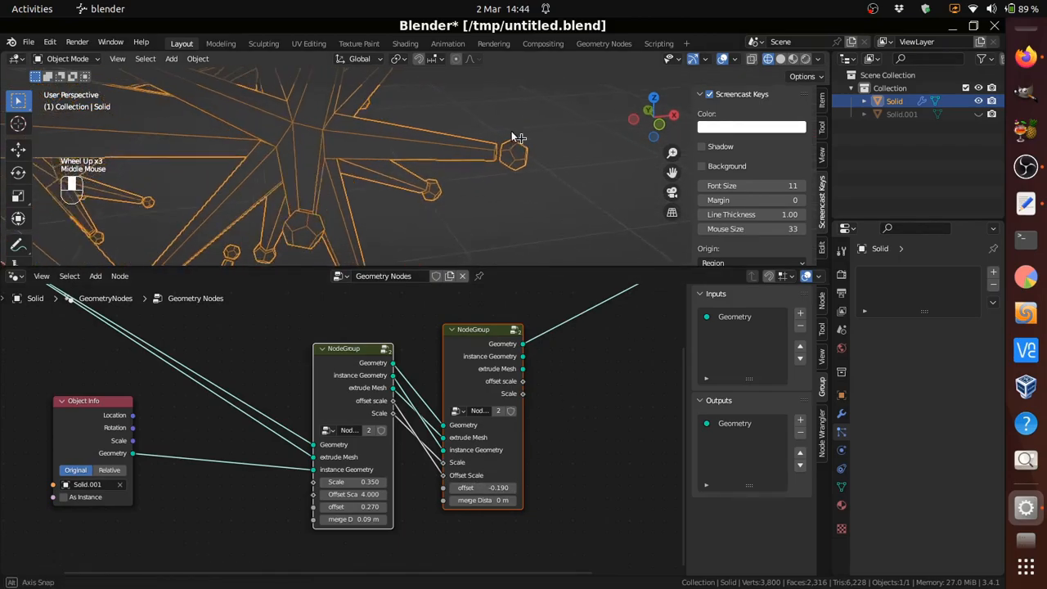
{"action": "scroll", "scroll_direction": "up", "scroll_amount": 3}
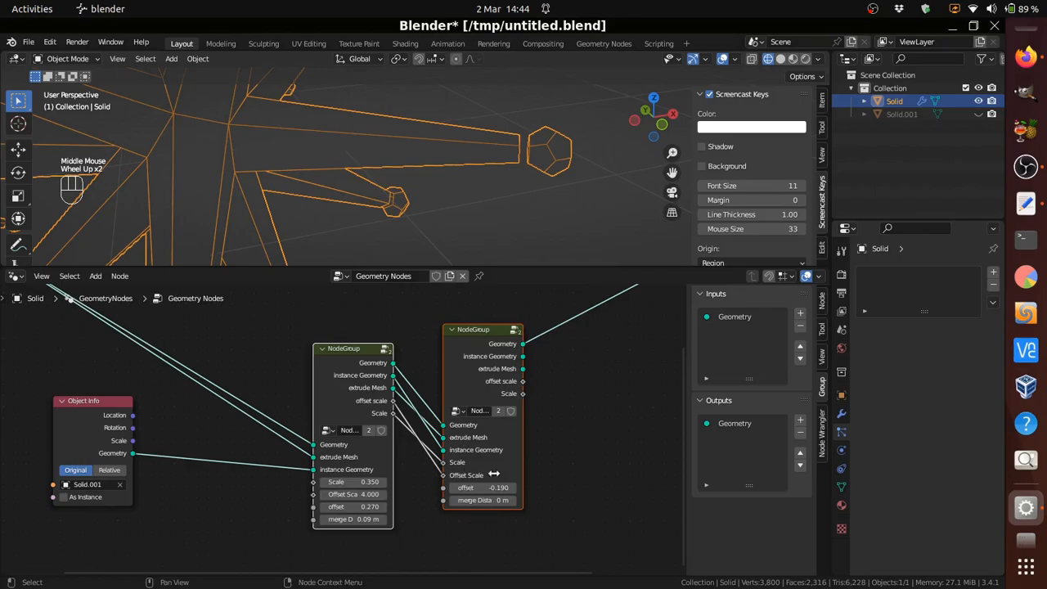
{"action": "left_click_drag", "start_coordinate": [487, 488], "coordinate": [491, 487]}
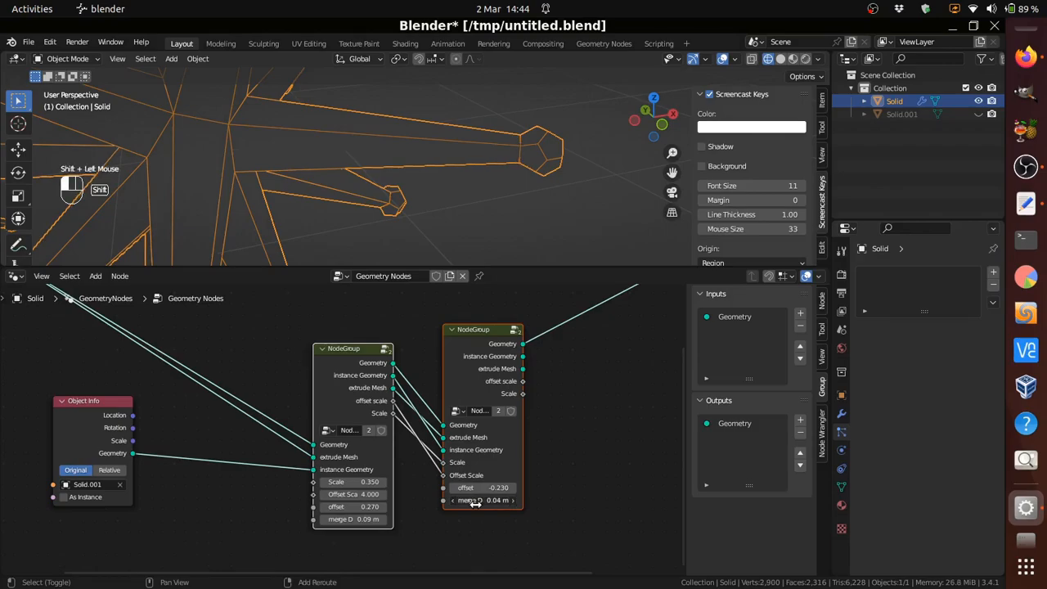
{"action": "mouse_move", "coordinate": [563, 395]}
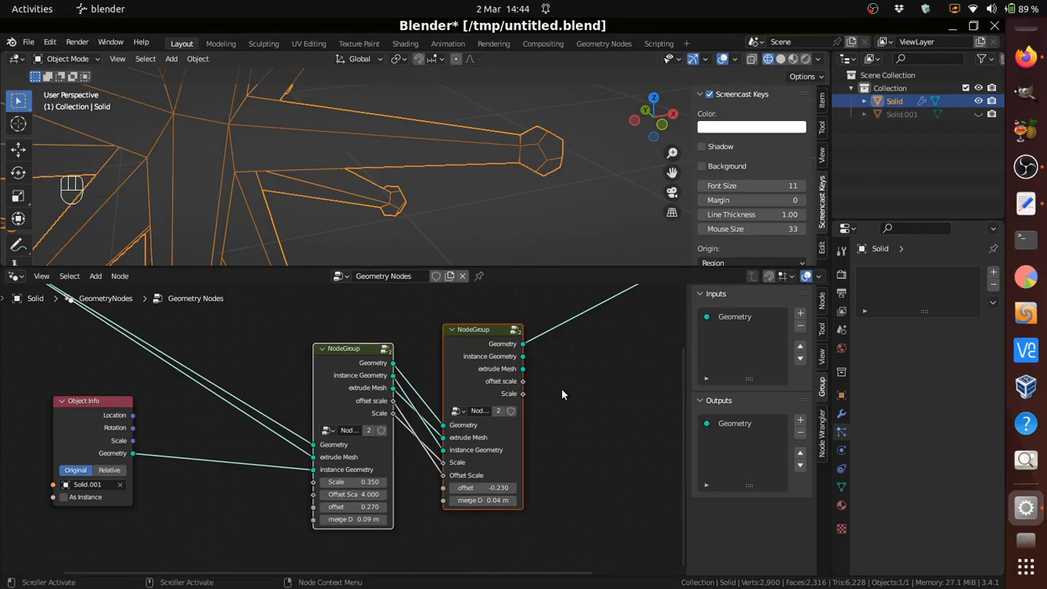
{"action": "scroll", "scroll_direction": "down", "scroll_amount": 3}
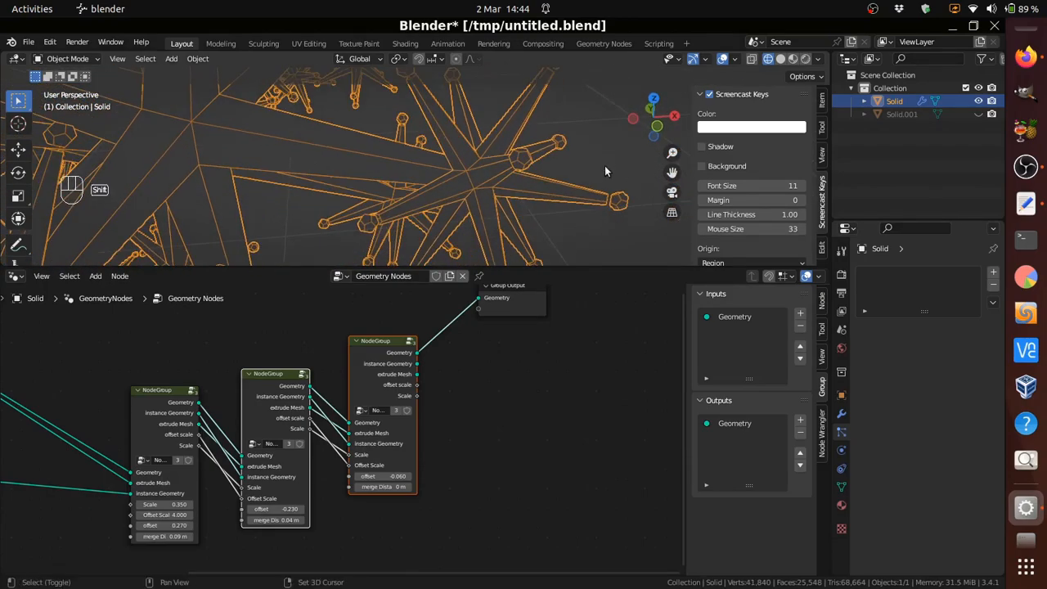
- Enter the third copy's offset (-0.050 then re-edited) and set its merge distance to 0.02
{"action": "scroll", "scroll_direction": "up", "scroll_amount": 3}
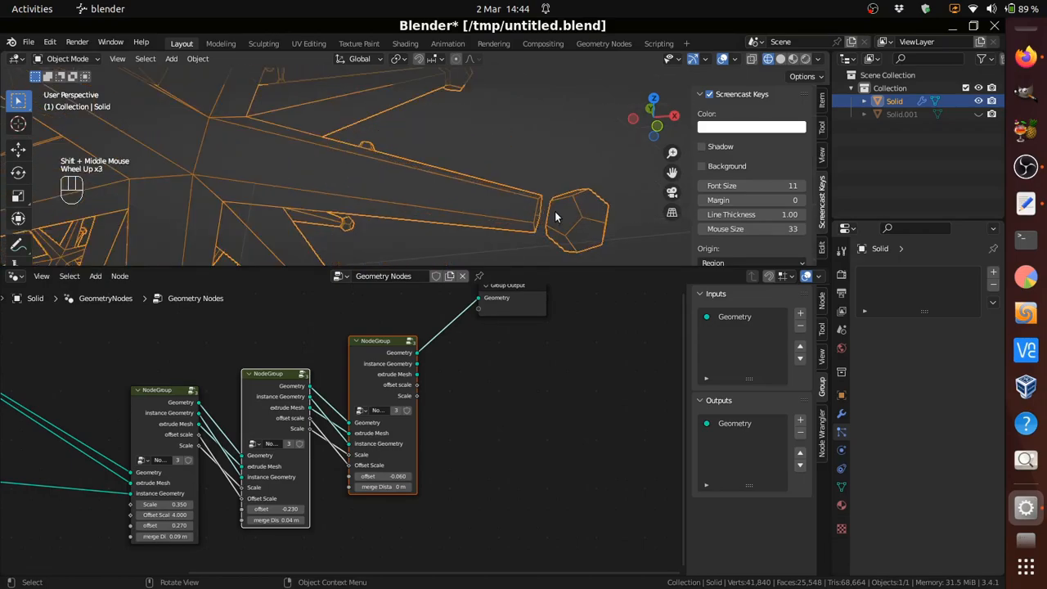
{"action": "scroll", "scroll_direction": "up", "scroll_amount": 3}
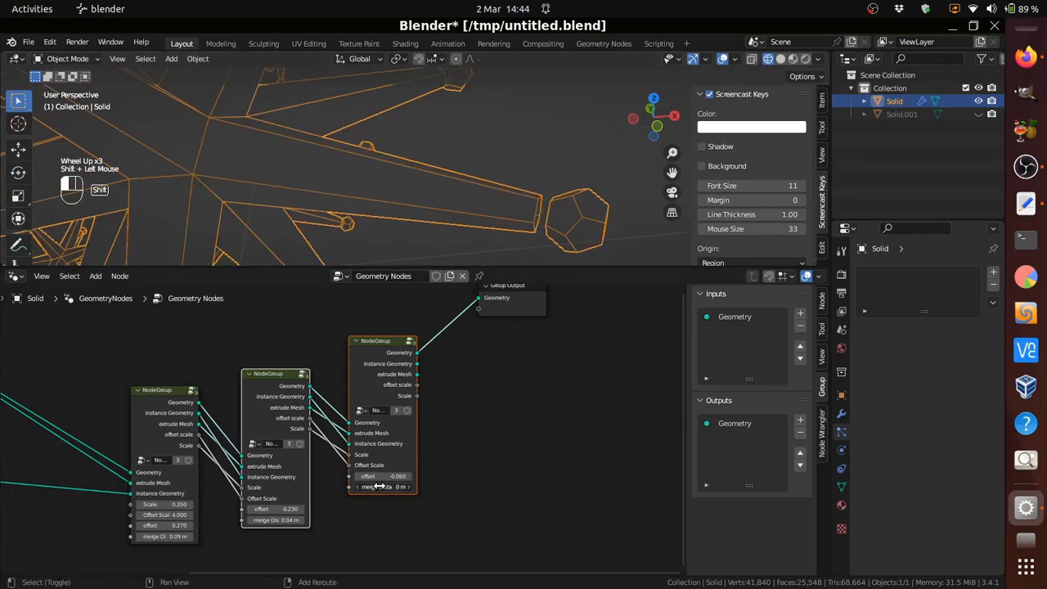
{"action": "scroll", "scroll_direction": "up", "scroll_amount": 3}
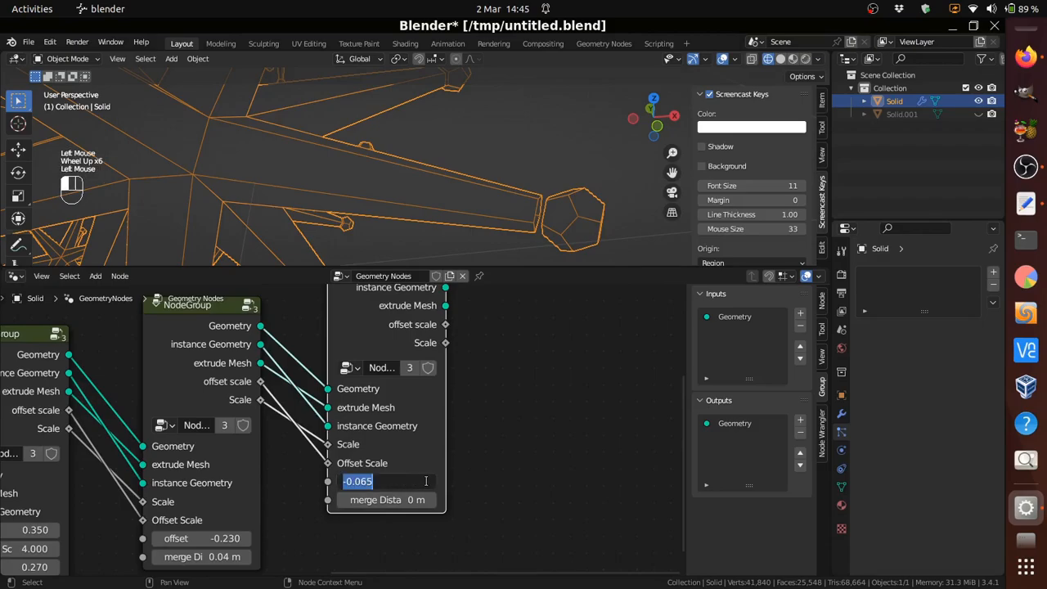
{"action": "type", "text": "-0.050"}
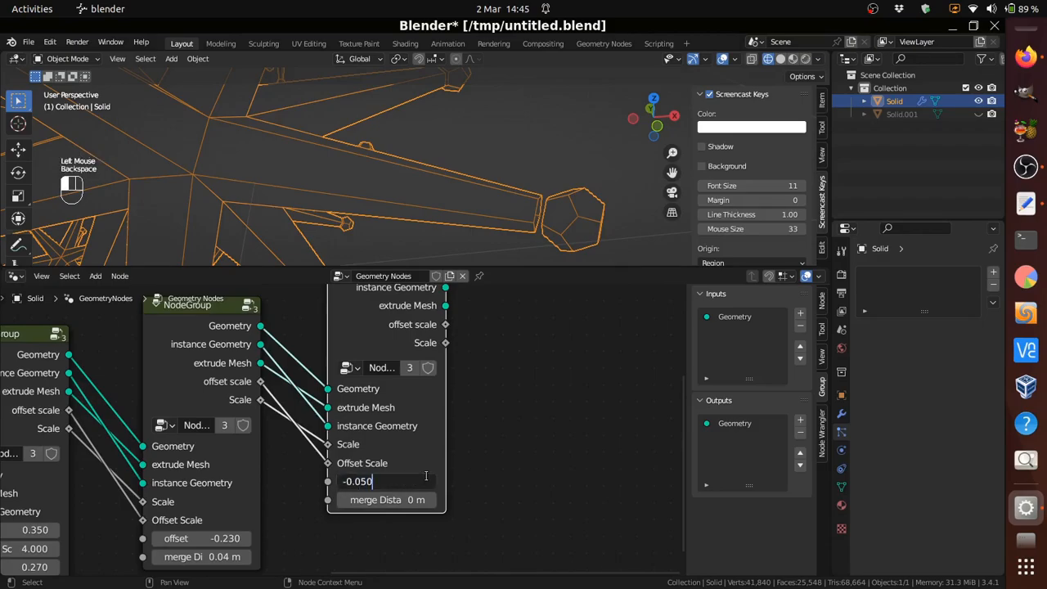
{"action": "key", "text": "Return"}
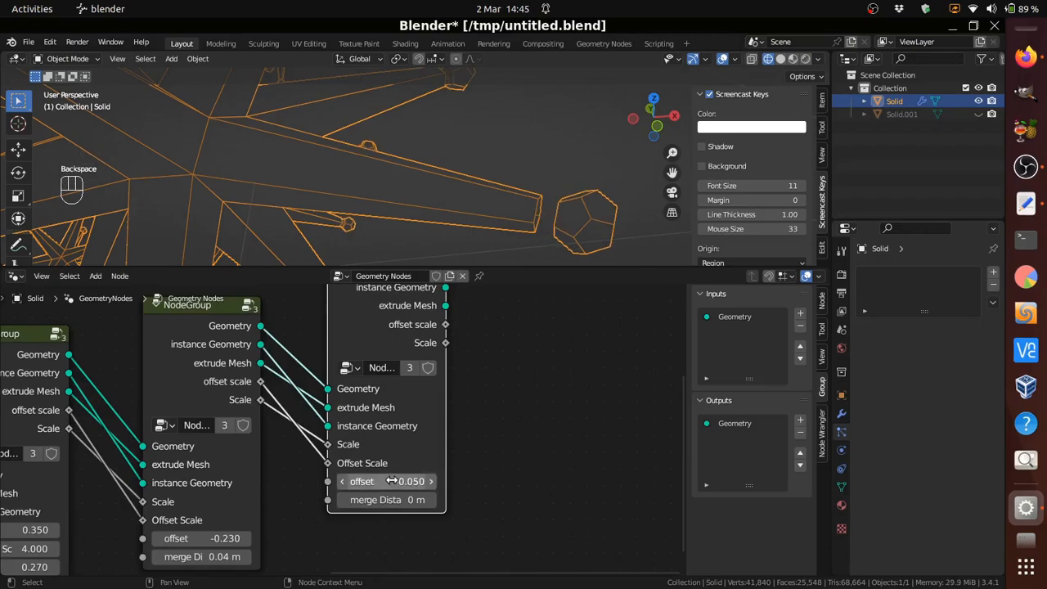
{"action": "double_click", "coordinate": [385, 481]}
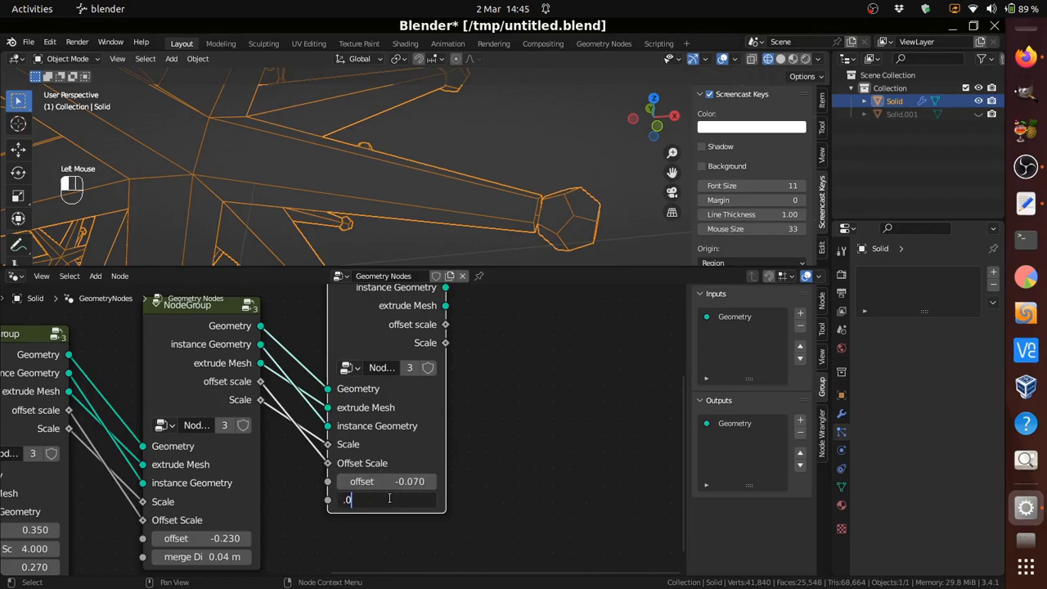
{"action": "type", "text": "2"}
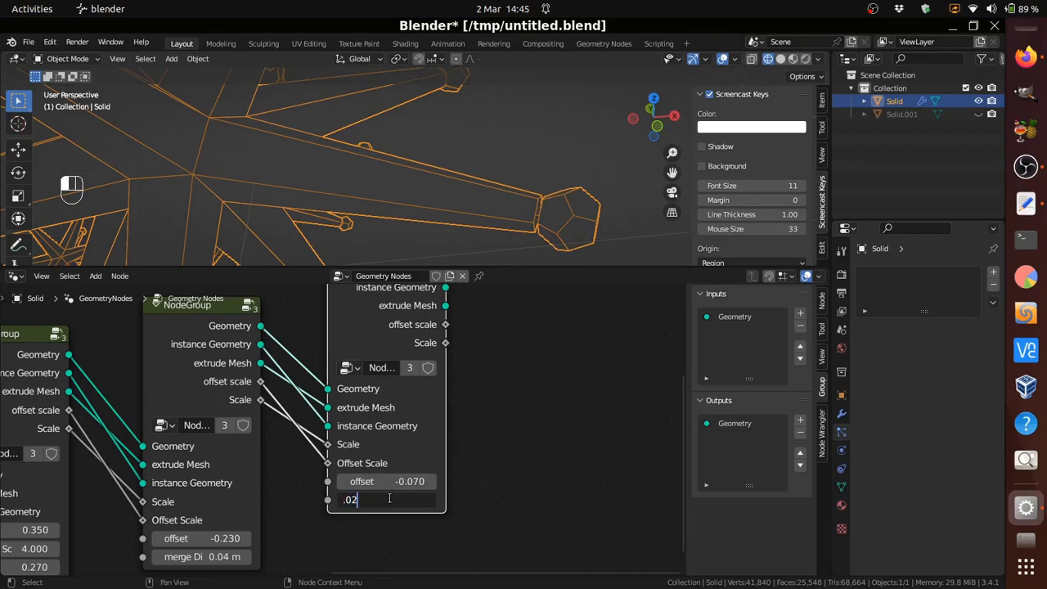
{"action": "key", "text": "Return"}
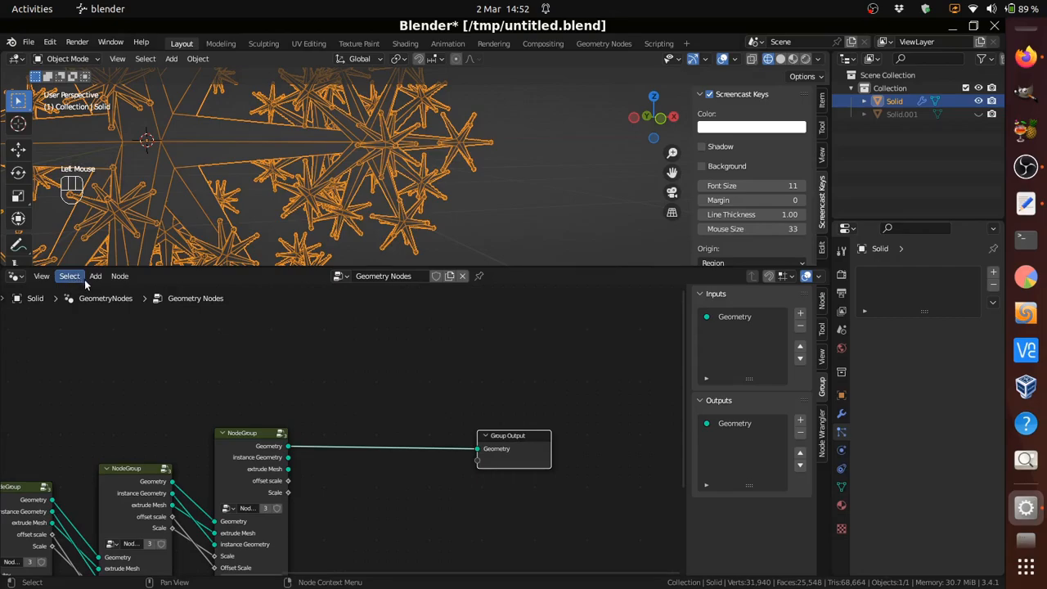
- Insert a Subdivision Surface node after the last NodeGroup via node search
{"action": "left_click", "coordinate": [68, 275]}
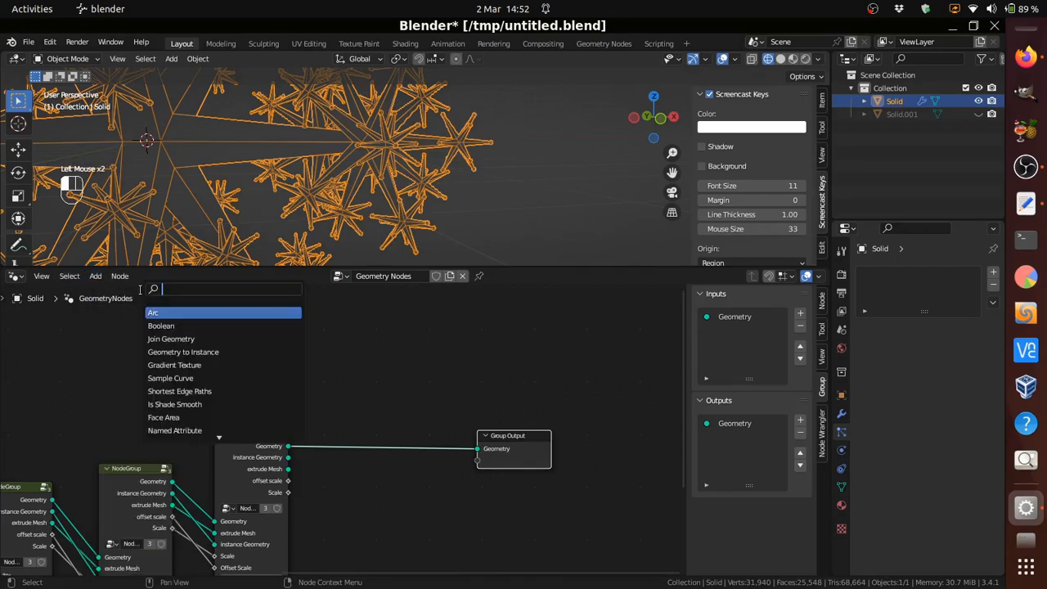
{"action": "type", "text": "sub"}
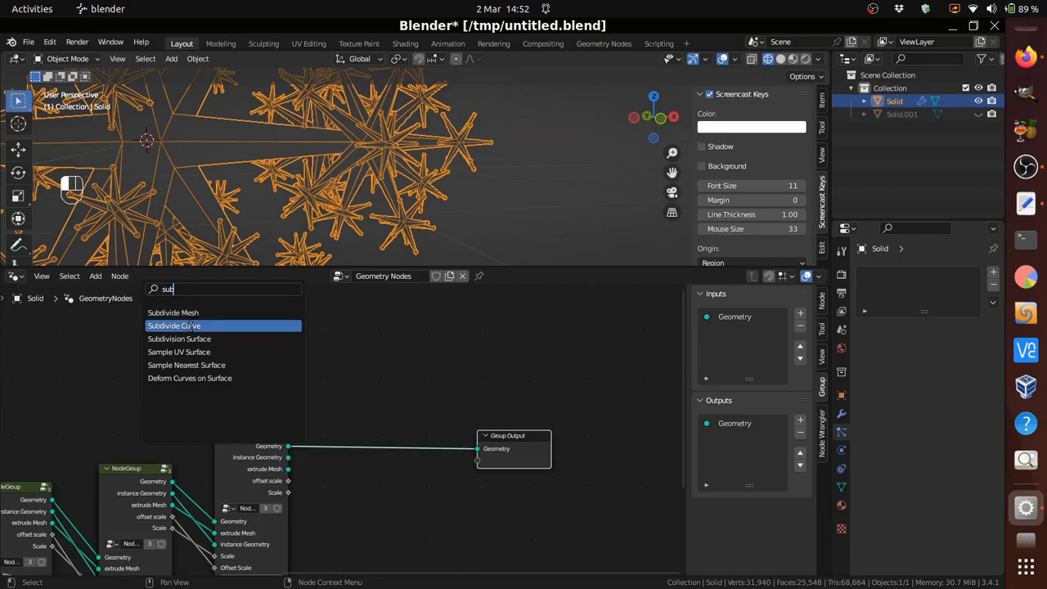
{"action": "left_click", "coordinate": [178, 338]}
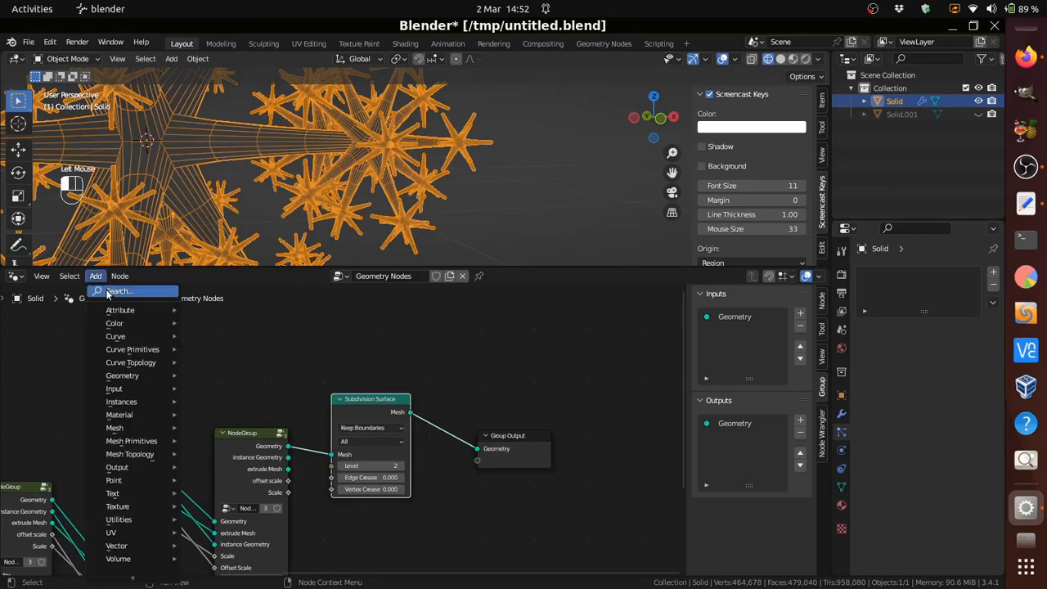
- Insert a Set Shade Smooth node before the Group Output for smooth rounded stars
{"action": "type", "text": "sno"}
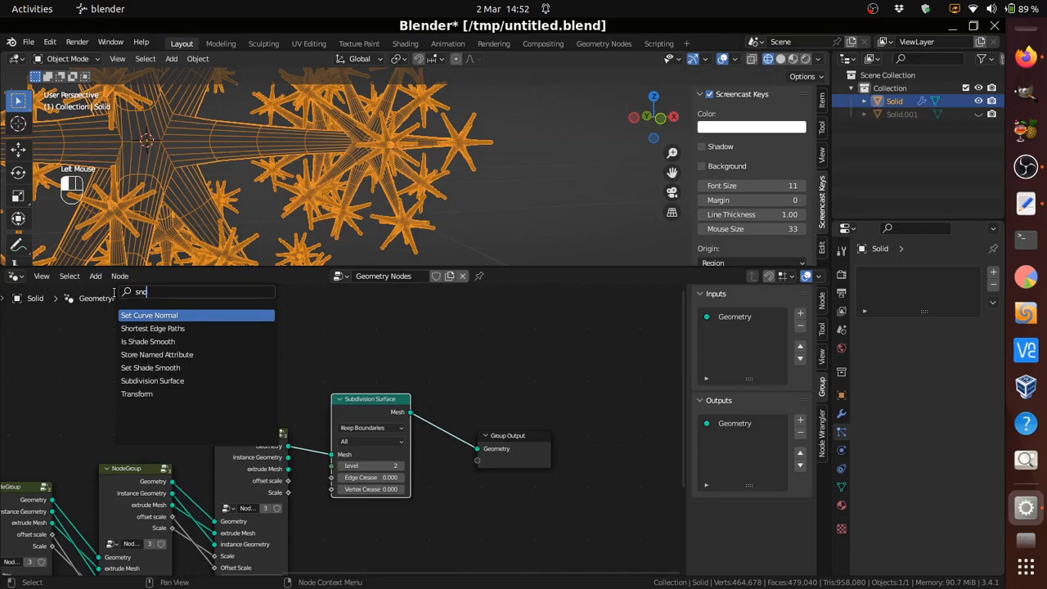
{"action": "type", "text": "d"}
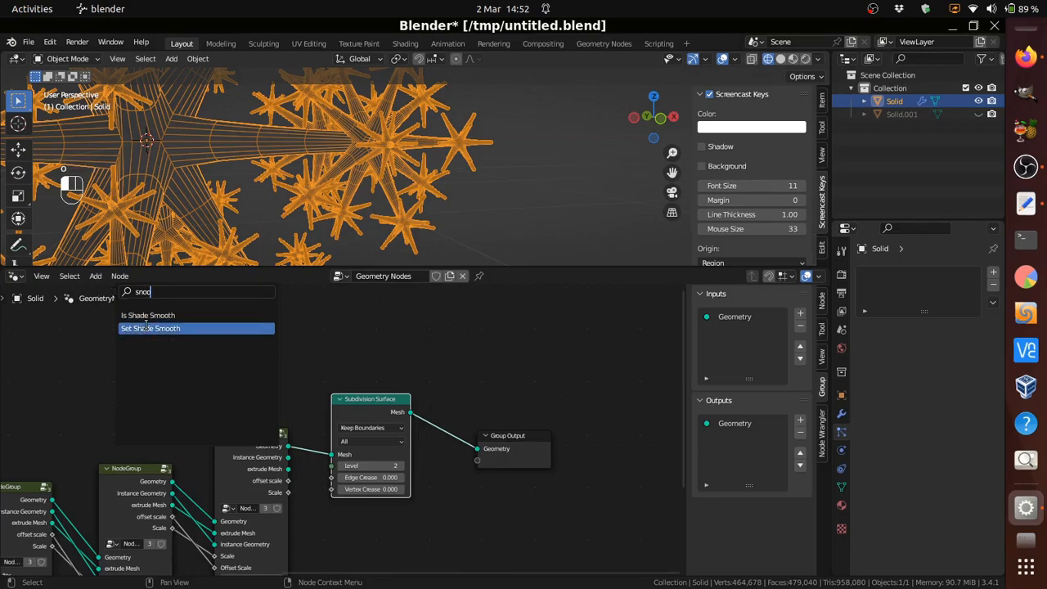
{"action": "left_click", "coordinate": [150, 327]}
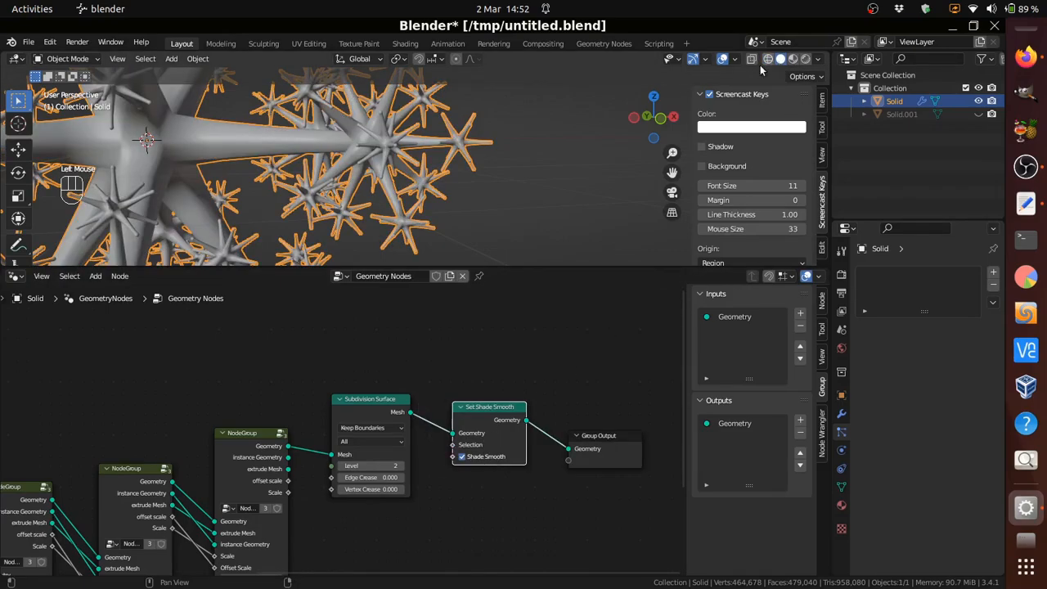
{"action": "scroll", "scroll_direction": "down", "scroll_amount": 3}
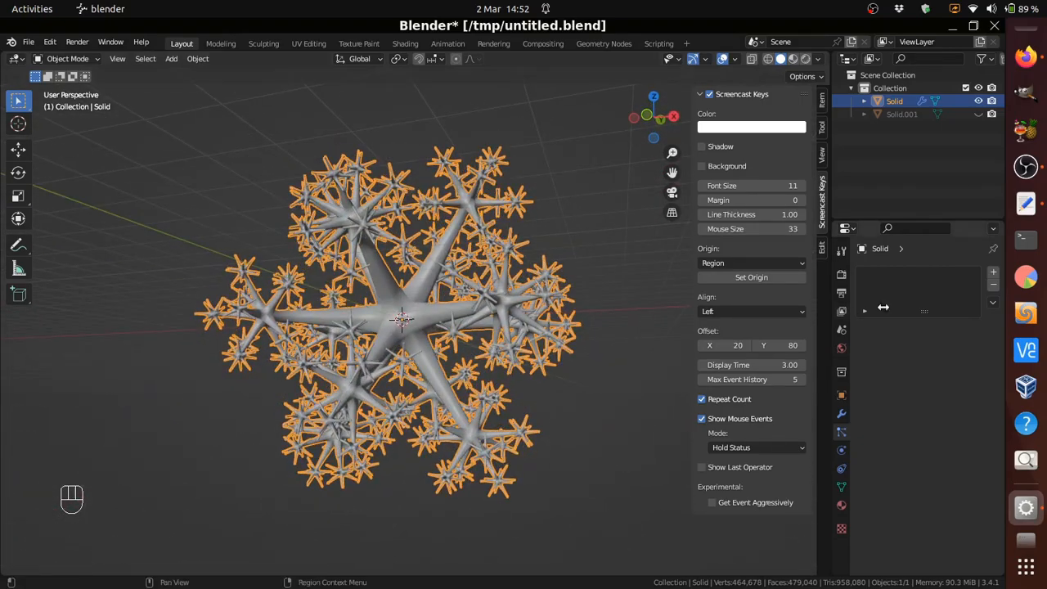
{"action": "mouse_move", "coordinate": [1024, 167]}
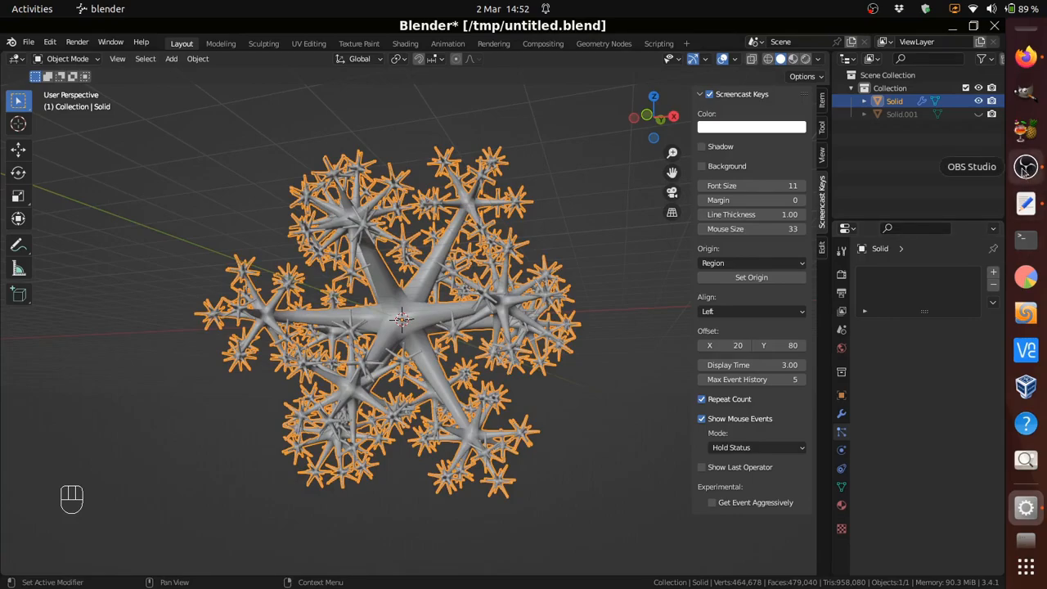